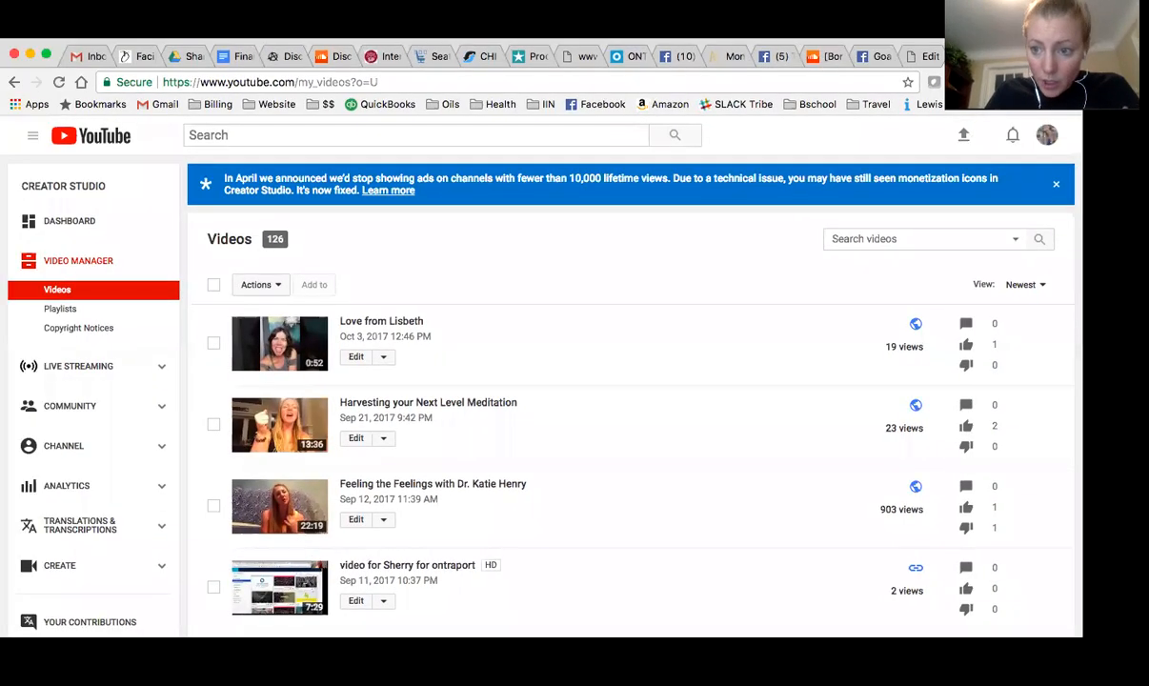
- Go to the YouTube home page, then return to Creator Studio via the account menu
{"action": "left_click", "coordinate": [1046, 134]}
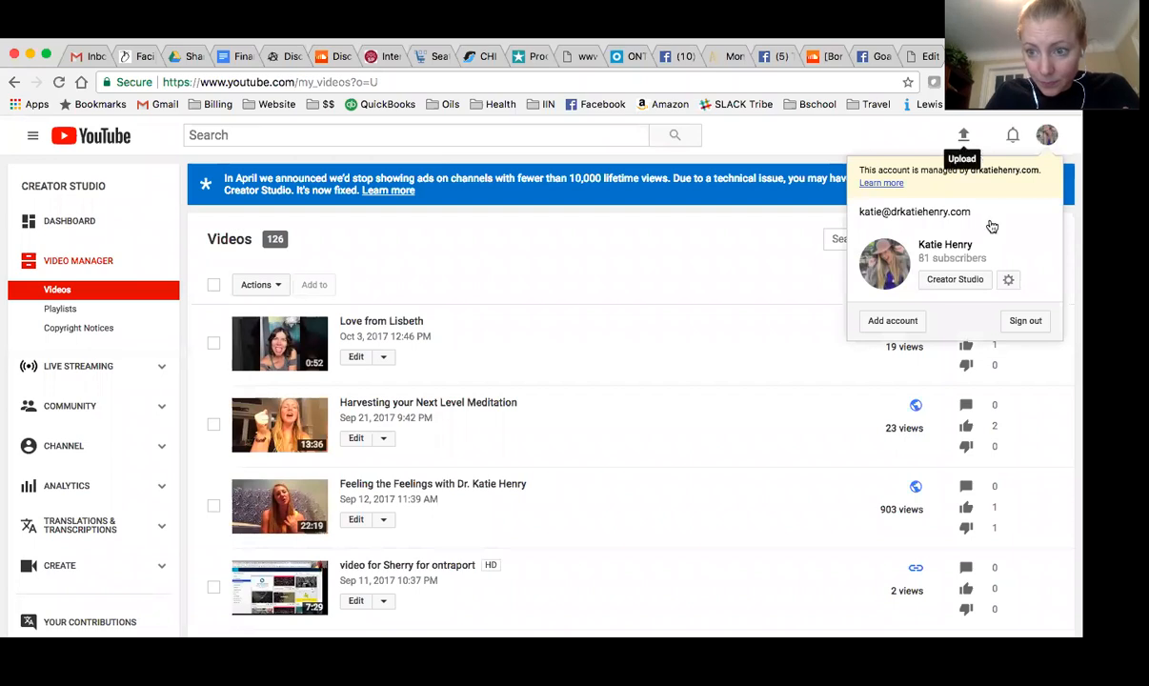
{"action": "left_click", "coordinate": [1046, 135]}
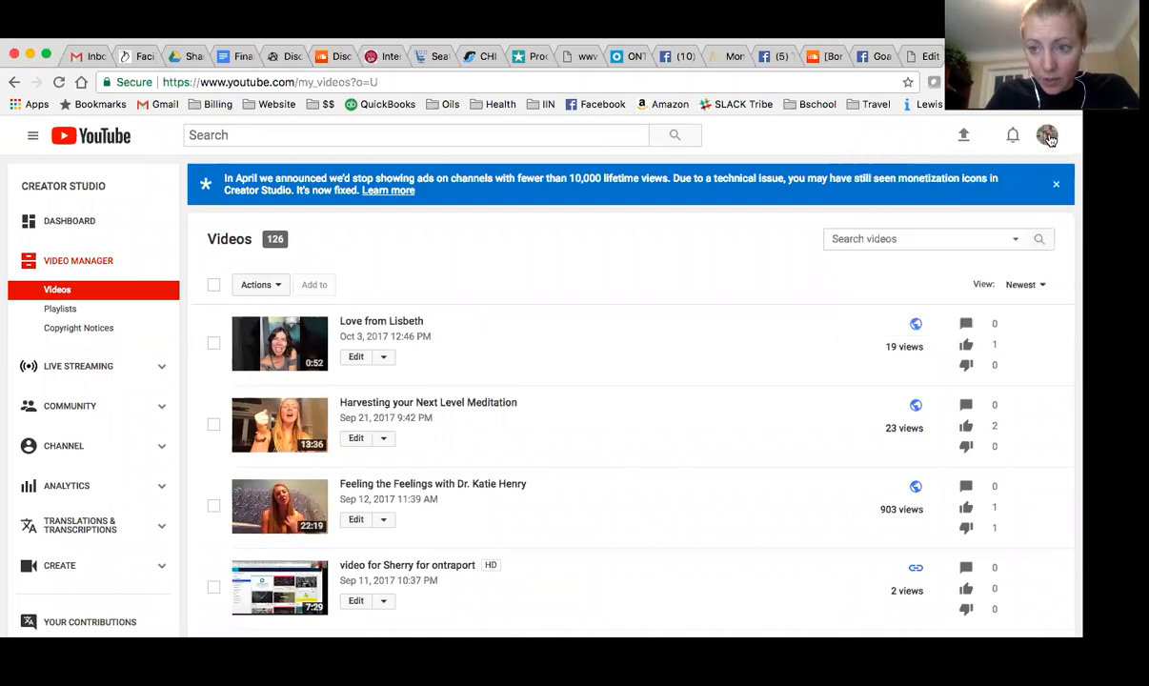
{"action": "left_click", "coordinate": [1045, 134]}
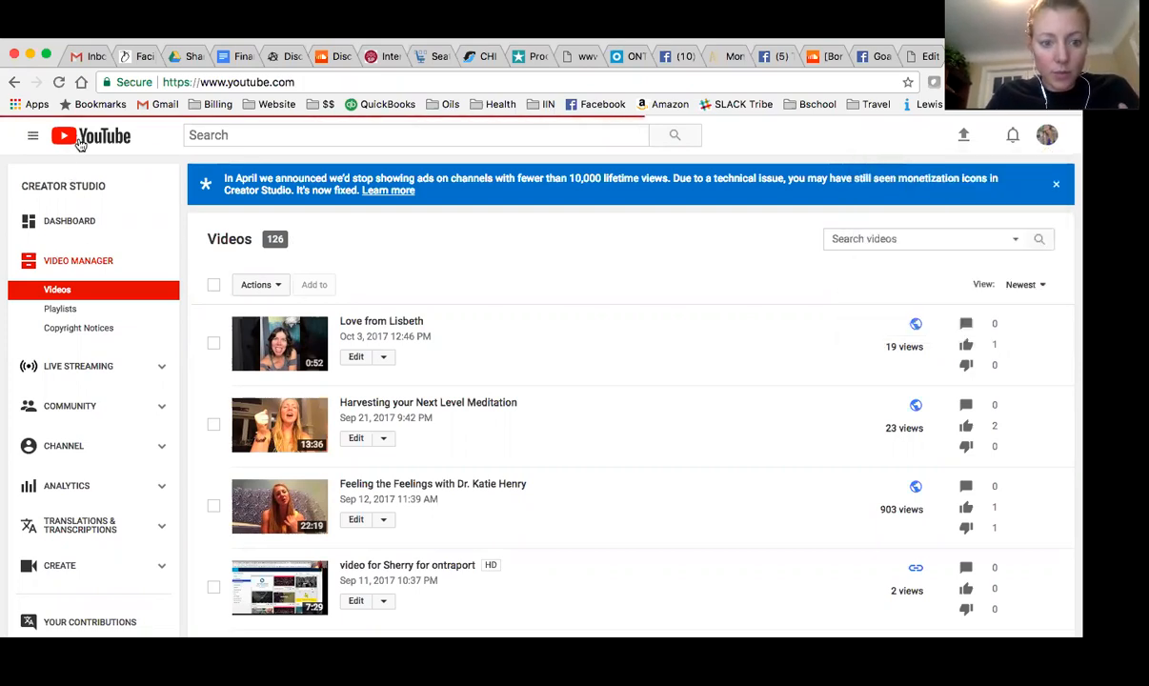
{"action": "left_click", "coordinate": [91, 135]}
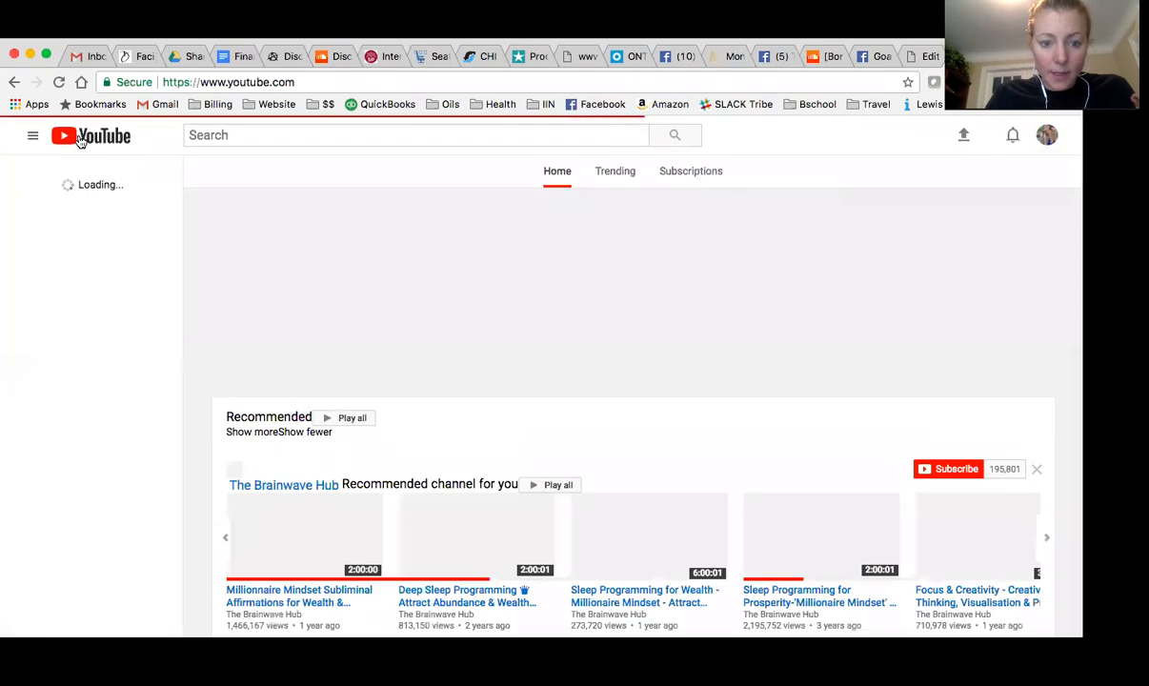
{"action": "left_click", "coordinate": [32, 135]}
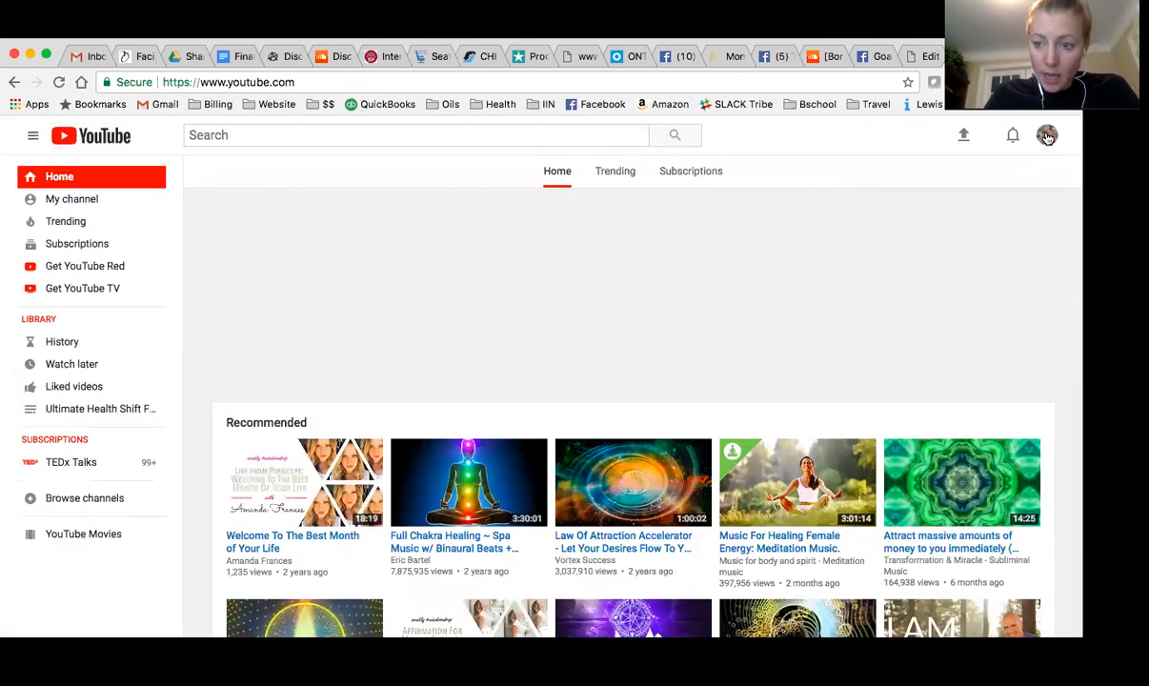
{"action": "left_click", "coordinate": [1046, 135]}
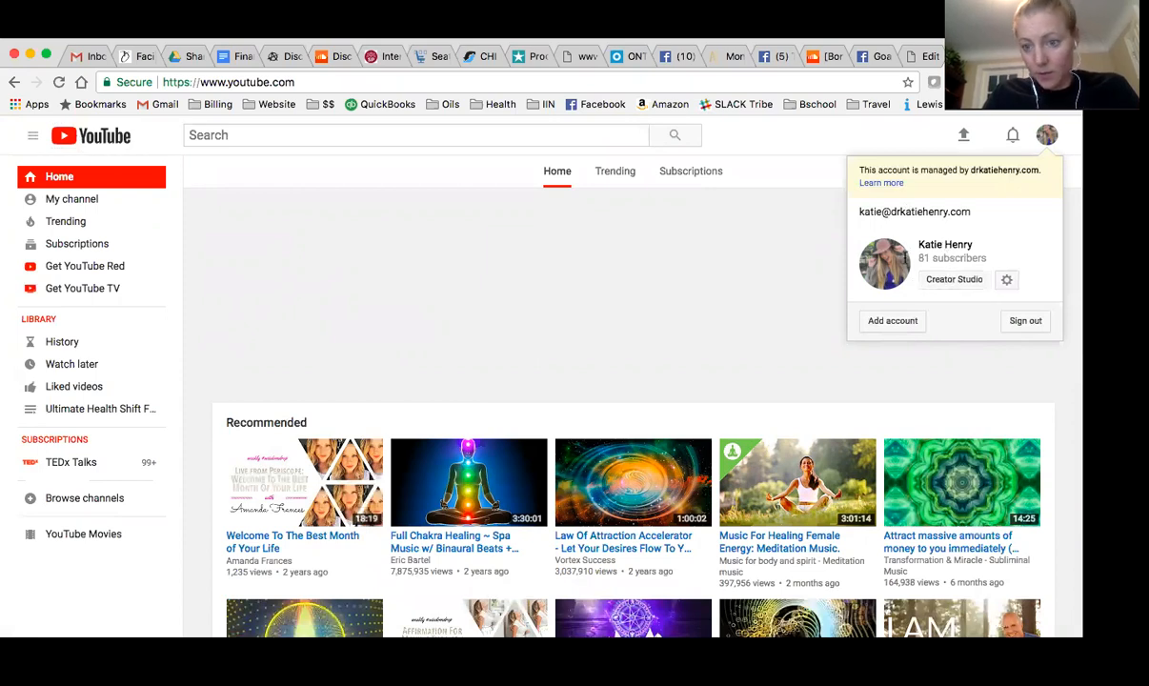
{"action": "left_click", "coordinate": [954, 279]}
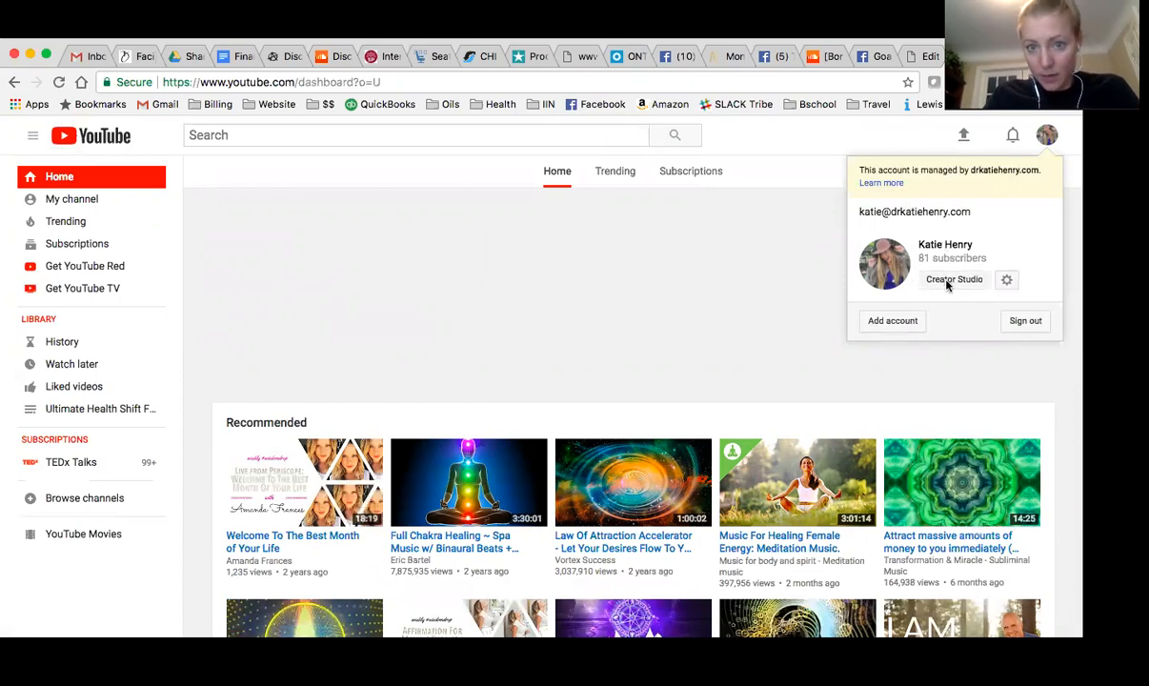
- Open Live Streaming and scroll to the offline 'Cultivating Conscious Compassion' stream preview
{"action": "left_click", "coordinate": [953, 279]}
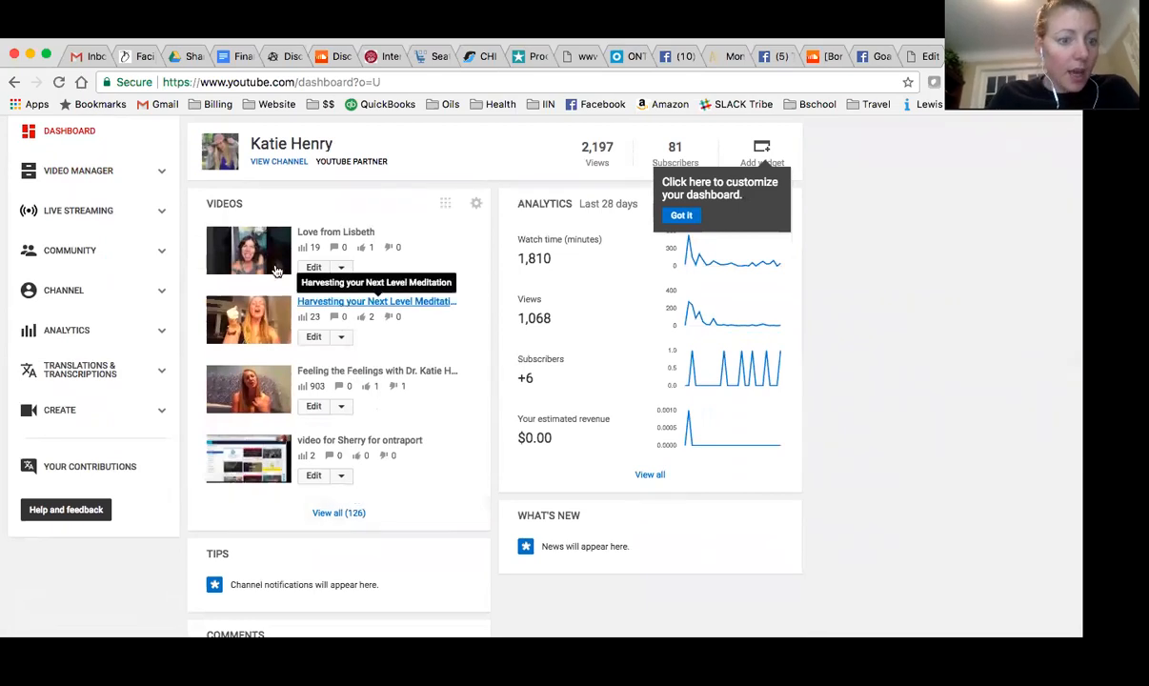
{"action": "mouse_move", "coordinate": [78, 216]}
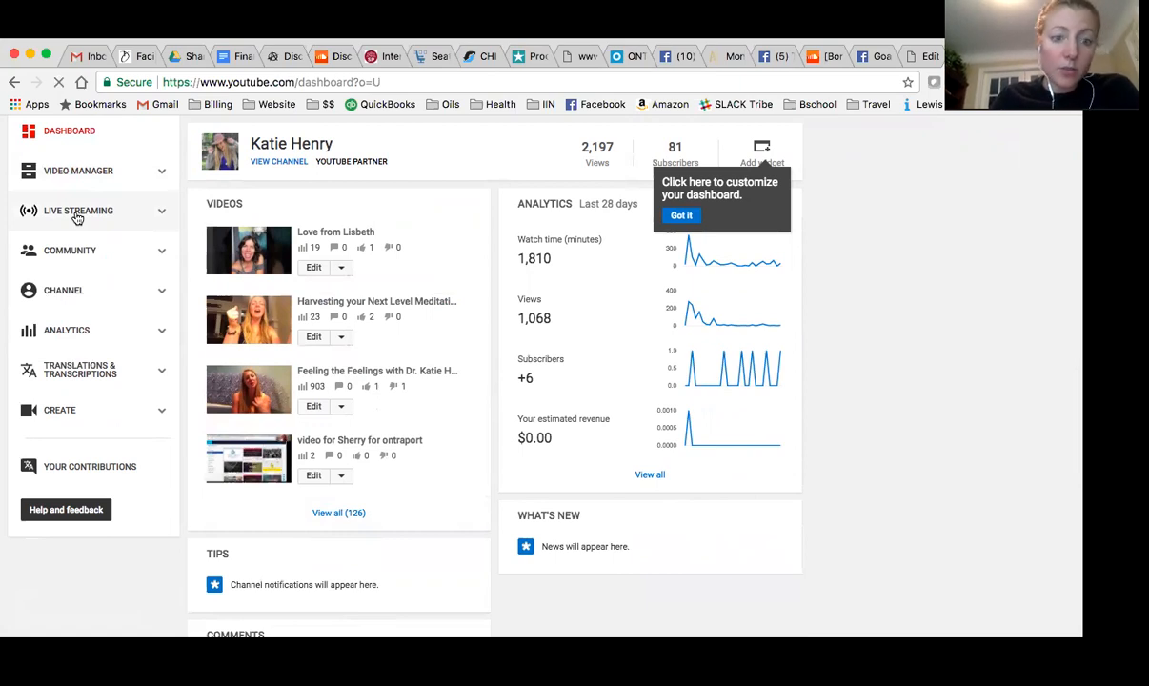
{"action": "left_click", "coordinate": [78, 211]}
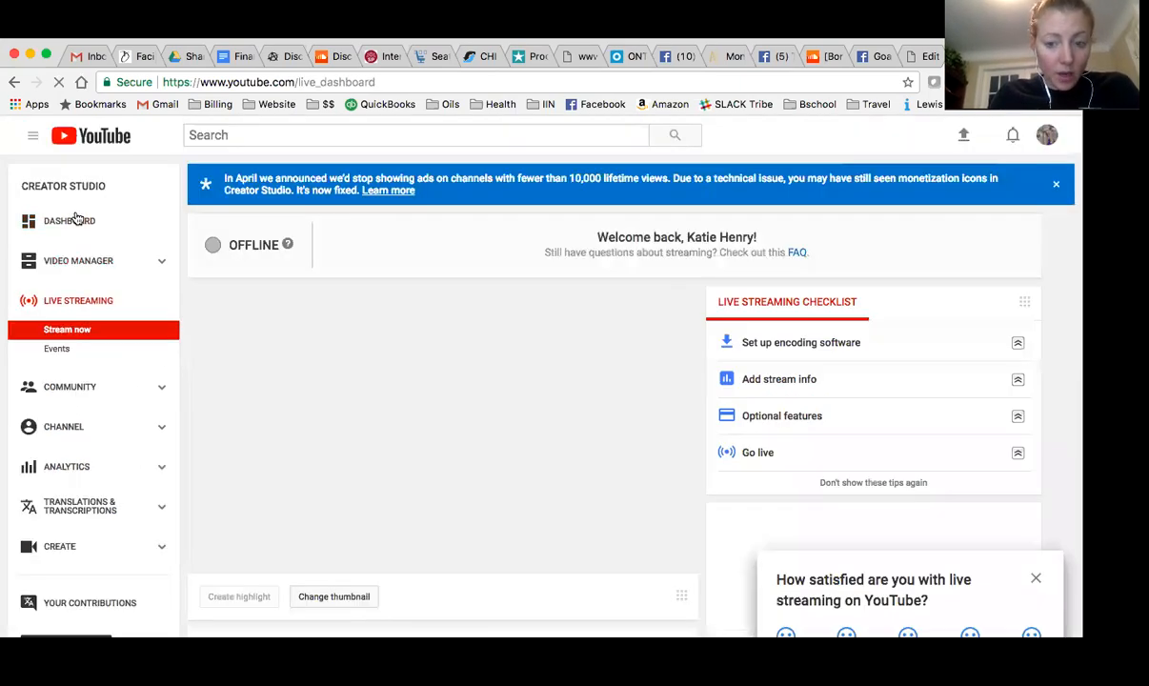
{"action": "mouse_move", "coordinate": [343, 324]}
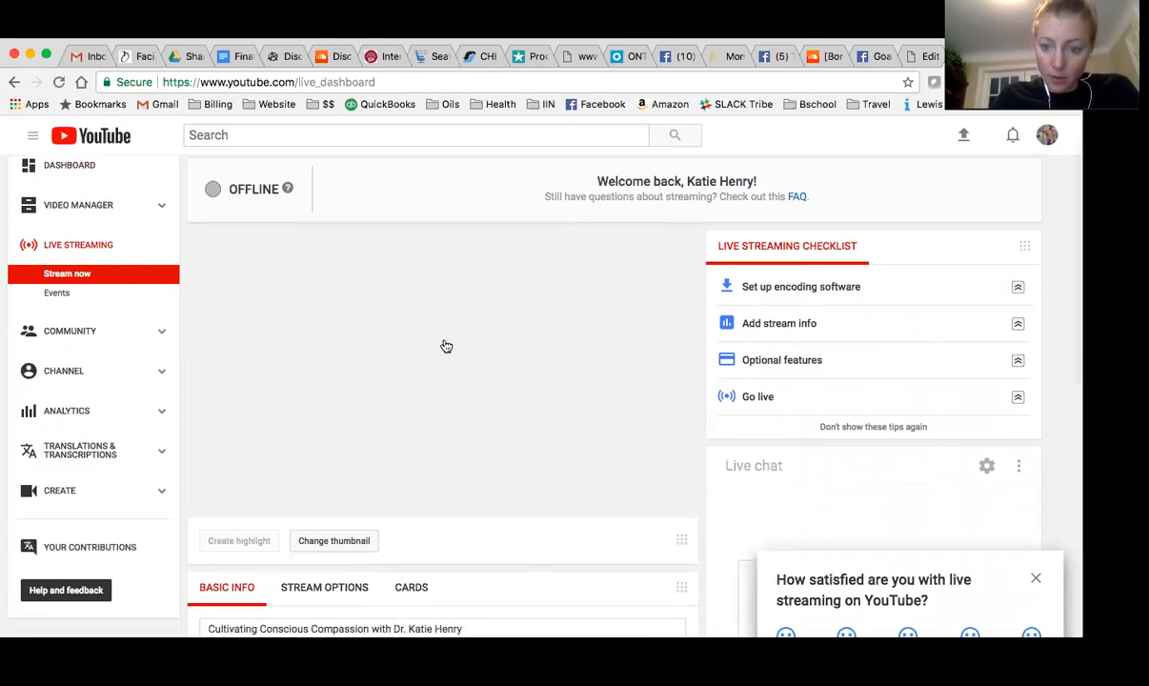
{"action": "scroll", "scroll_direction": "down", "scroll_amount": 3}
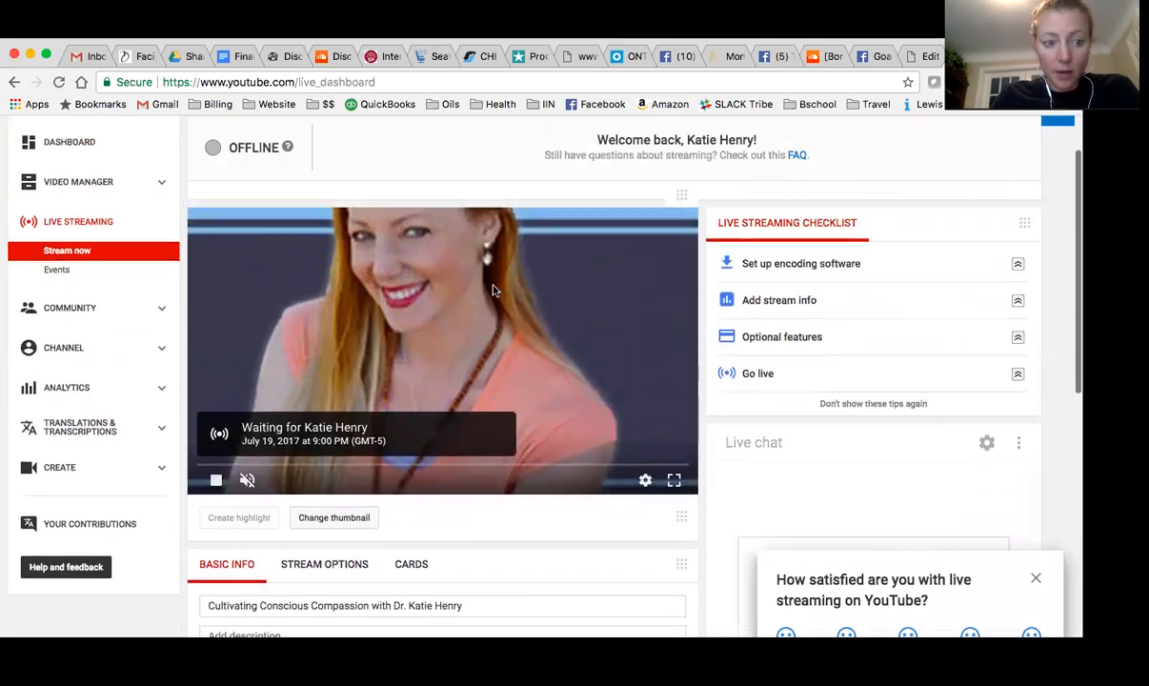
{"action": "scroll", "scroll_direction": "down", "scroll_amount": 3}
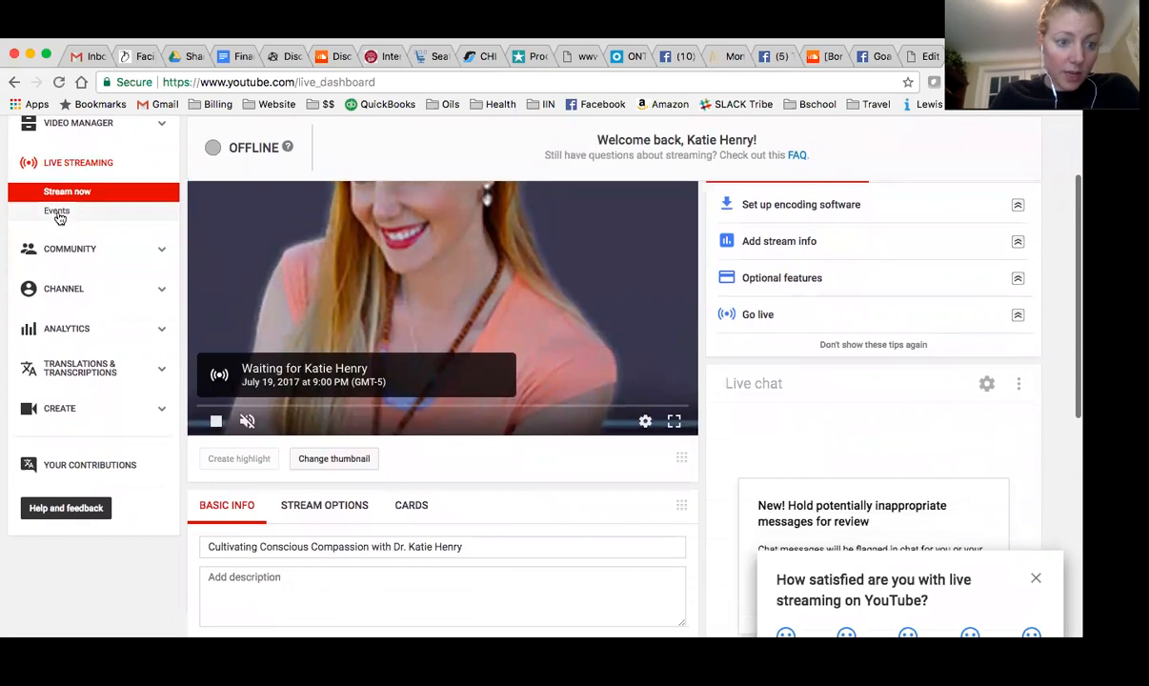
- Open the Live Streaming Events list and start a New live event
{"action": "left_click", "coordinate": [56, 210]}
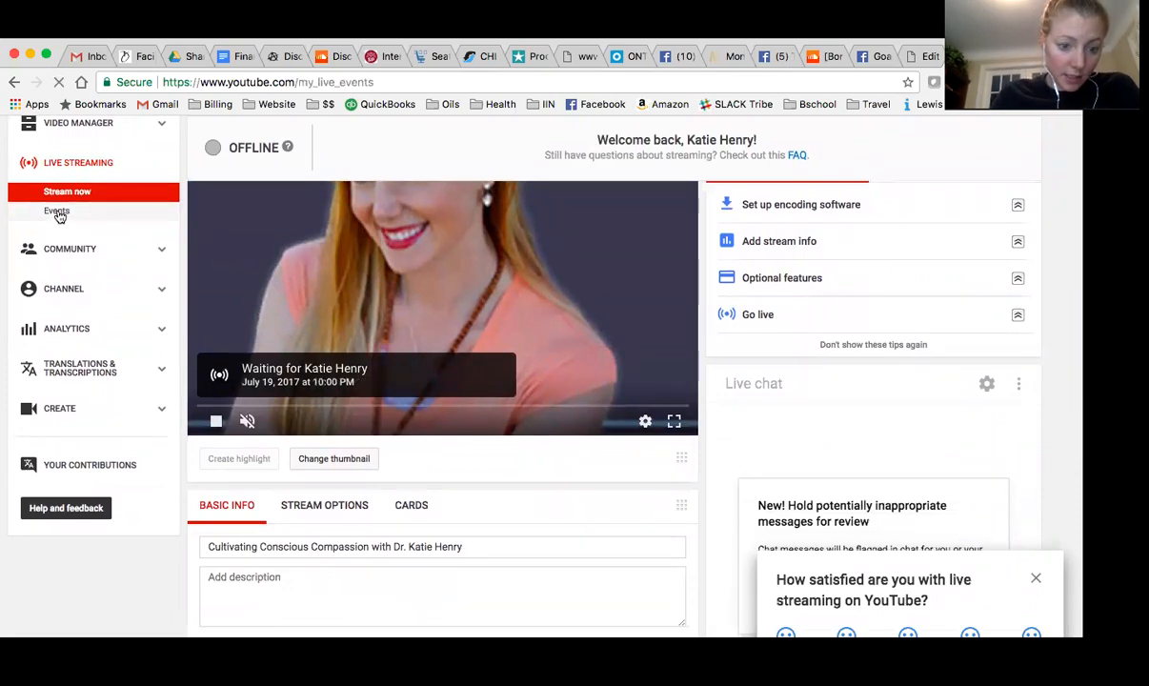
{"action": "left_click", "coordinate": [56, 211]}
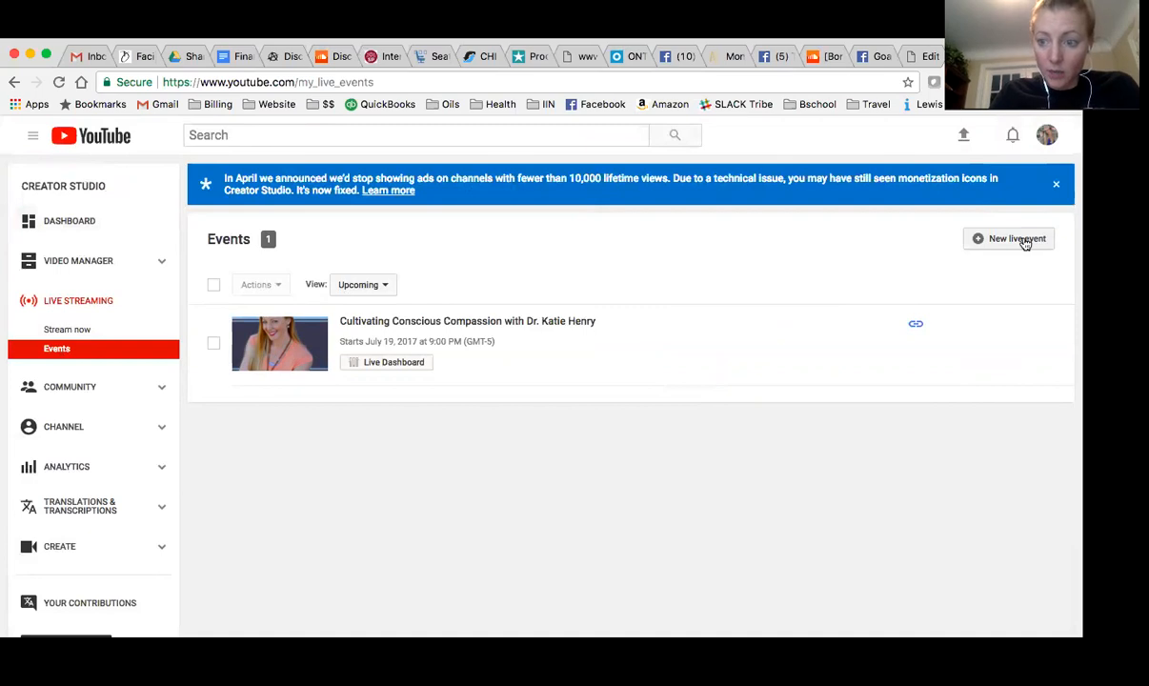
{"action": "left_click", "coordinate": [1008, 238]}
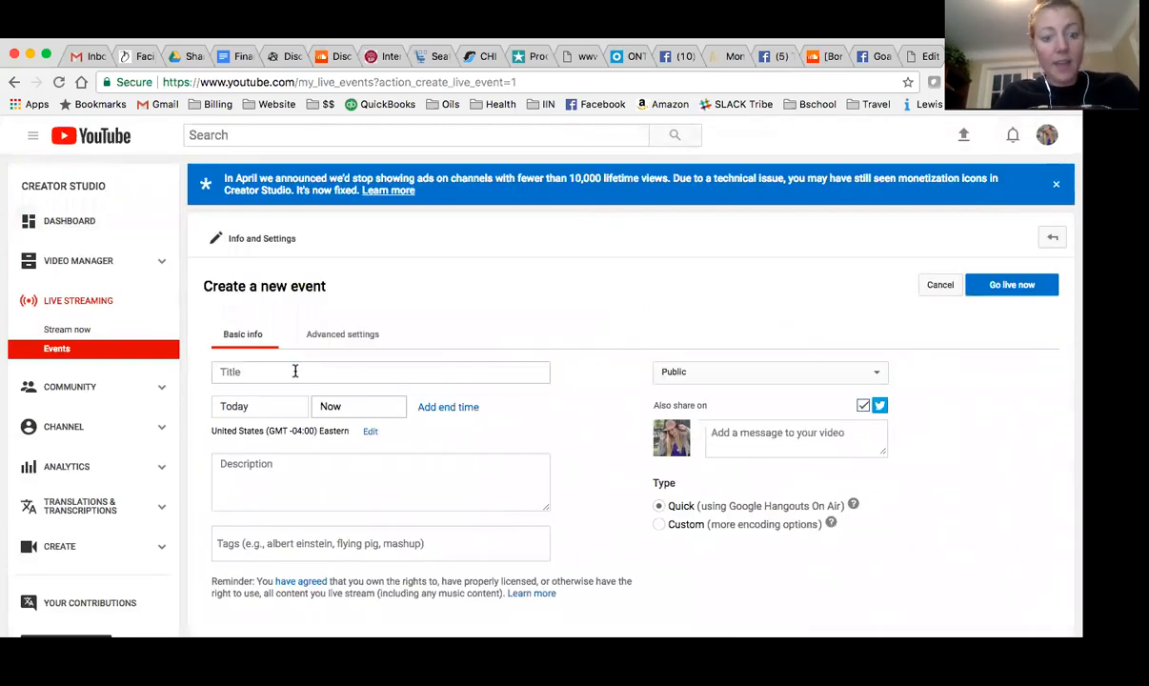
- Title the new event 'Joy Fueled Business- The Course Module 1'
{"action": "left_click", "coordinate": [380, 371]}
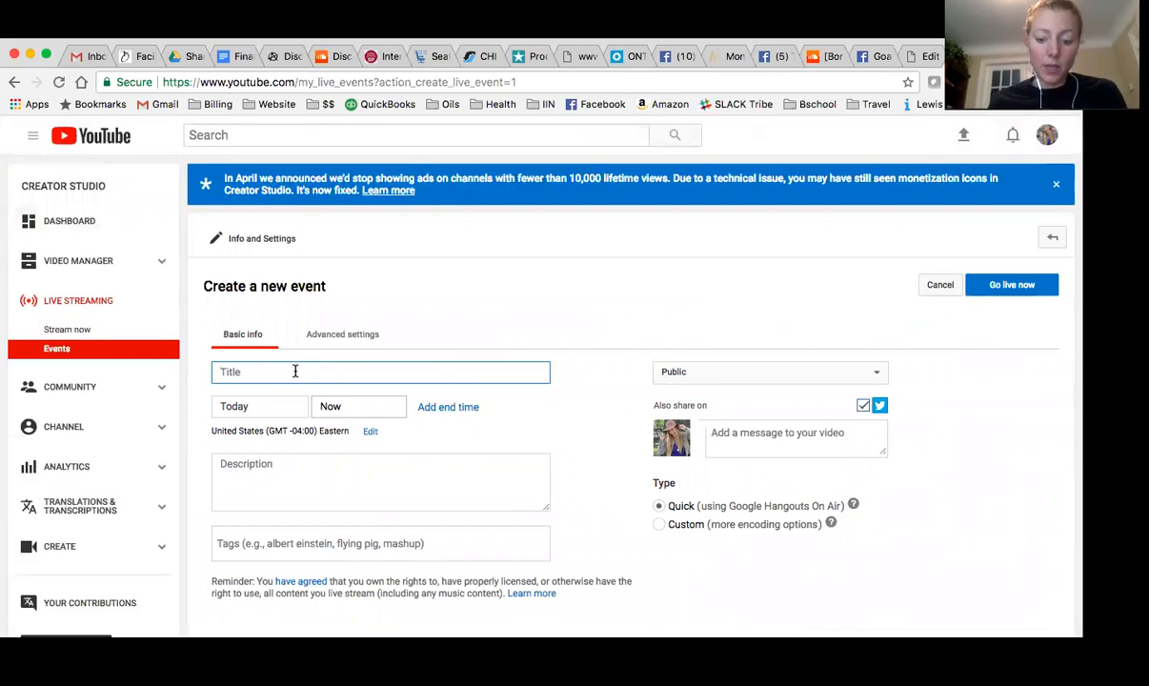
{"action": "type", "text": "Joy FUeled"}
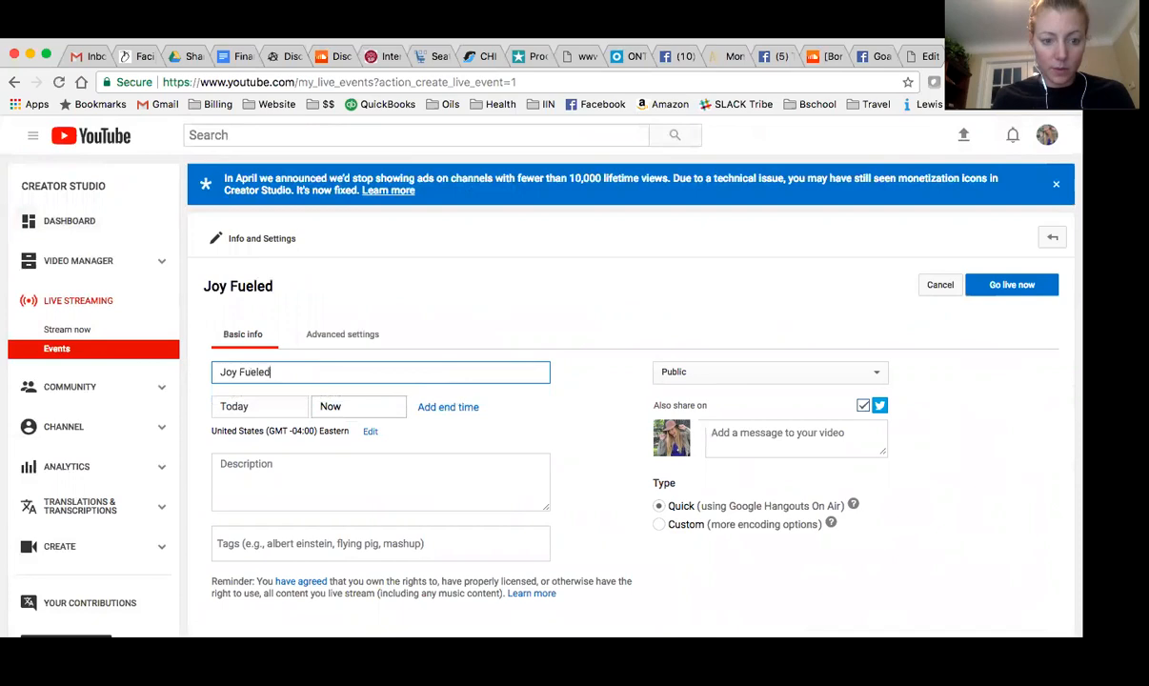
{"action": "type", "text": "Business"}
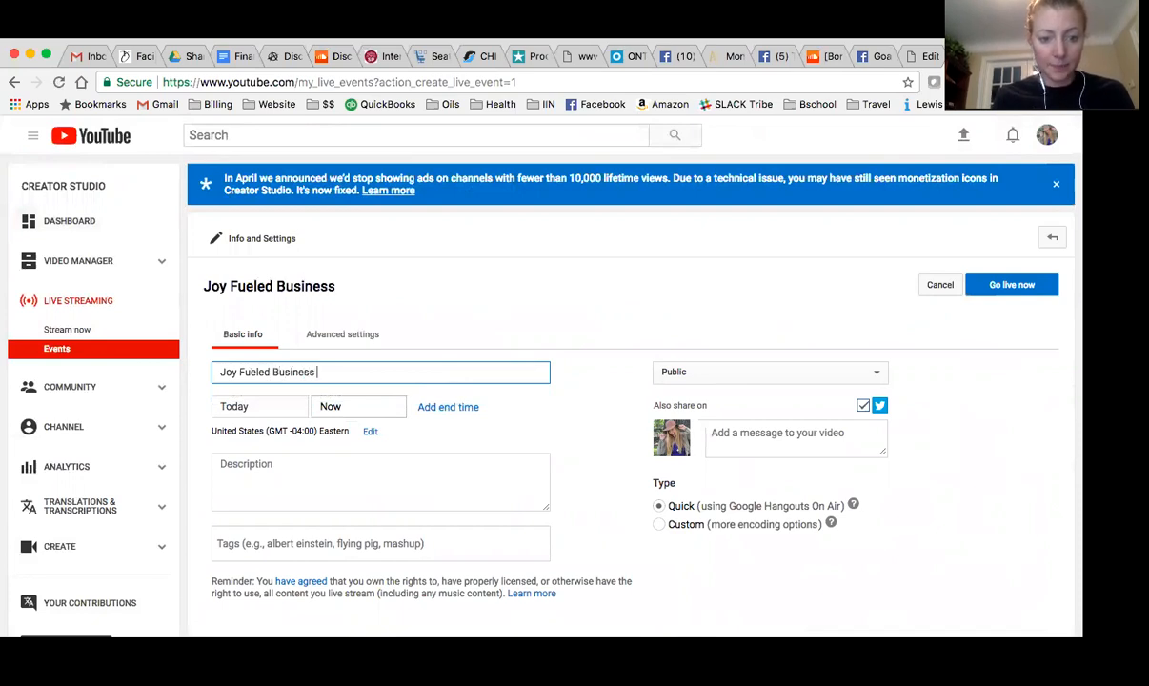
{"action": "type", "text": "The C"}
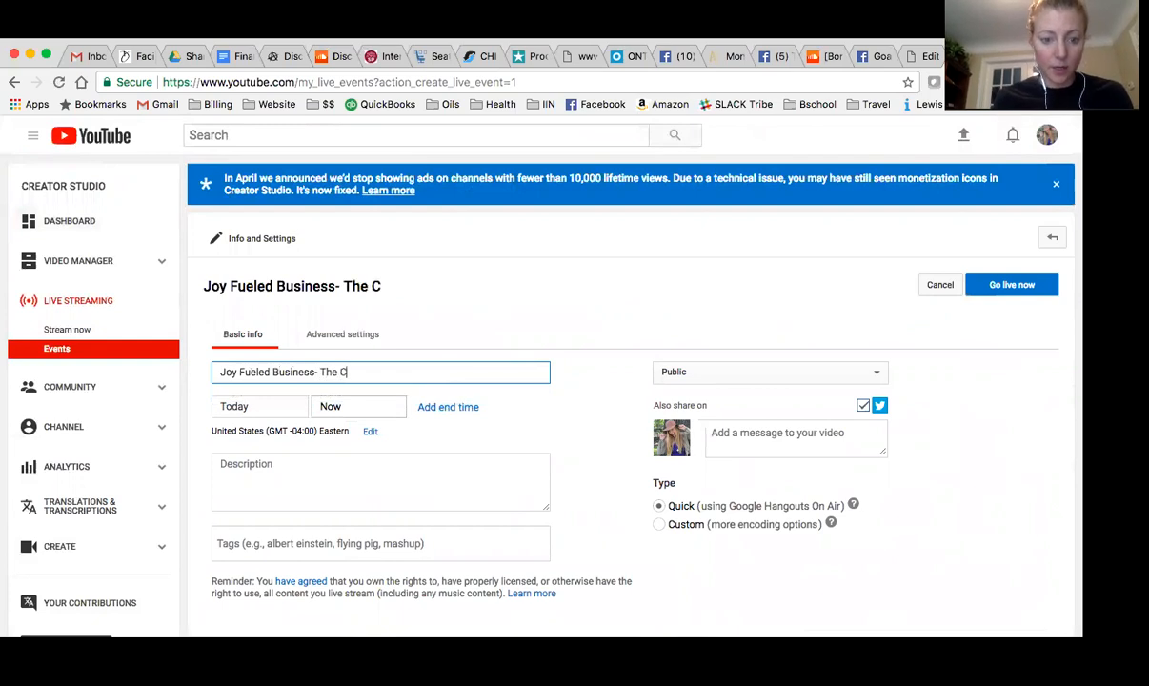
{"action": "type", "text": "ourse Module 1"}
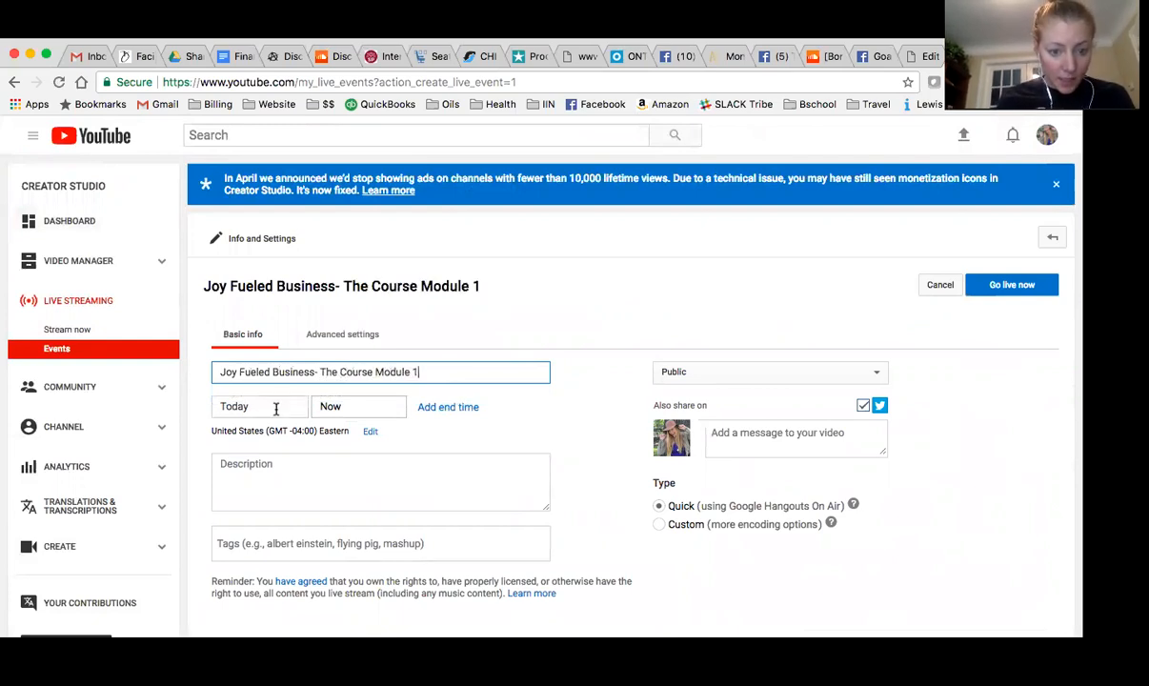
- Schedule the event for today at 8:00 PM and set privacy to Unlisted
{"action": "left_click", "coordinate": [259, 406]}
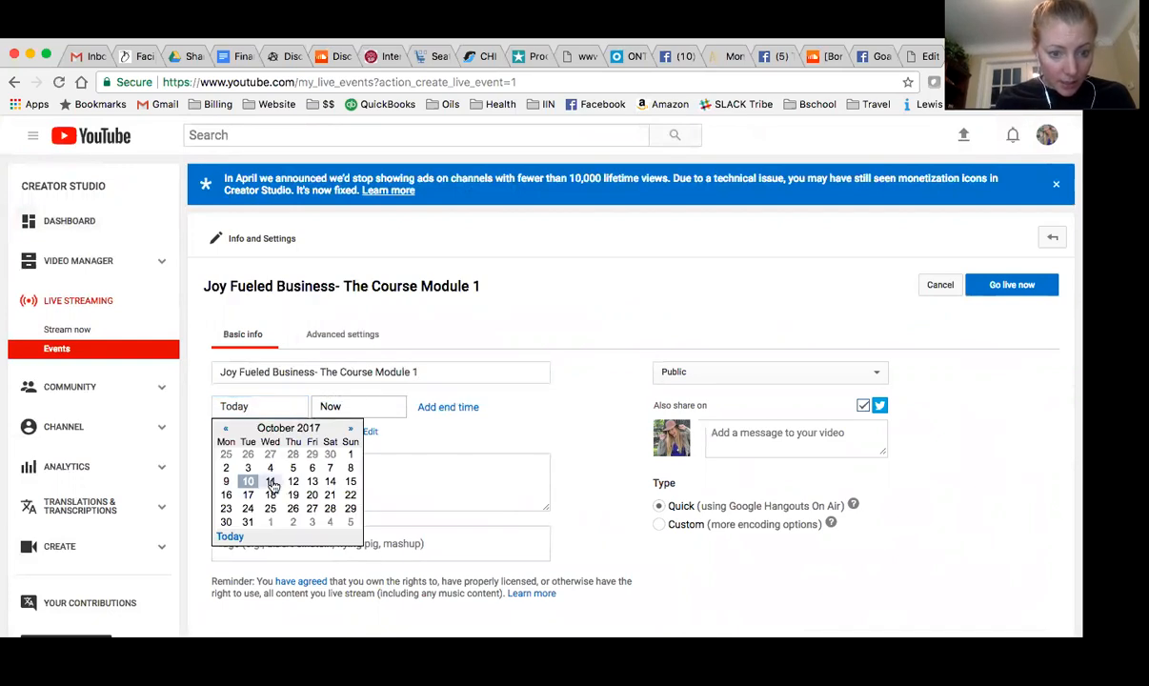
{"action": "left_click", "coordinate": [358, 407]}
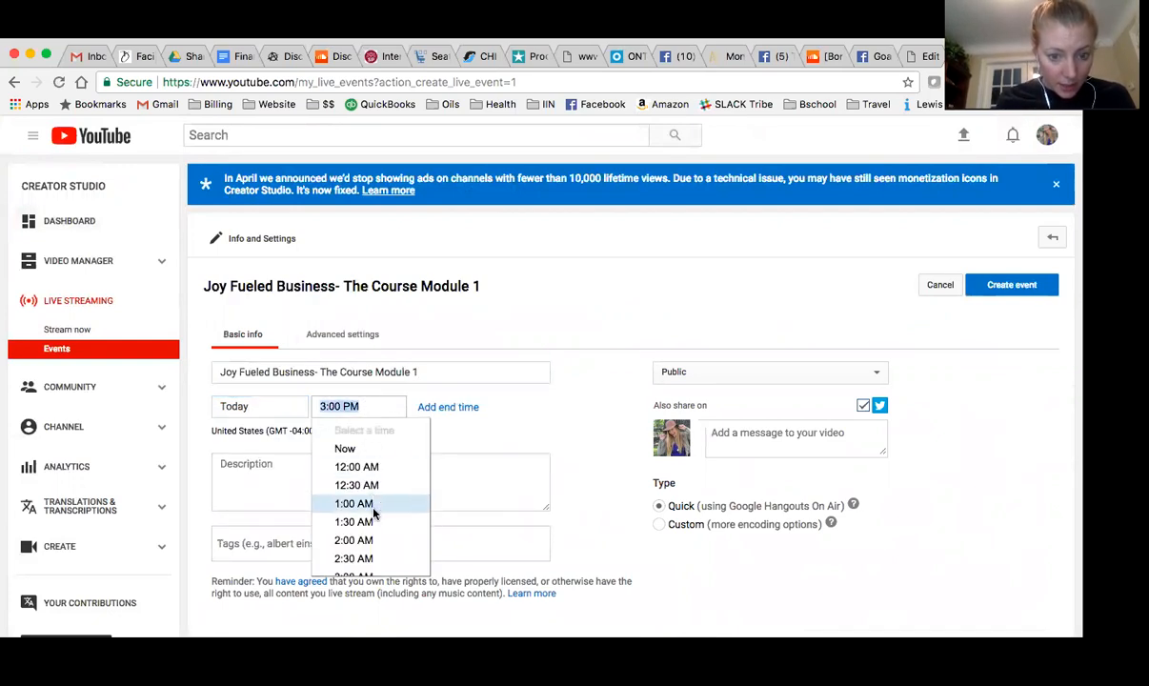
{"action": "scroll", "scroll_direction": "down", "scroll_amount": 3}
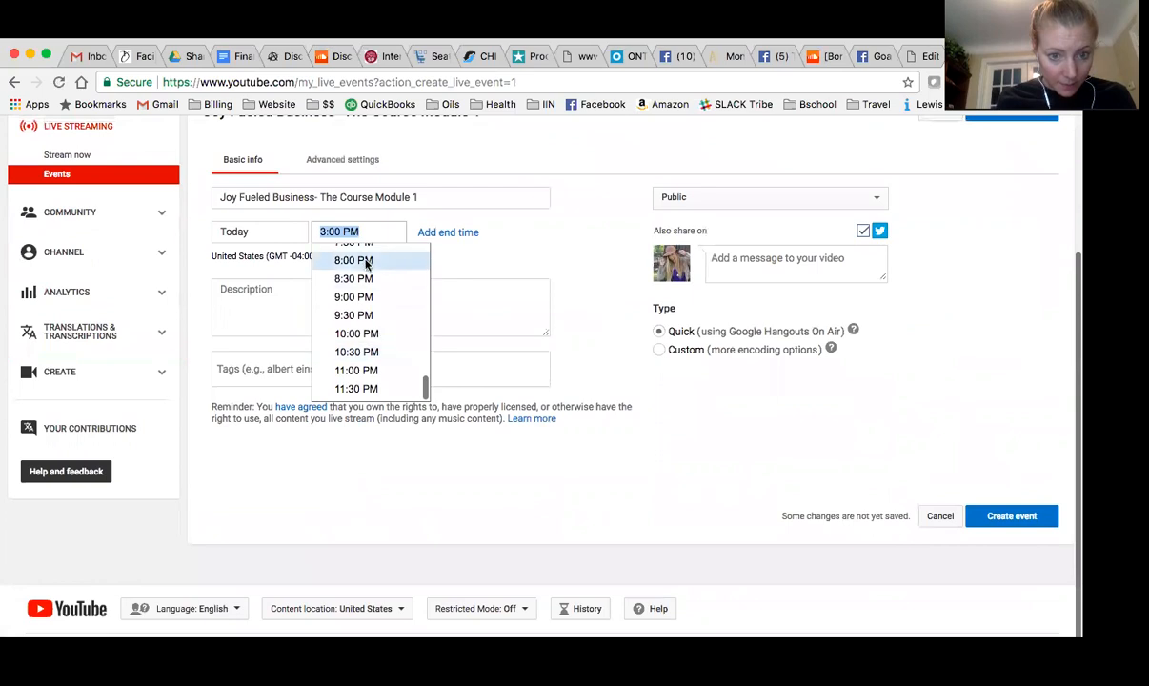
{"action": "left_click", "coordinate": [353, 260]}
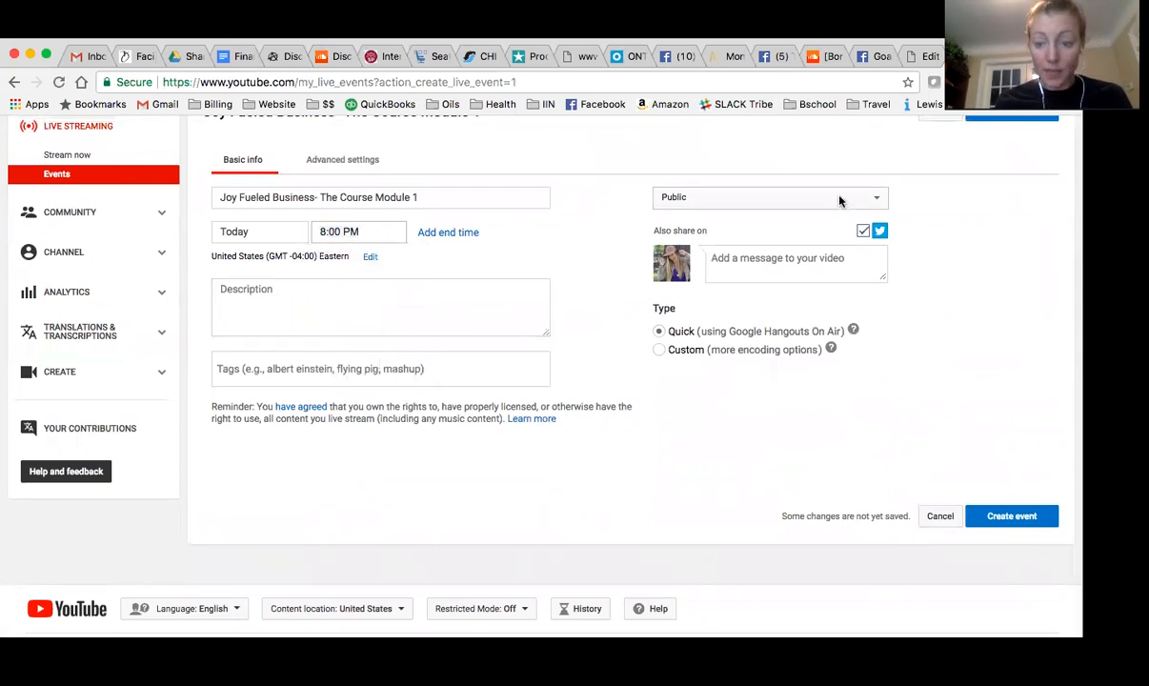
{"action": "left_click", "coordinate": [767, 197]}
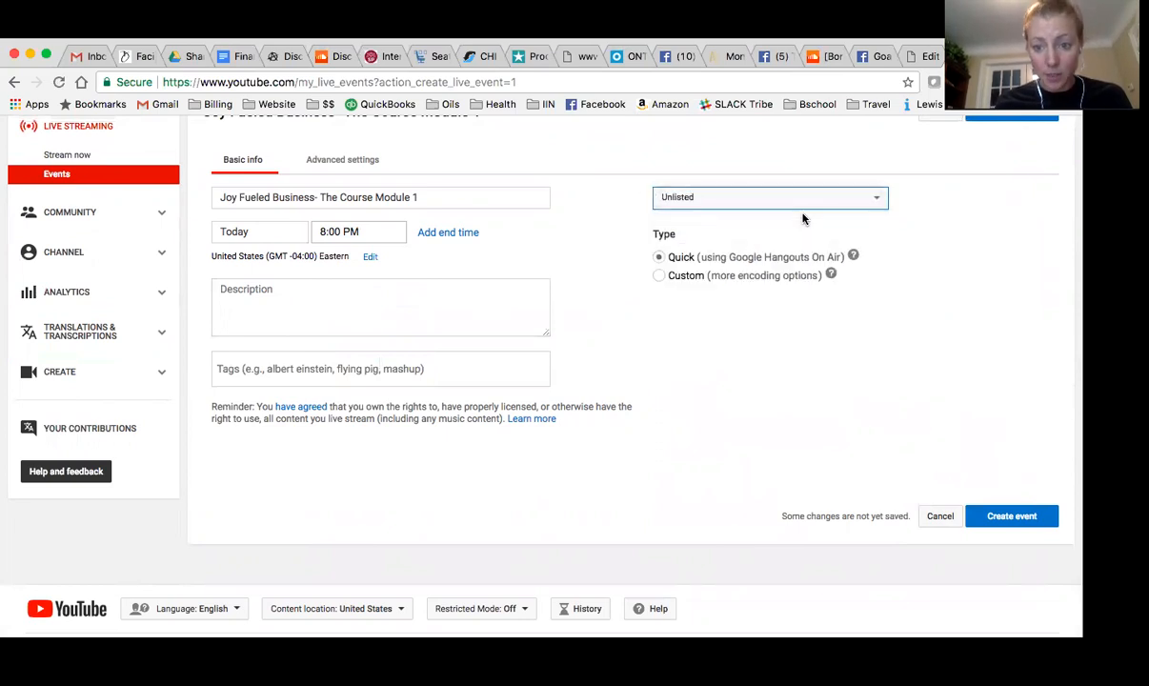
{"action": "mouse_move", "coordinate": [558, 276]}
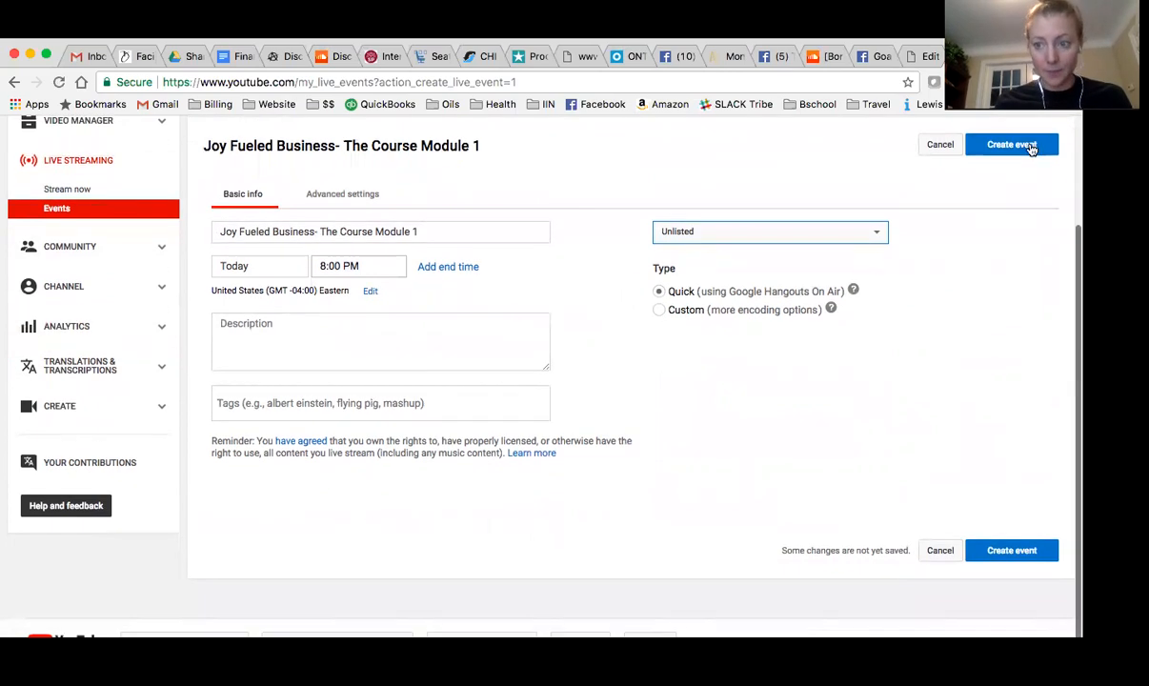
- Create the Module 1 event, then edit it to start October 11, 2017
{"action": "left_click", "coordinate": [1010, 144]}
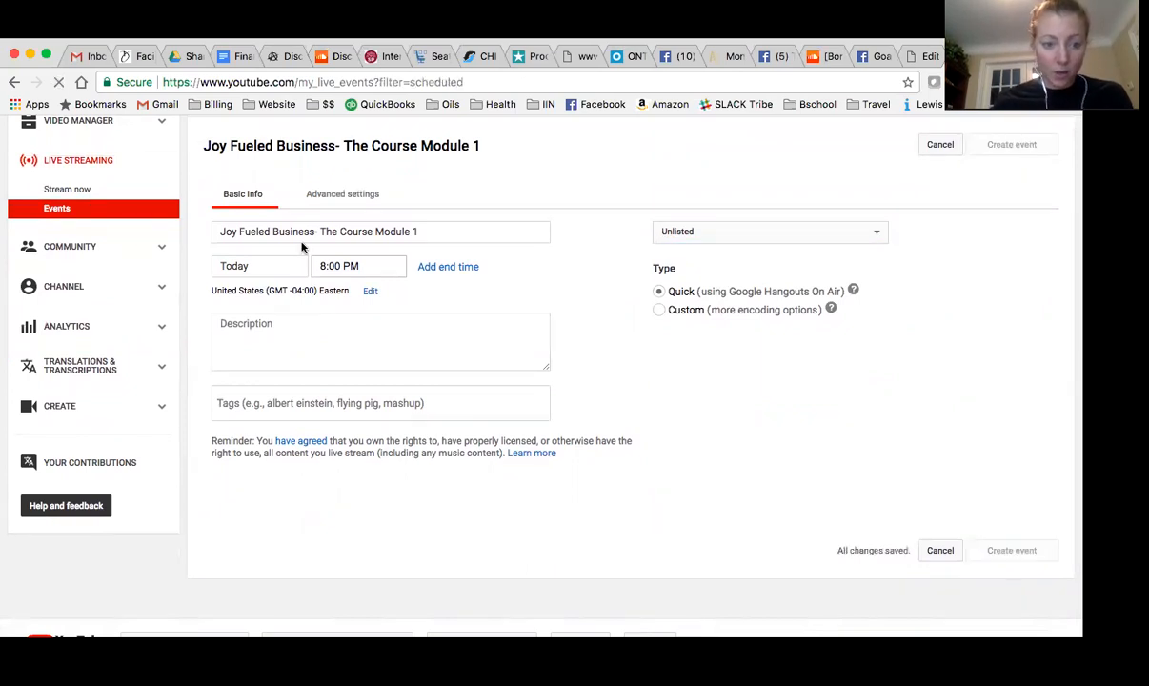
{"action": "left_click", "coordinate": [939, 144]}
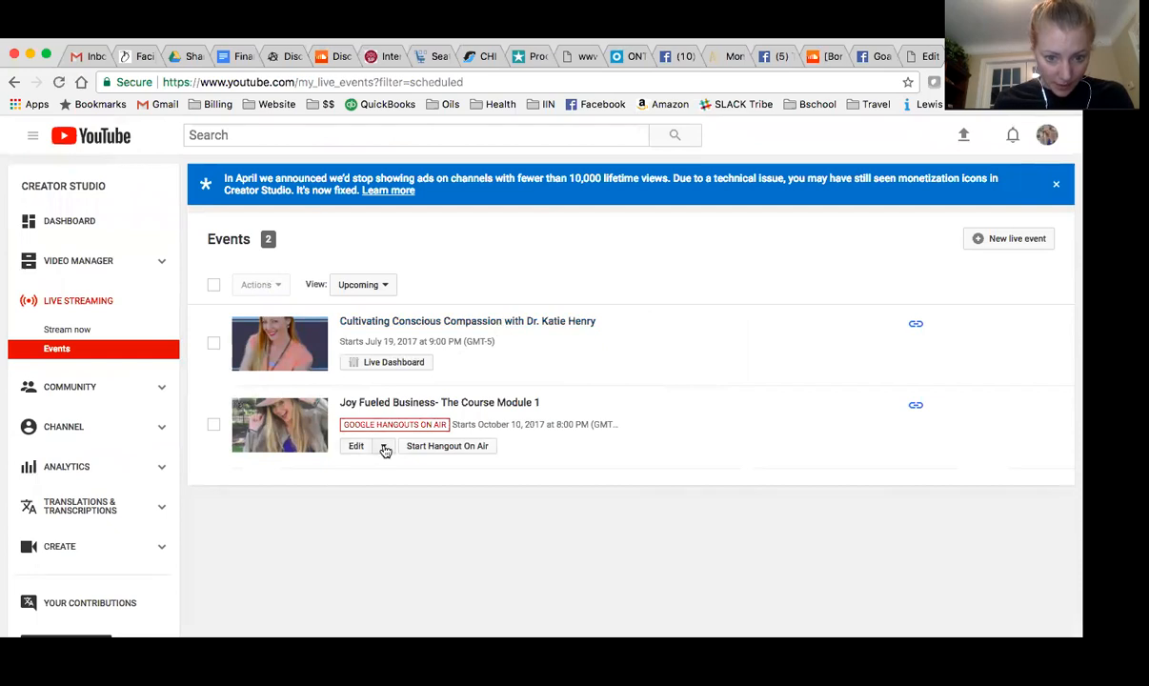
{"action": "left_click", "coordinate": [355, 445]}
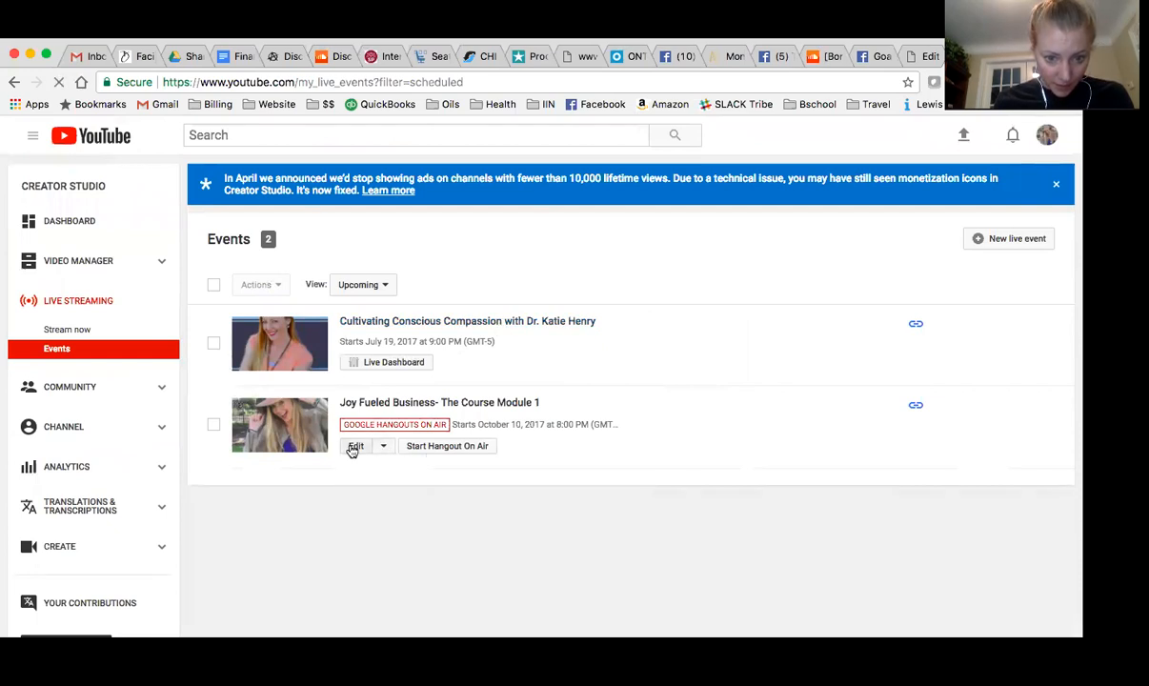
{"action": "left_click", "coordinate": [354, 445]}
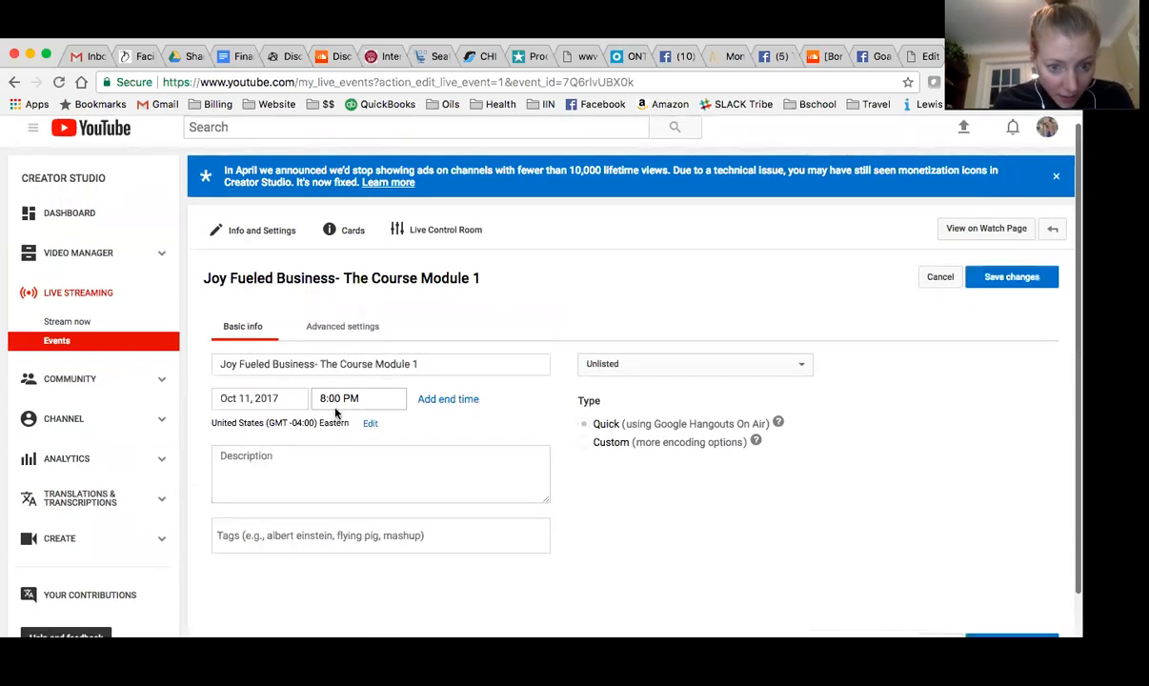
{"action": "left_click", "coordinate": [1010, 276]}
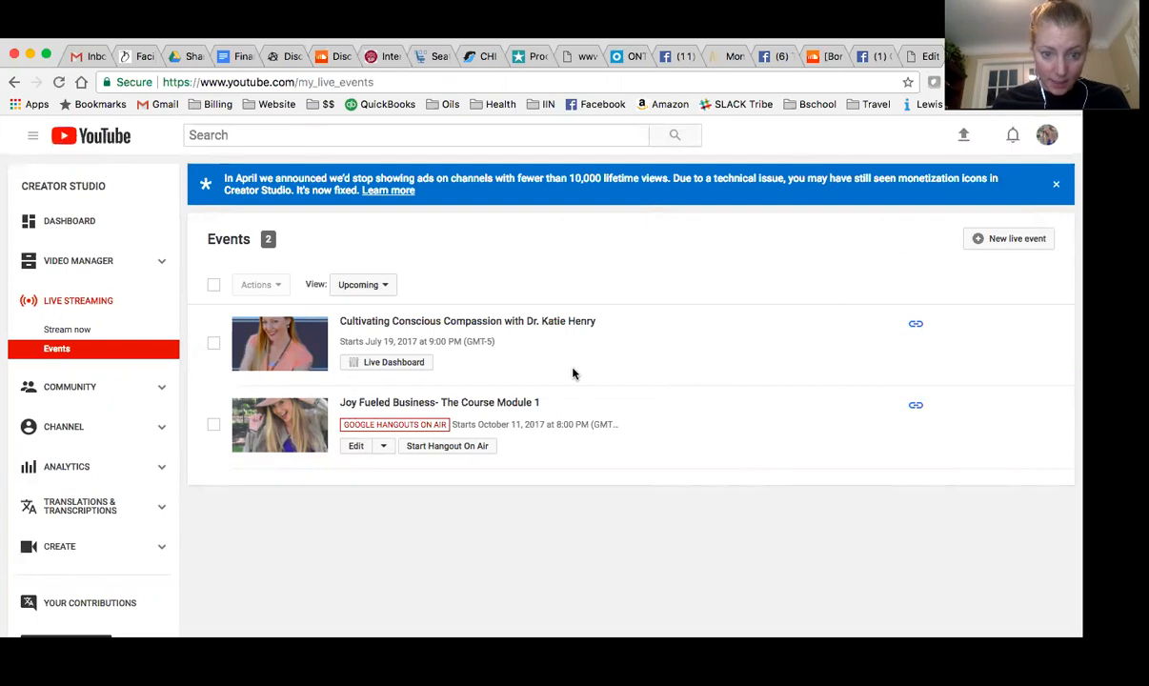
{"action": "mouse_move", "coordinate": [467, 408]}
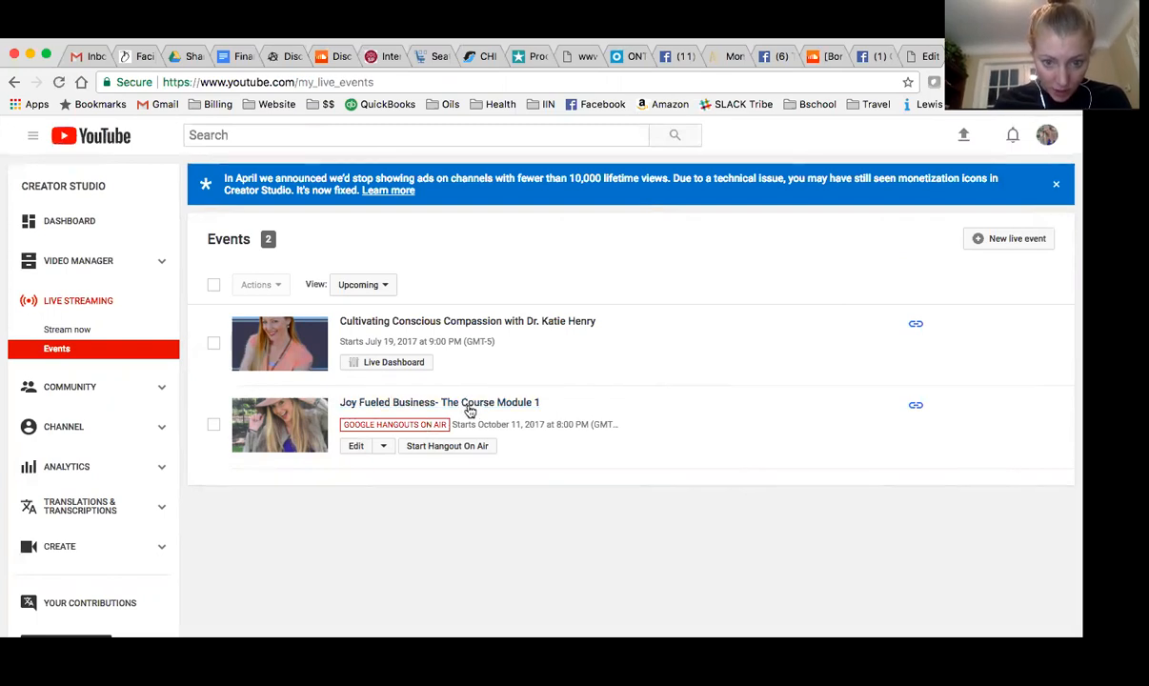
{"action": "mouse_move", "coordinate": [519, 435]}
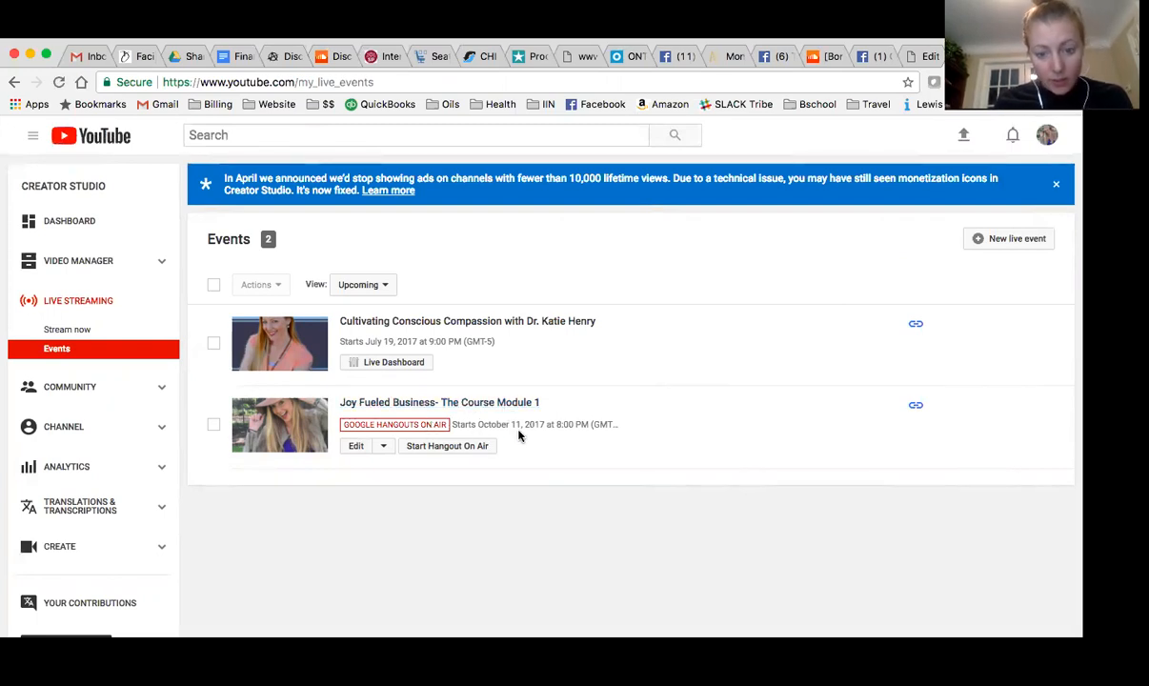
{"action": "mouse_move", "coordinate": [409, 435]}
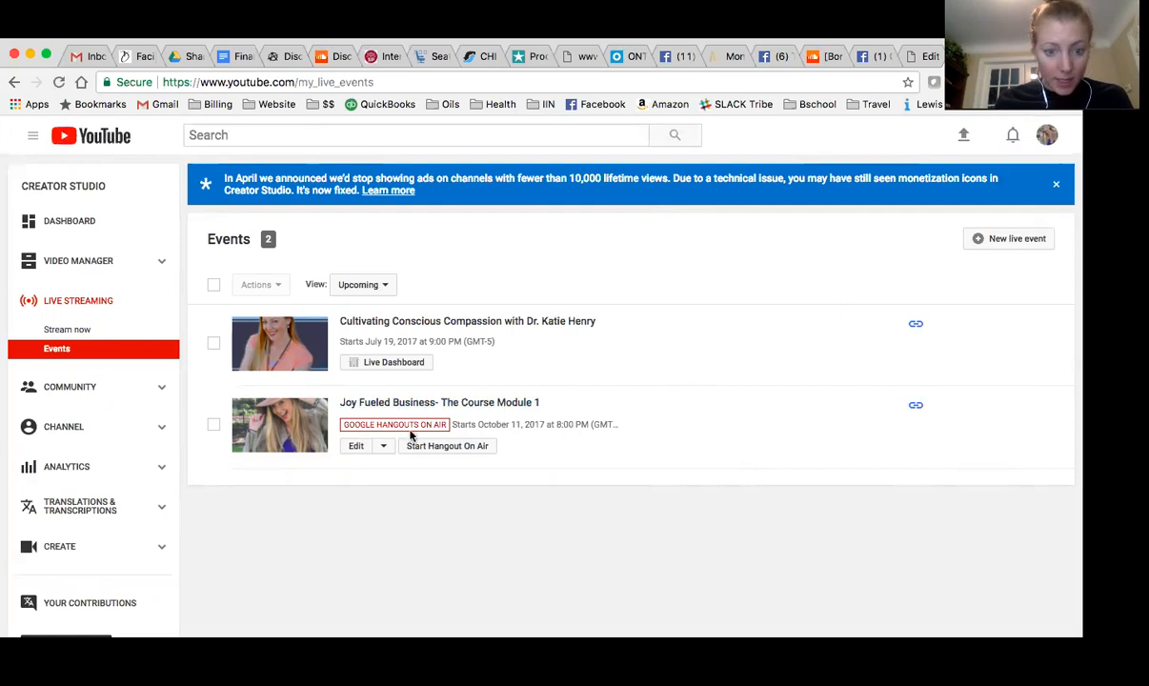
{"action": "mouse_move", "coordinate": [382, 454]}
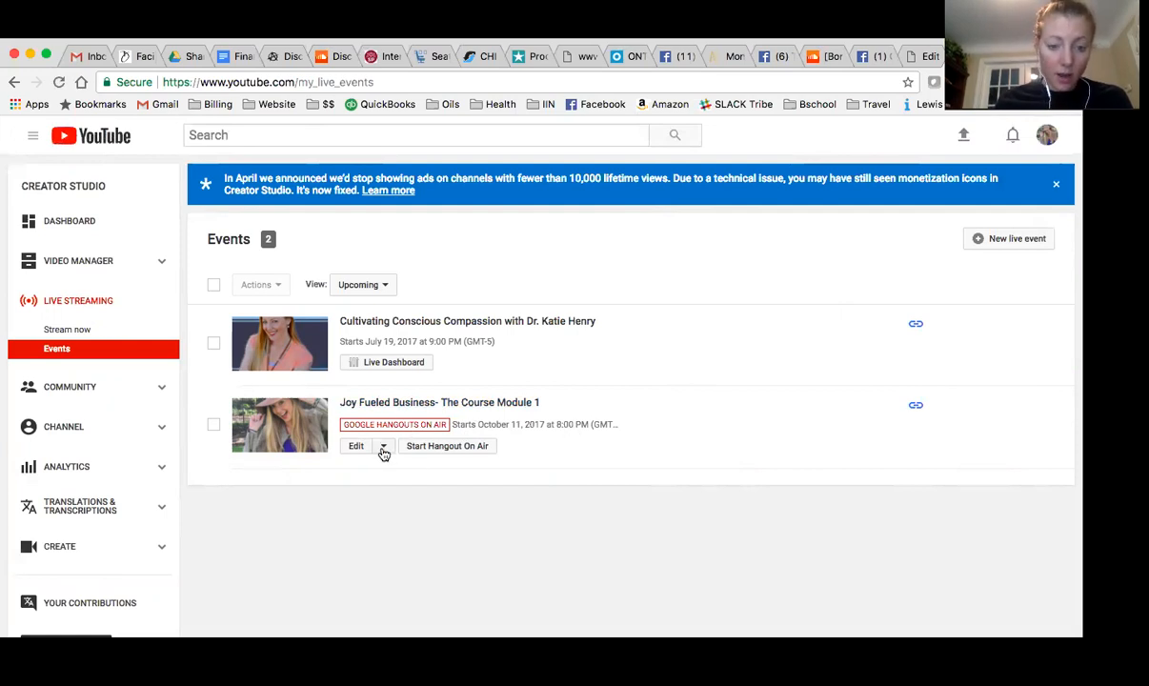
- Open the 'Joy Fueled Business- The Course Module 1' watch page from the Events list
{"action": "left_click", "coordinate": [439, 402]}
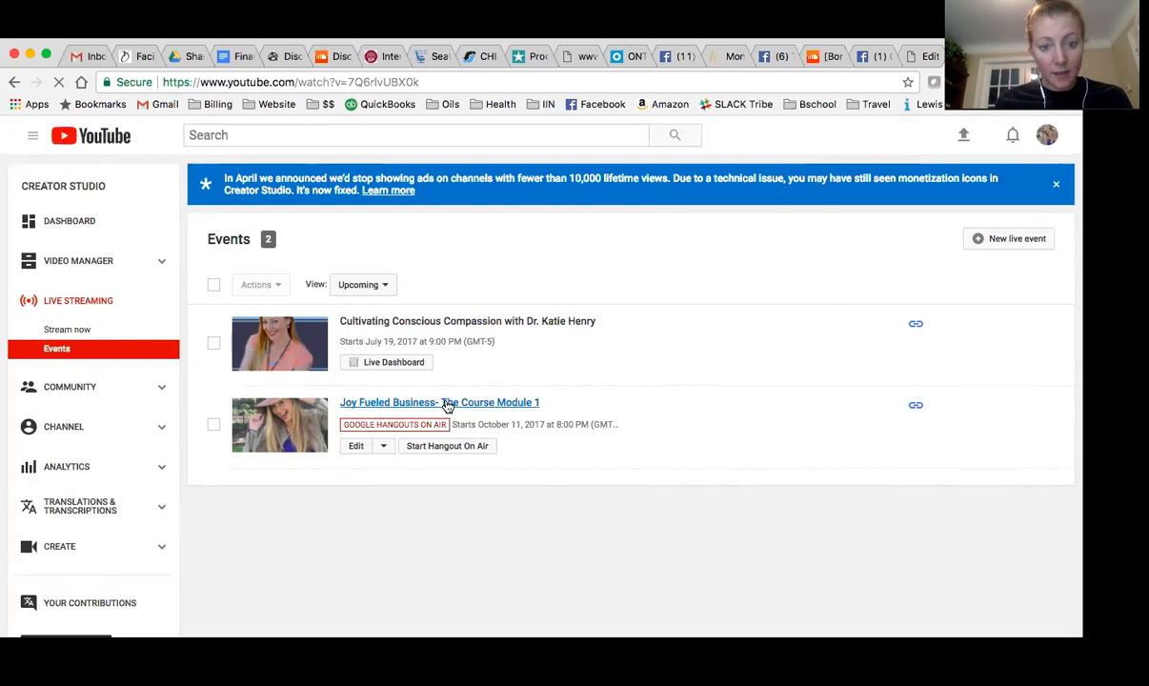
- Show the Module 1 video's iframe embed code through Share > Embed
{"action": "left_click", "coordinate": [439, 402]}
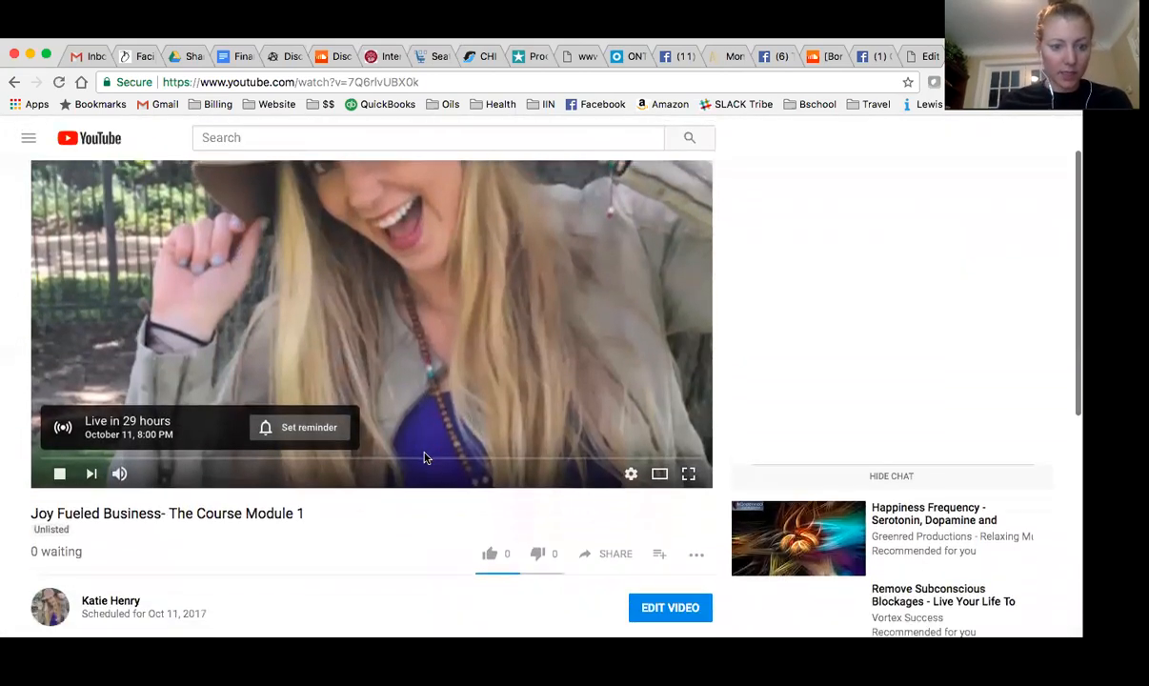
{"action": "scroll", "scroll_direction": "down", "scroll_amount": 3}
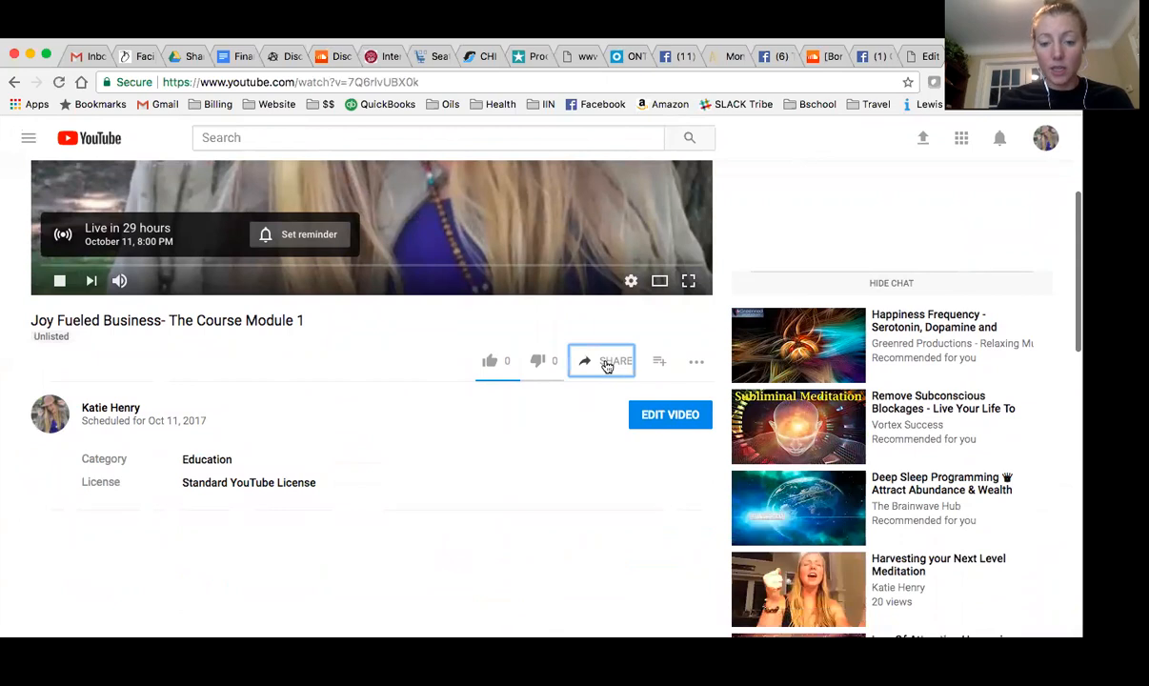
{"action": "left_click", "coordinate": [606, 361]}
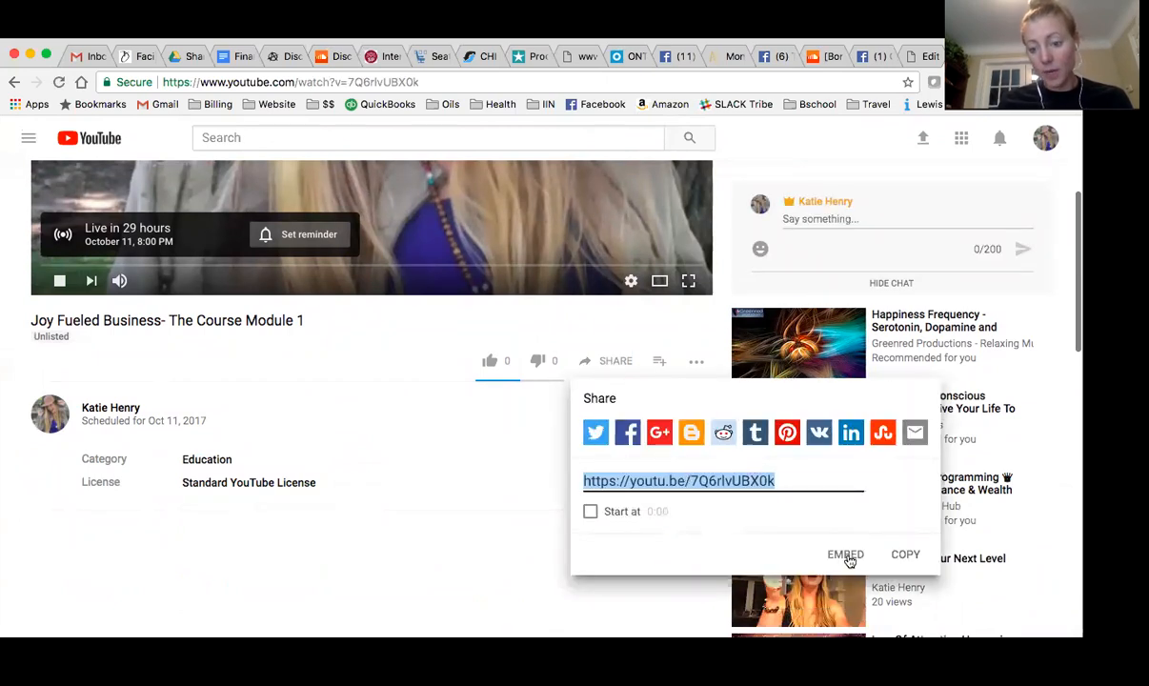
{"action": "left_click", "coordinate": [845, 554]}
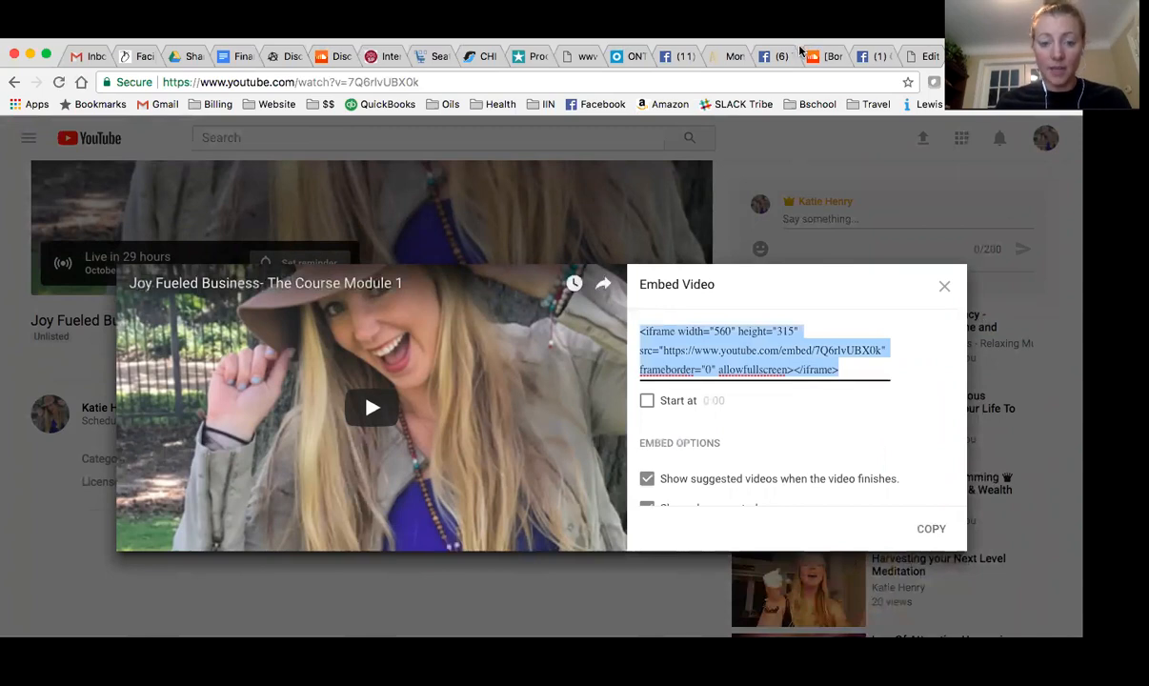
{"action": "mouse_move", "coordinate": [798, 46]}
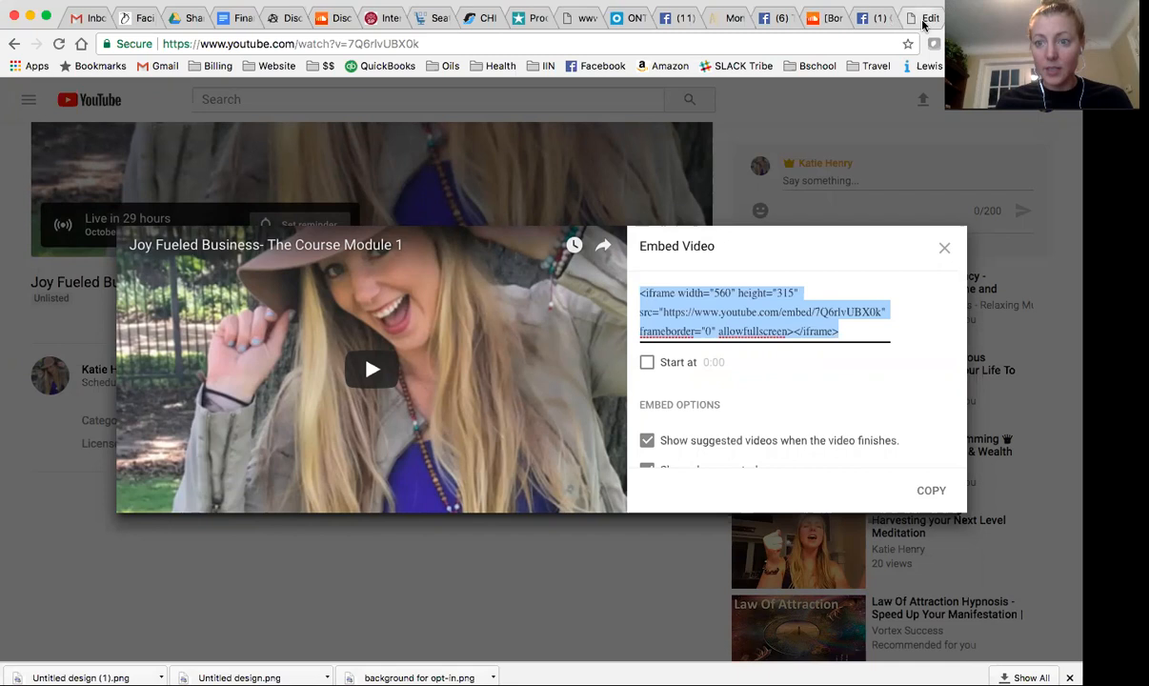
- In WordPress, open Joy Fueled Business Module 1 from All Pages in the editor
{"action": "left_click", "coordinate": [928, 18]}
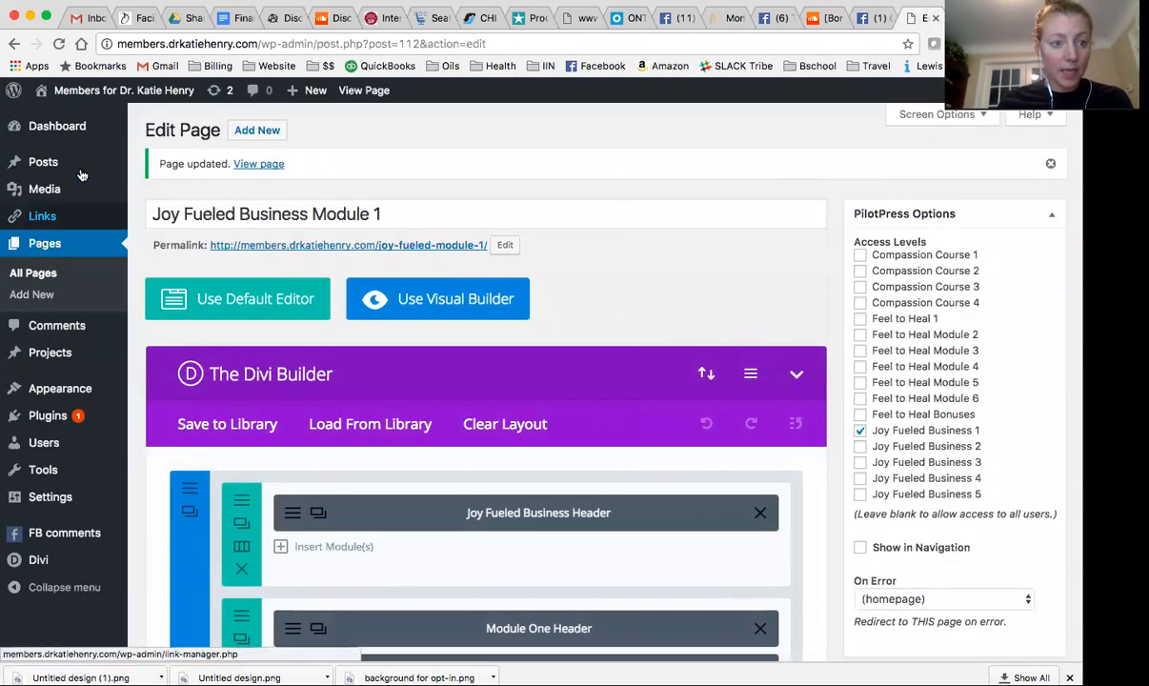
{"action": "left_click", "coordinate": [57, 126]}
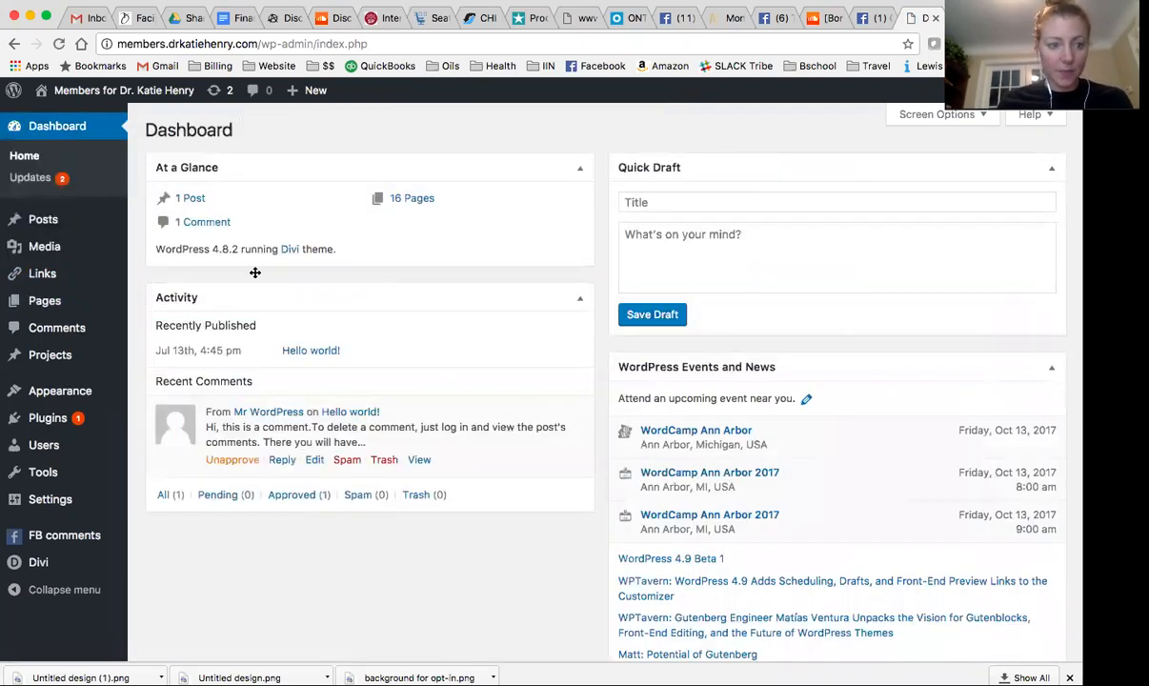
{"action": "left_click", "coordinate": [45, 300]}
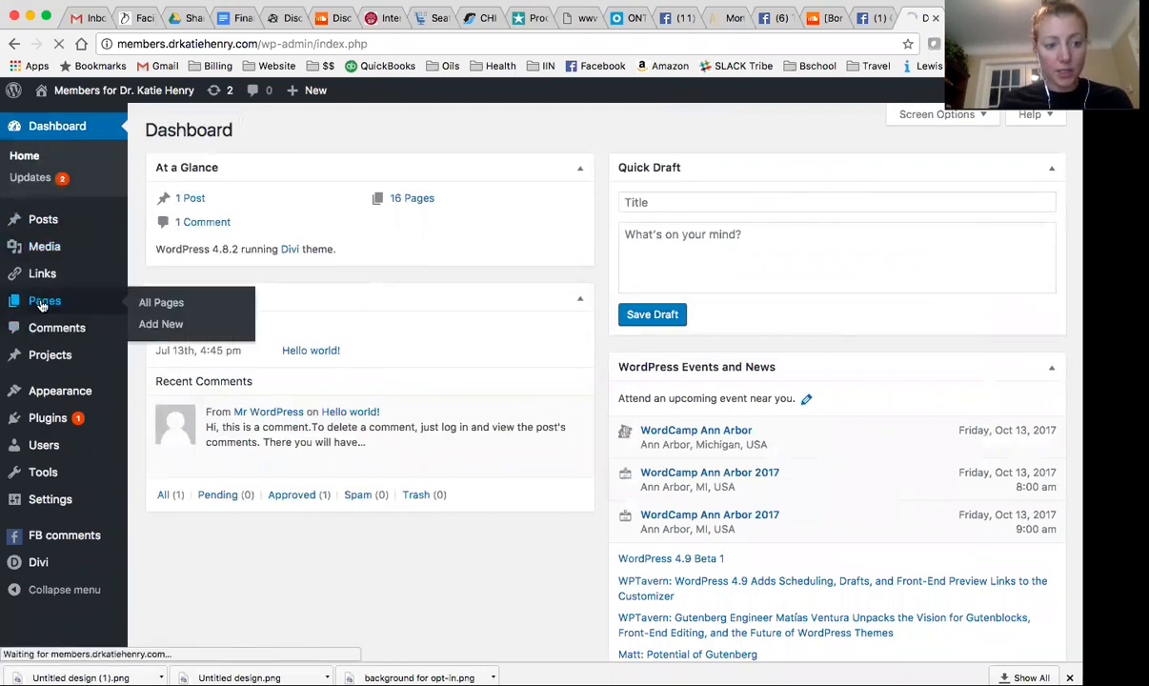
{"action": "left_click", "coordinate": [161, 302]}
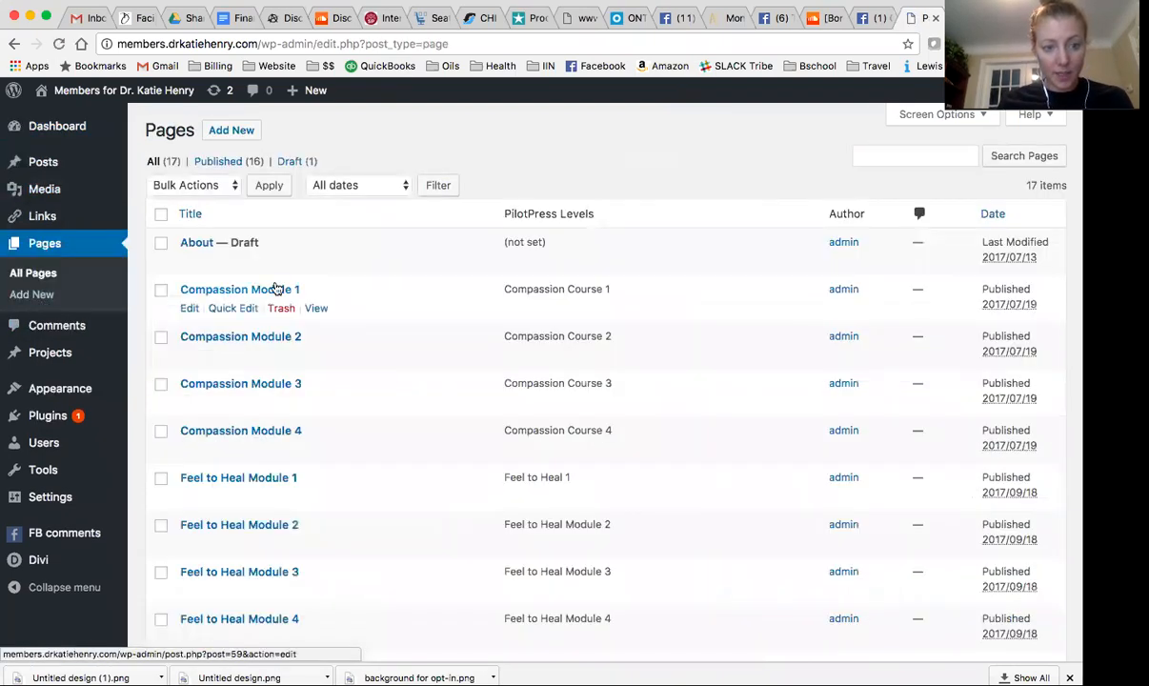
{"action": "scroll", "scroll_direction": "down", "scroll_amount": 3}
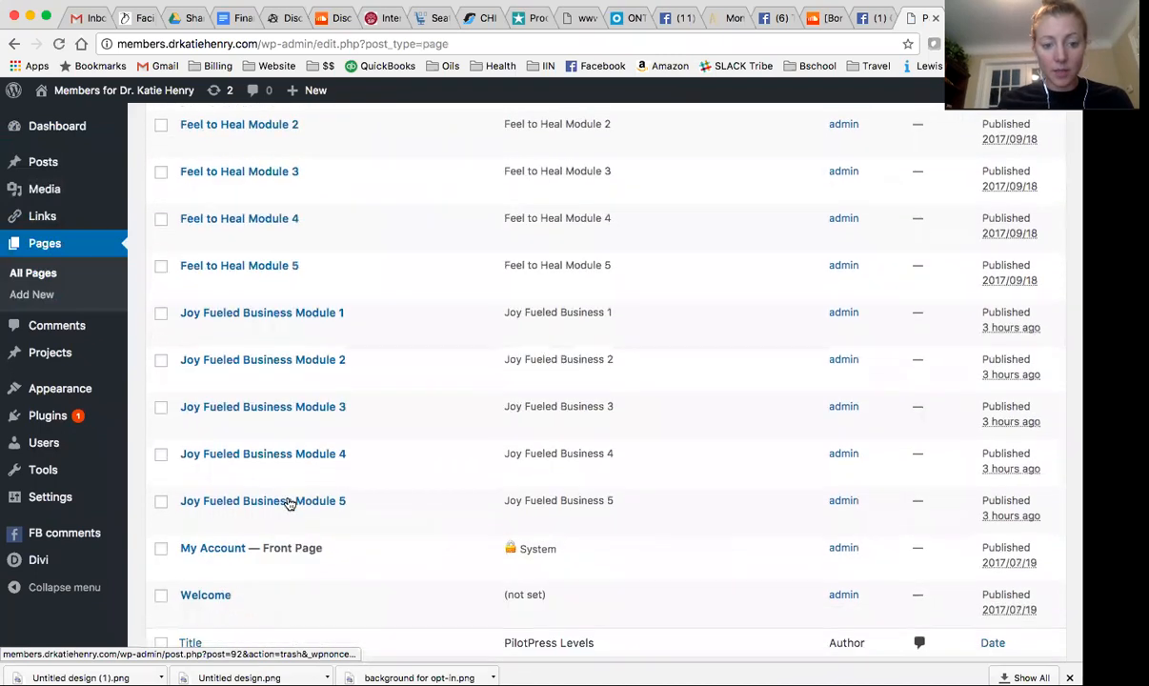
{"action": "scroll", "scroll_direction": "down", "scroll_amount": 3}
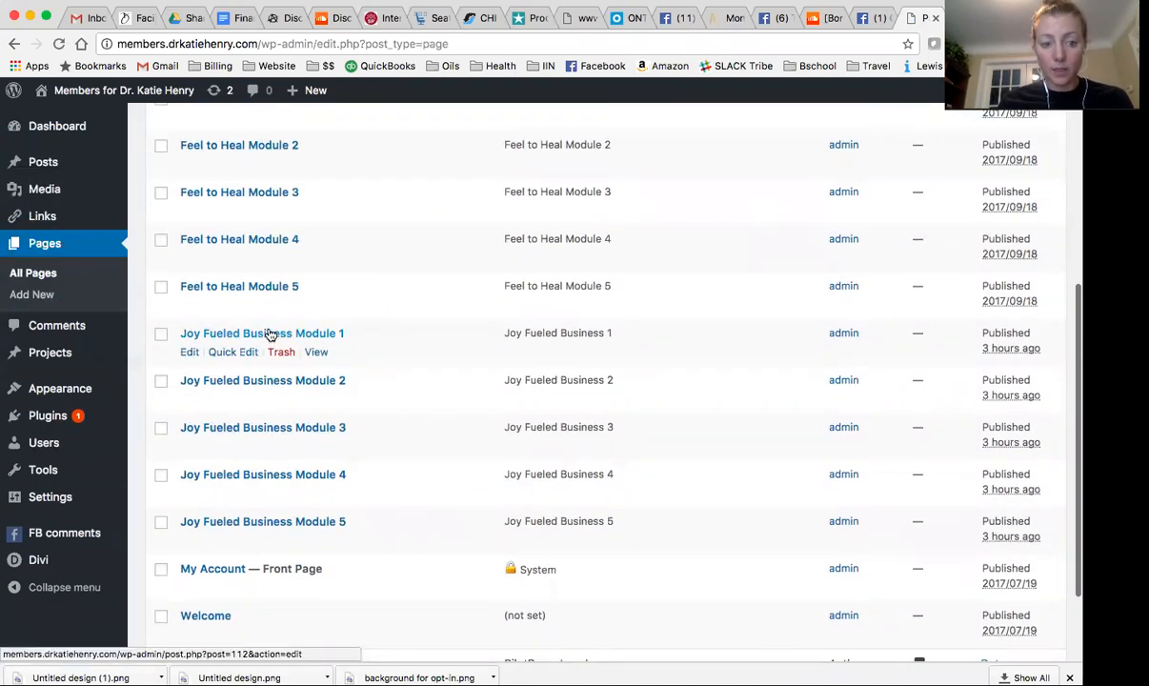
{"action": "left_click", "coordinate": [261, 332]}
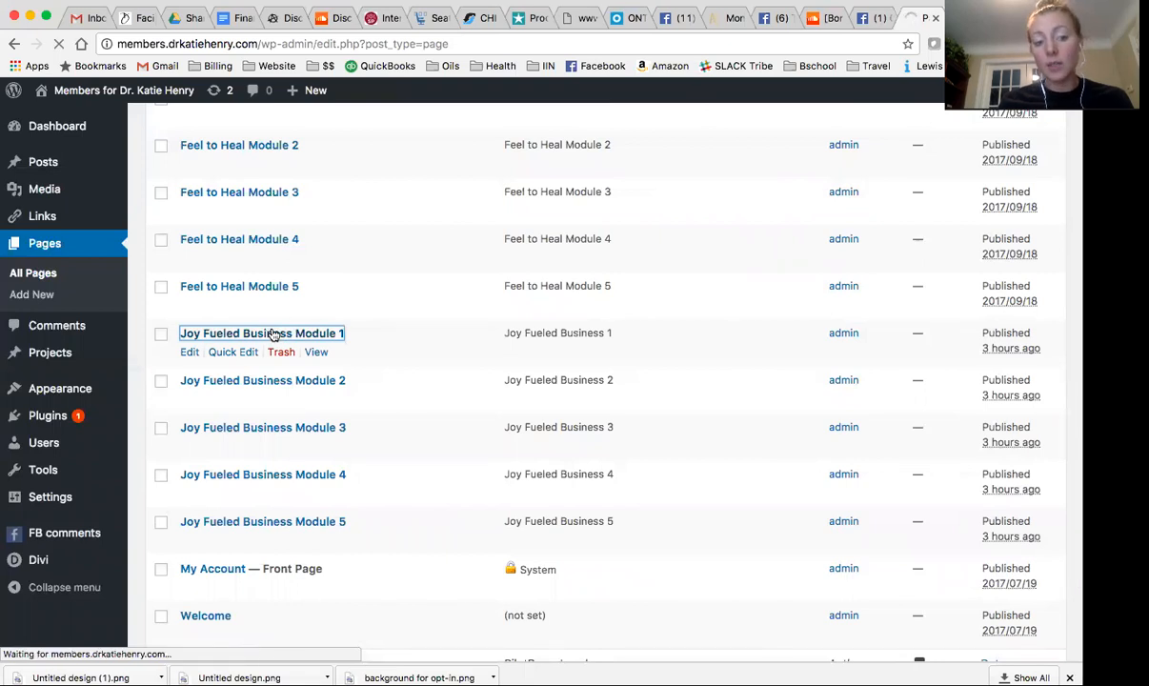
{"action": "left_click", "coordinate": [261, 333]}
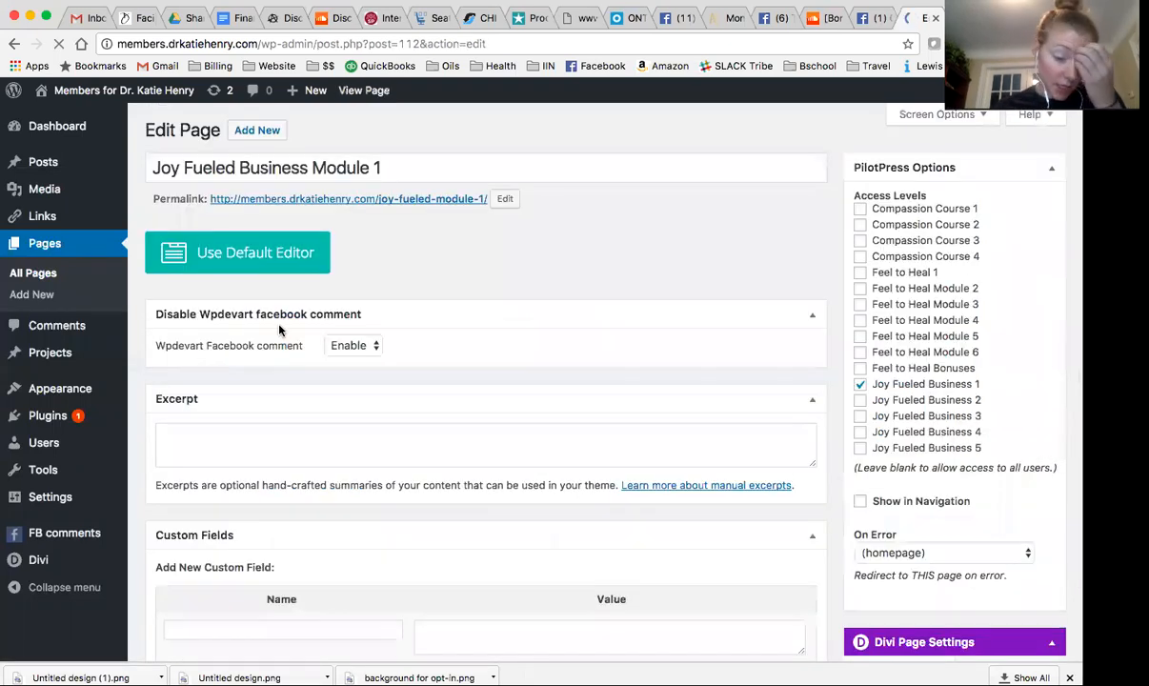
- Delete the Video module from the Divi layout and open Insert Module(s) in its row
{"action": "left_click", "coordinate": [456, 252]}
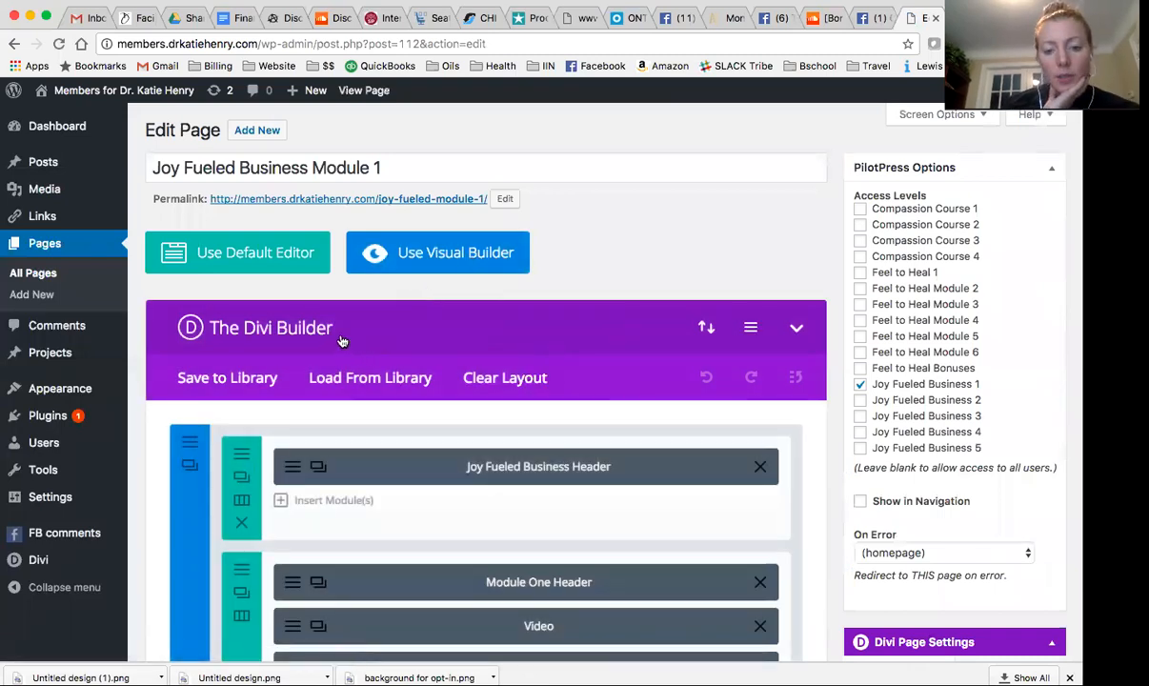
{"action": "scroll", "scroll_direction": "down", "scroll_amount": 3}
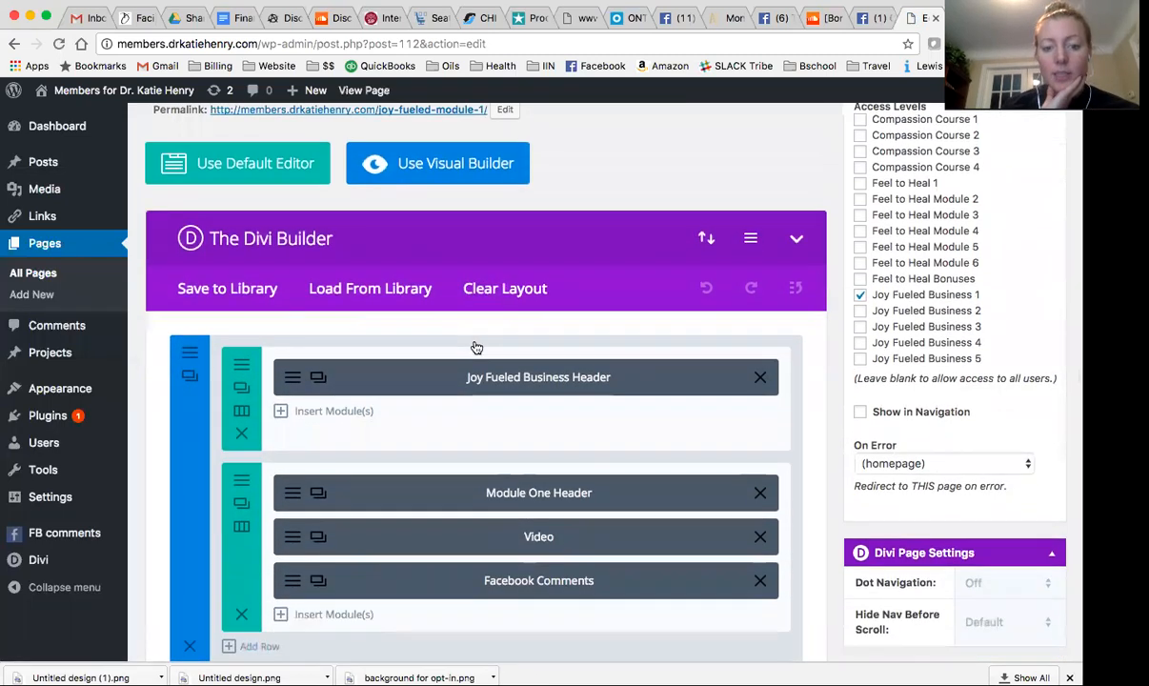
{"action": "mouse_move", "coordinate": [508, 617]}
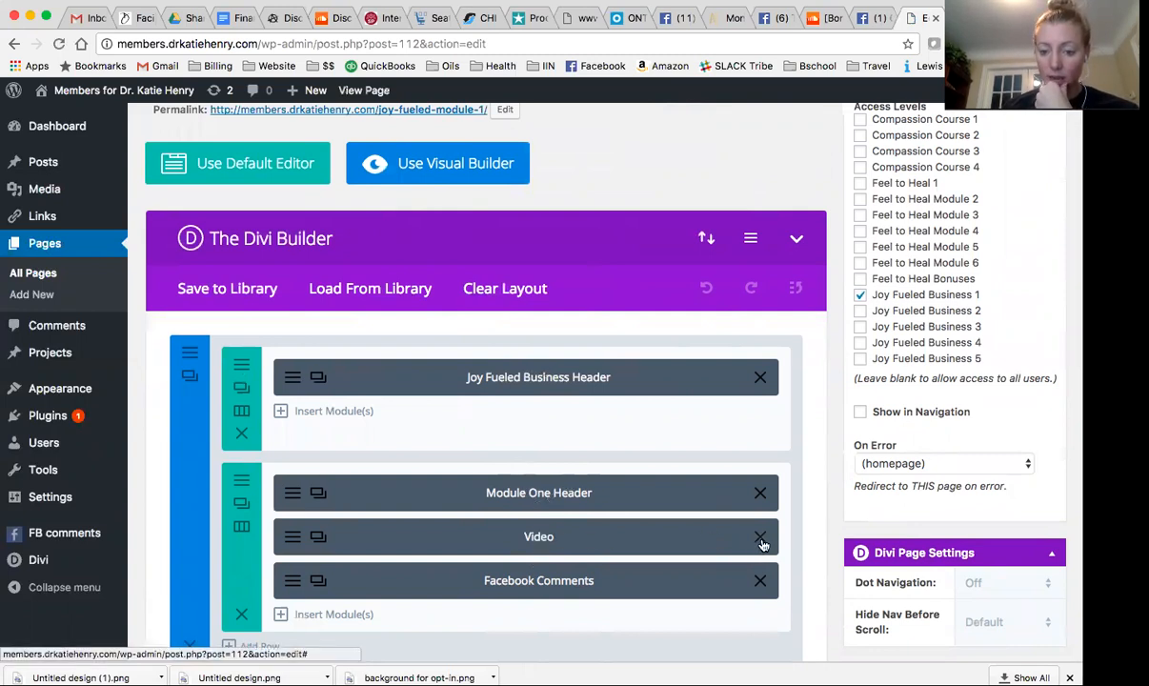
{"action": "left_click", "coordinate": [760, 536]}
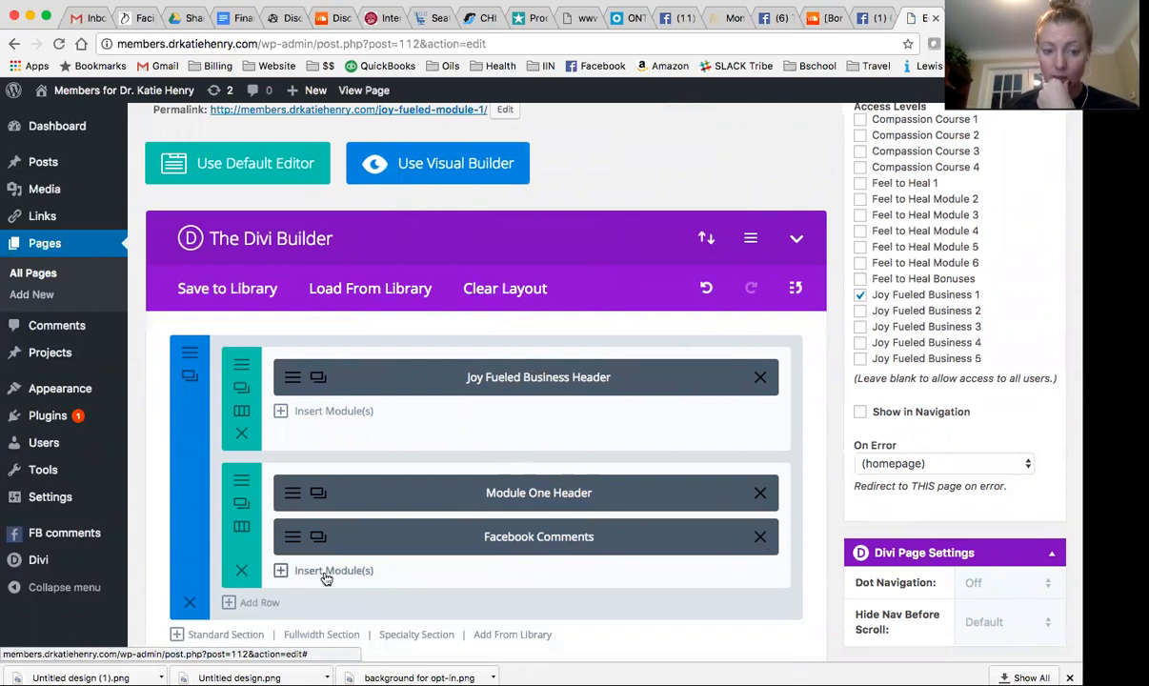
{"action": "left_click", "coordinate": [334, 570]}
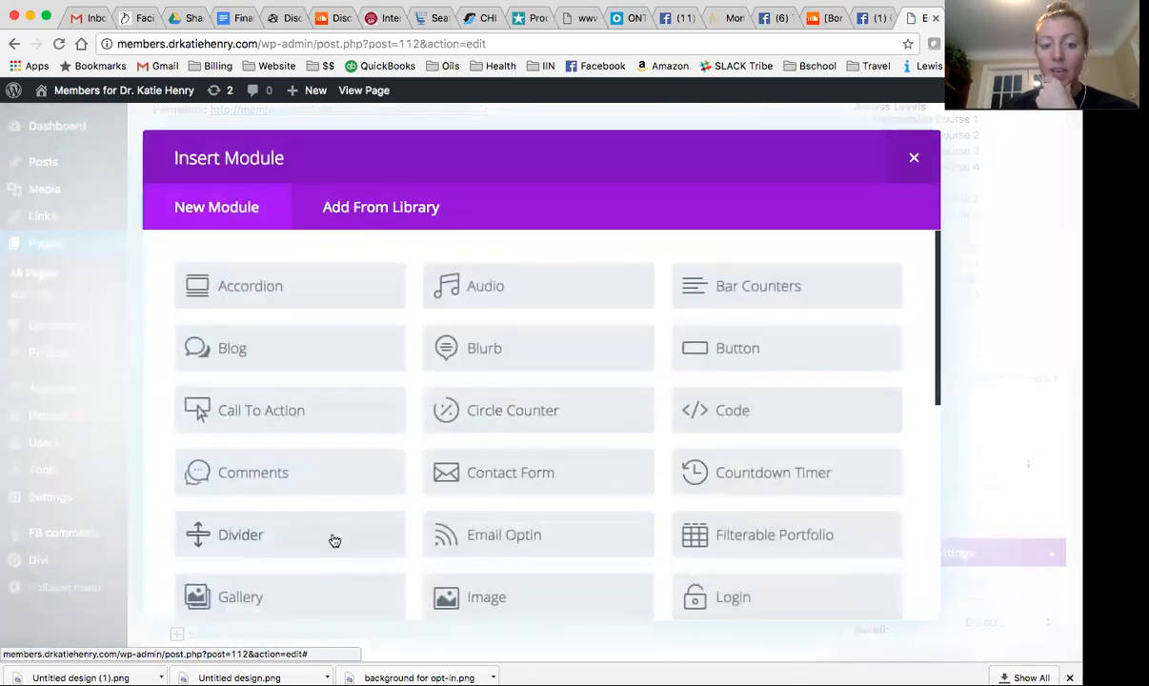
{"action": "mouse_move", "coordinate": [733, 416]}
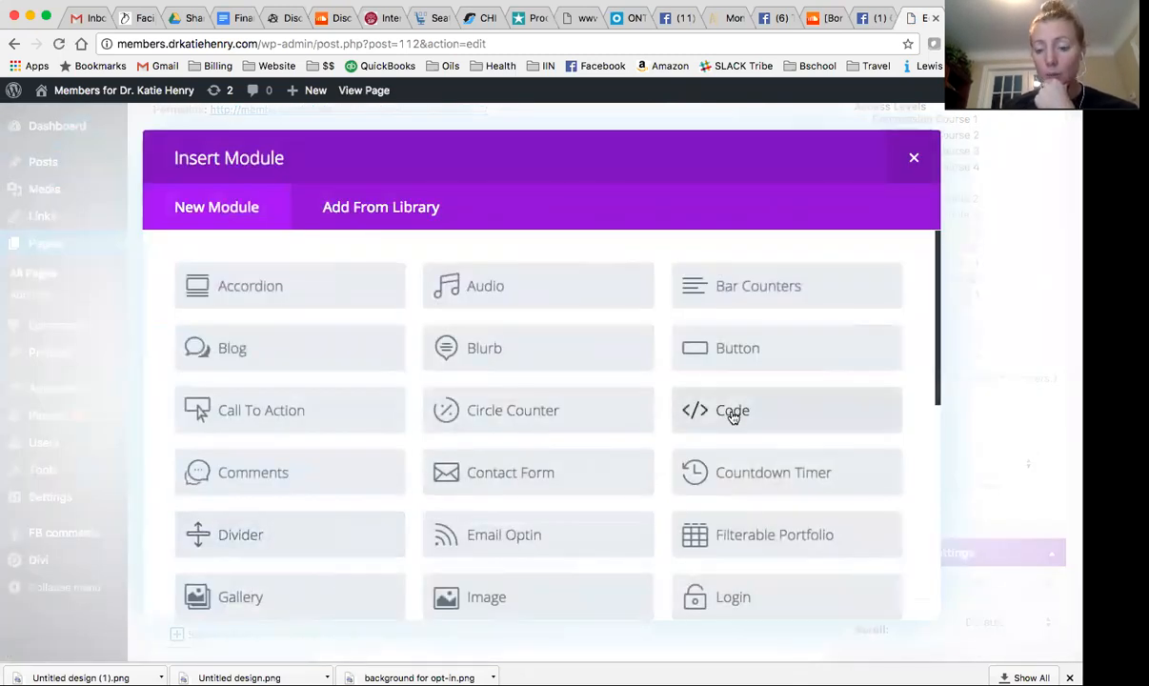
- Add a Code module containing the YouTube embed iframe (embed/7Q6rlvUBX0k) and save
{"action": "left_click", "coordinate": [731, 411]}
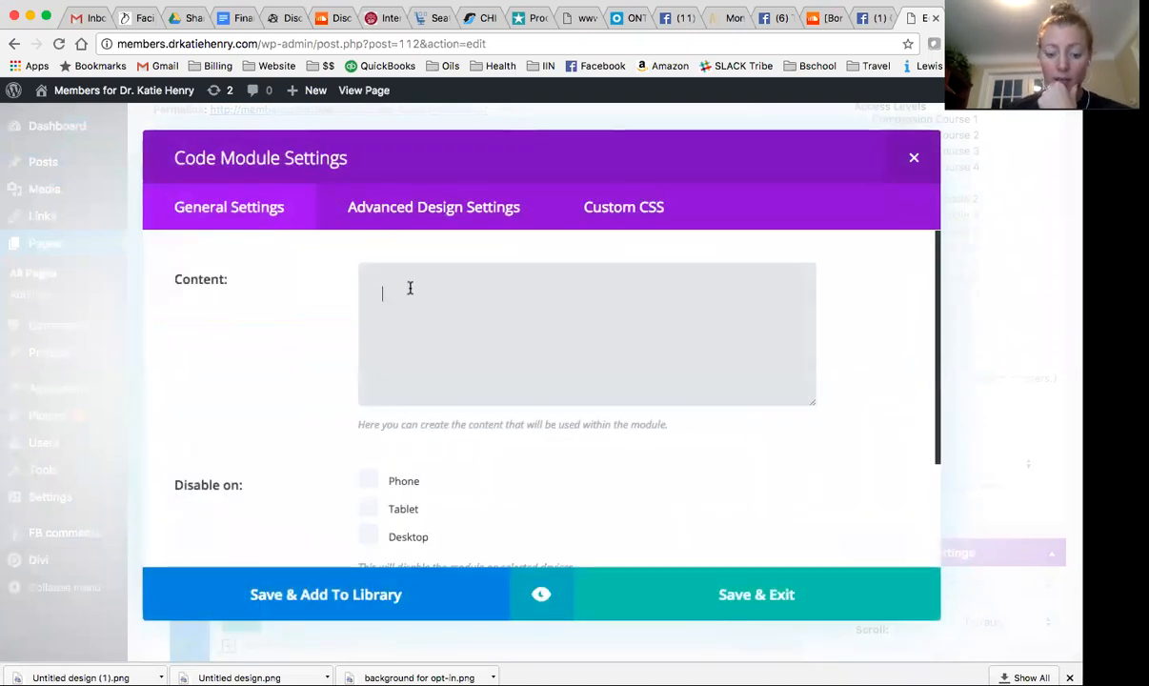
{"action": "type", "text": "<iframe width=\"560\" height=\"315\" src=\"https://www.youtube.com/embed/7Q6rlvUBX0k\" frameborder=\"0\" allowfullscreen></iframe>"}
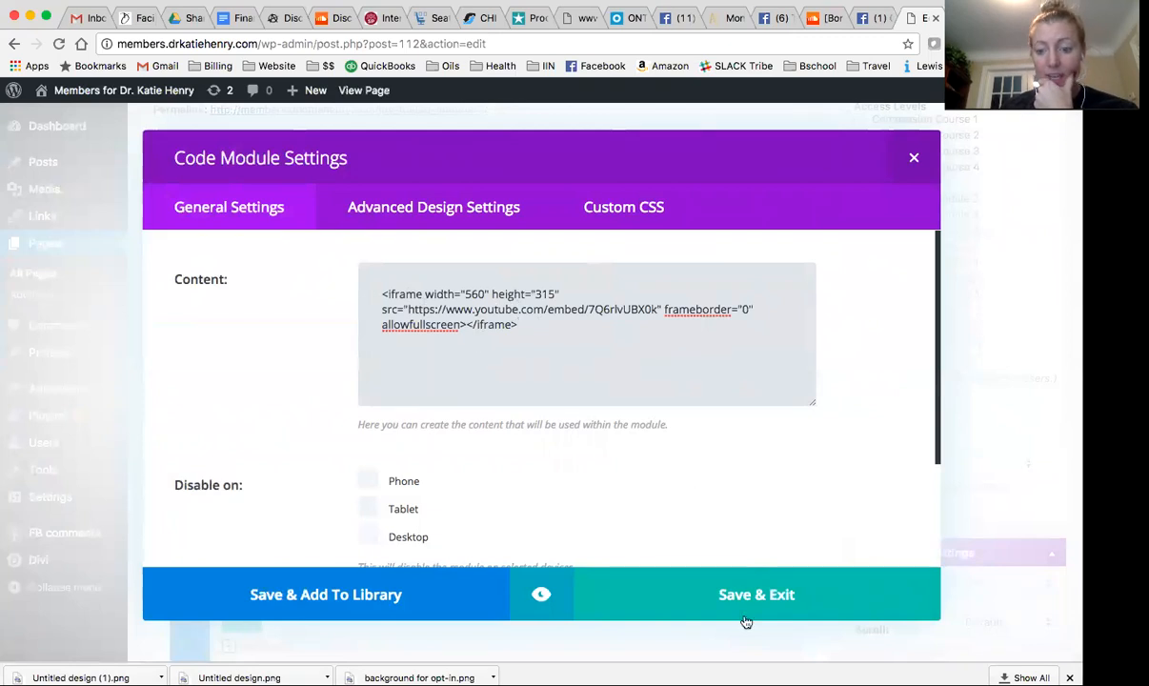
{"action": "left_click", "coordinate": [755, 595]}
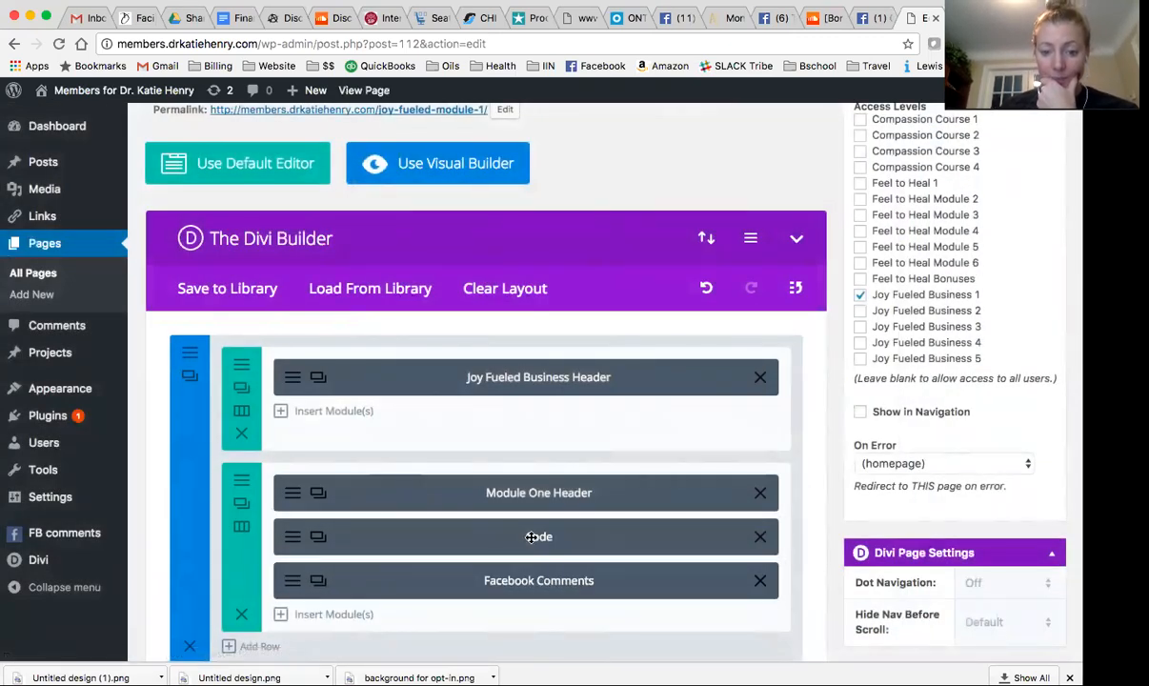
- Update the Module 1 page from the Publish box until 'Page updated' appears
{"action": "scroll", "scroll_direction": "down", "scroll_amount": 3}
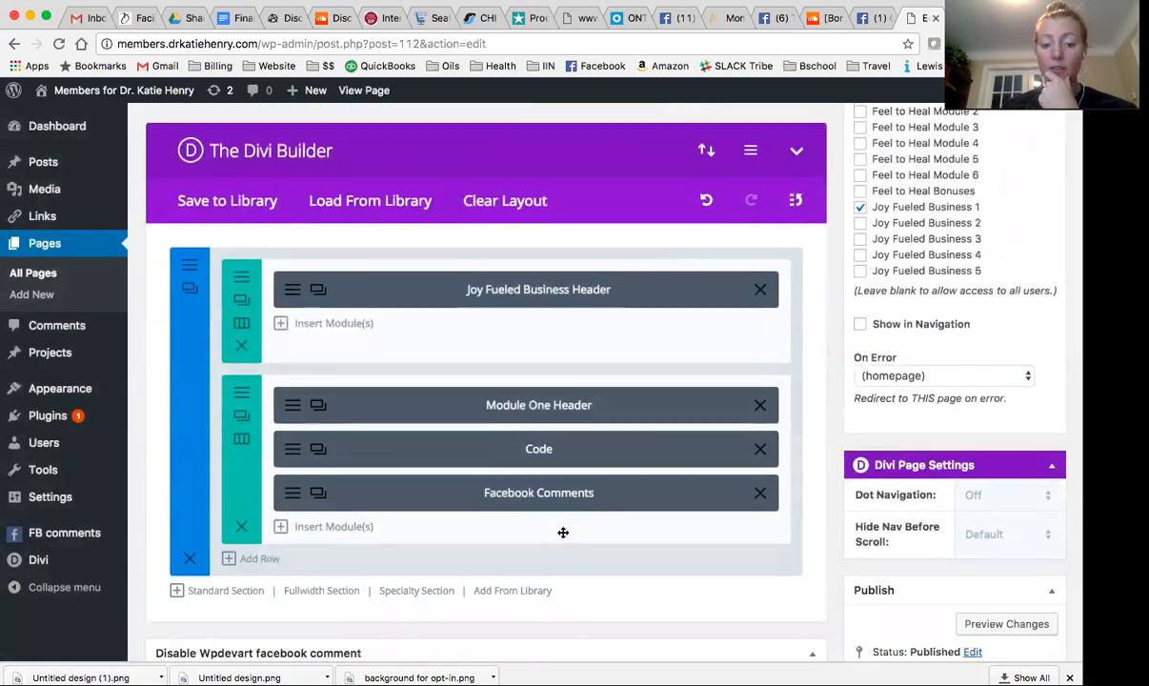
{"action": "scroll", "scroll_direction": "down", "scroll_amount": 3}
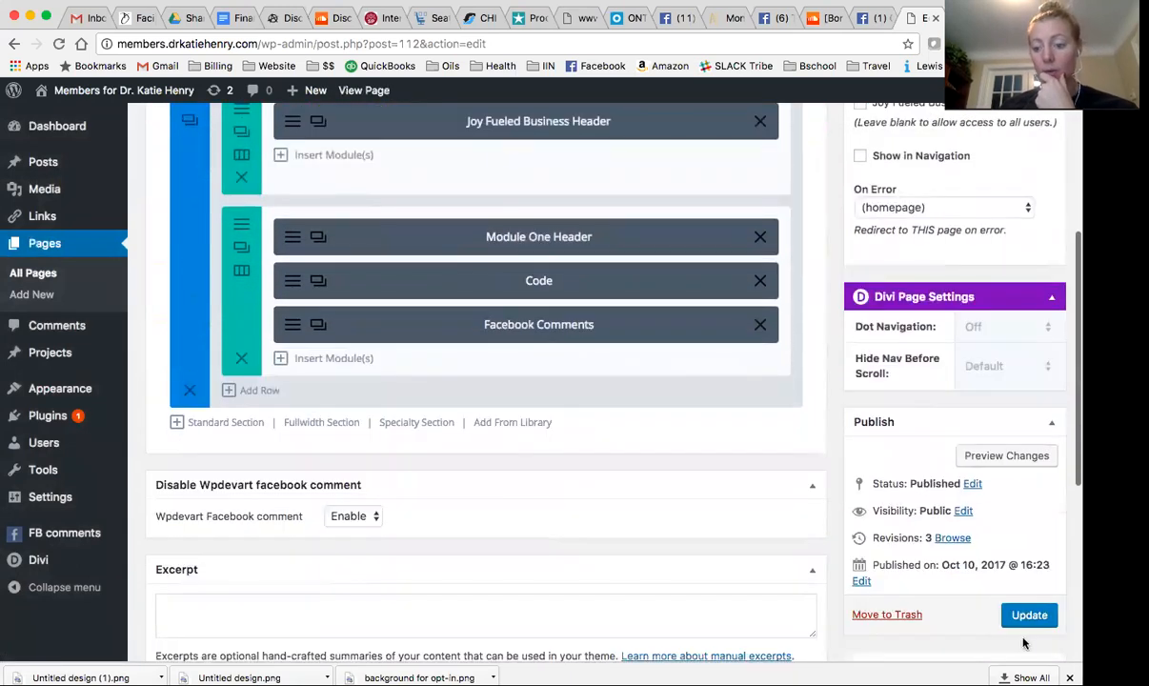
{"action": "left_click", "coordinate": [1028, 614]}
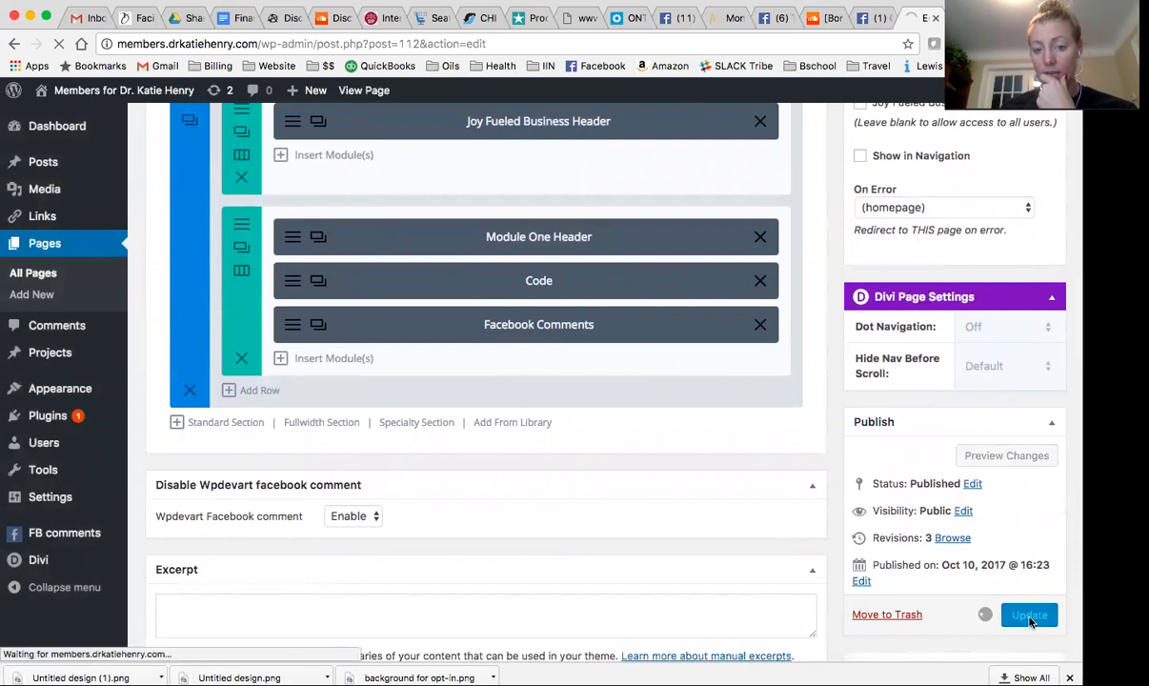
{"action": "left_click", "coordinate": [1029, 614]}
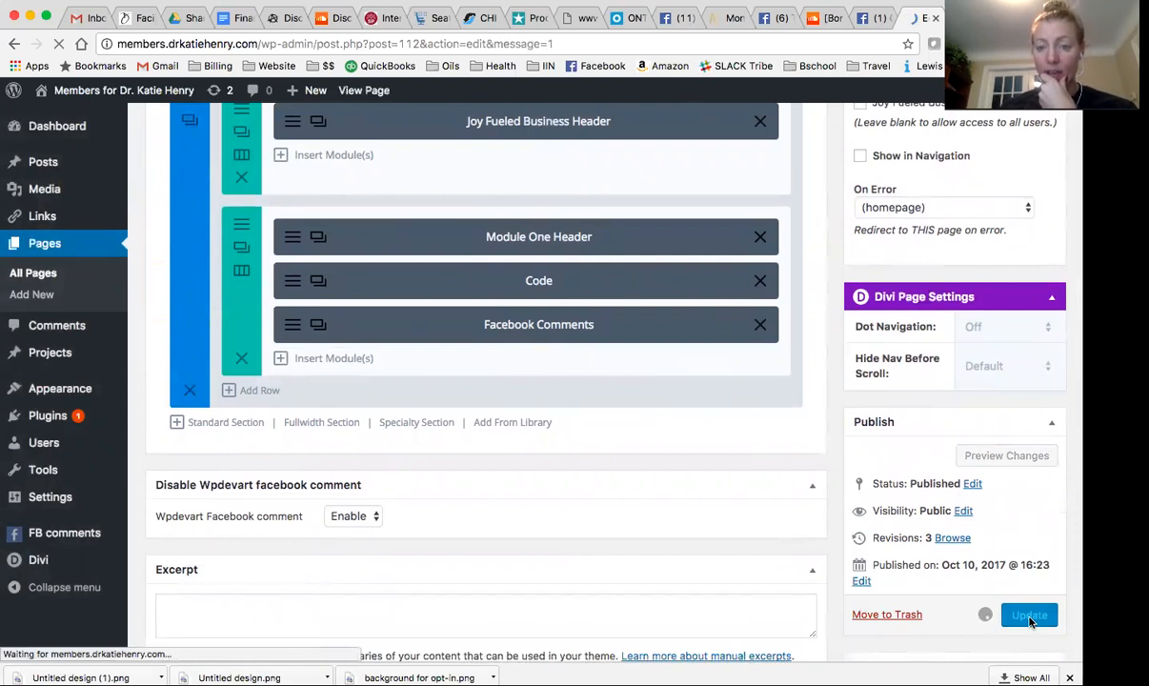
{"action": "left_click", "coordinate": [1028, 614]}
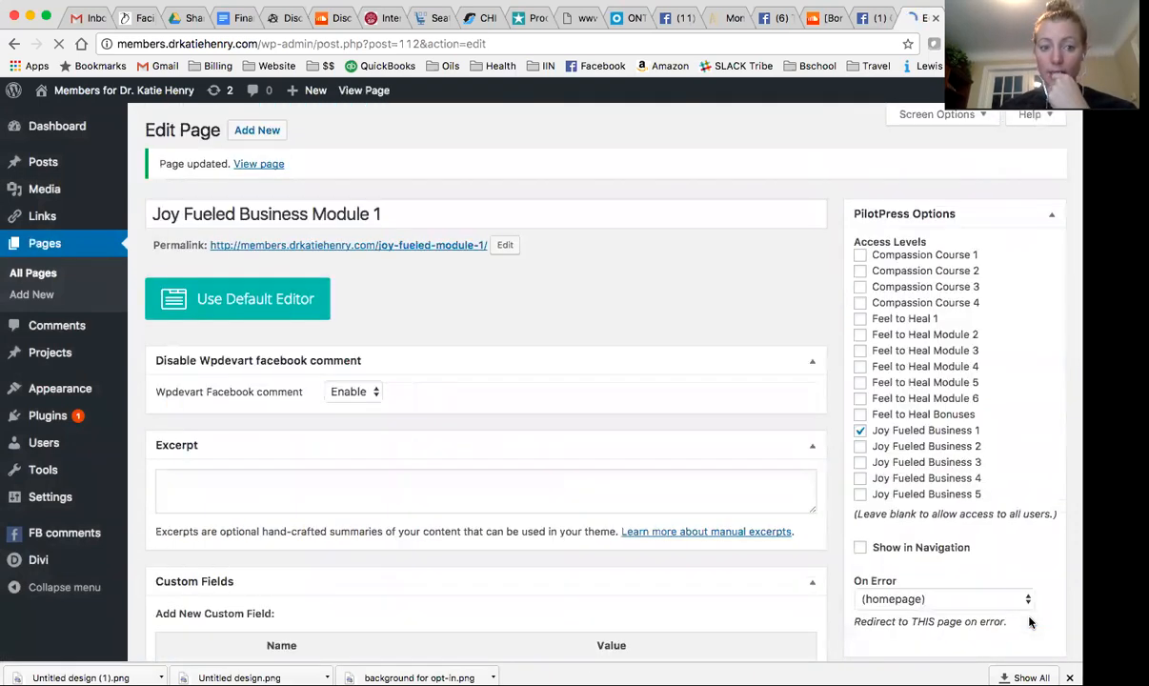
{"action": "left_click", "coordinate": [438, 298]}
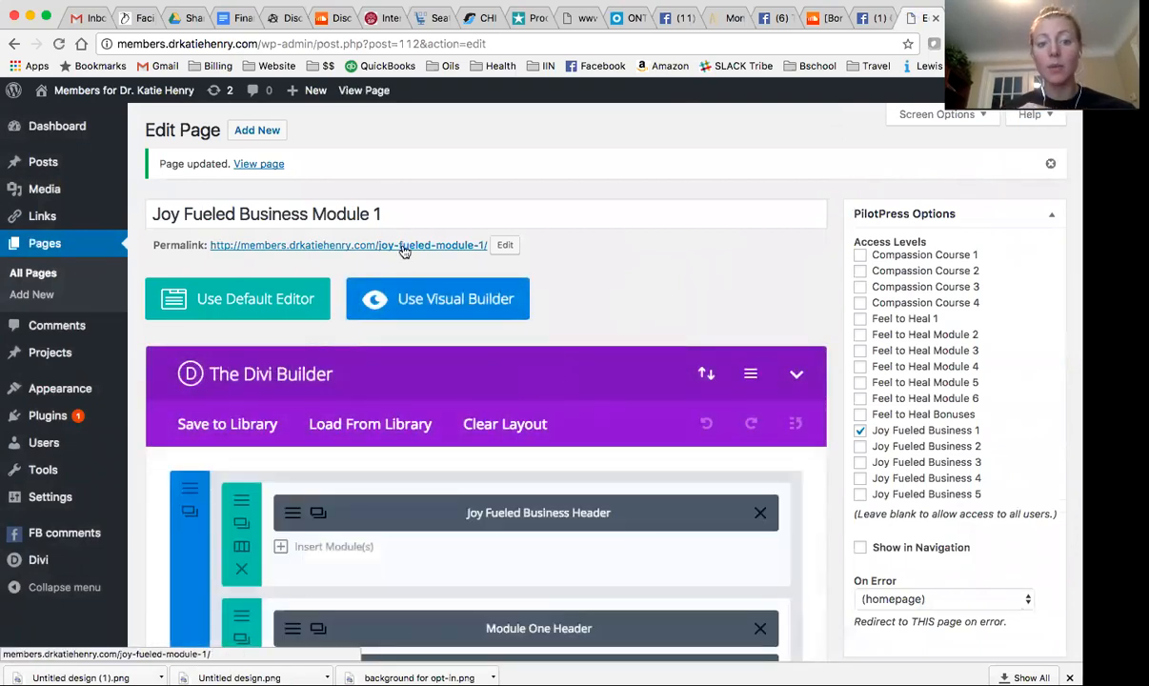
- Confirm the video appears above Facebook comments on the live page, then close YouTube's Embed Video dialog
{"action": "left_click", "coordinate": [348, 245]}
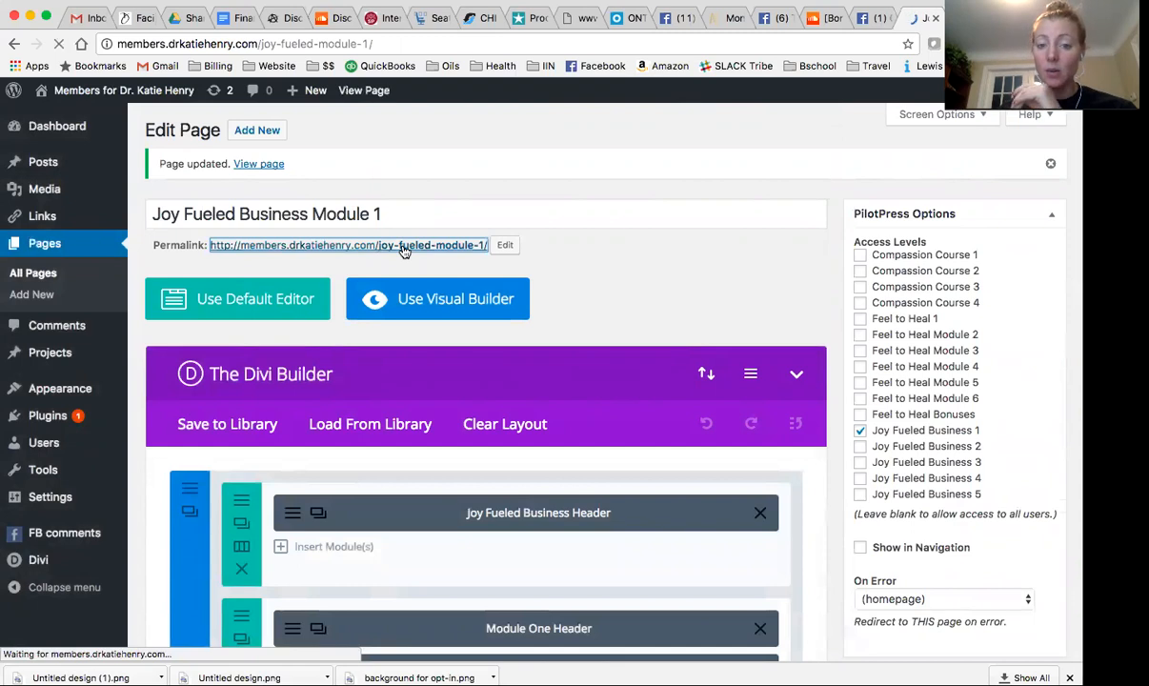
{"action": "left_click", "coordinate": [258, 163]}
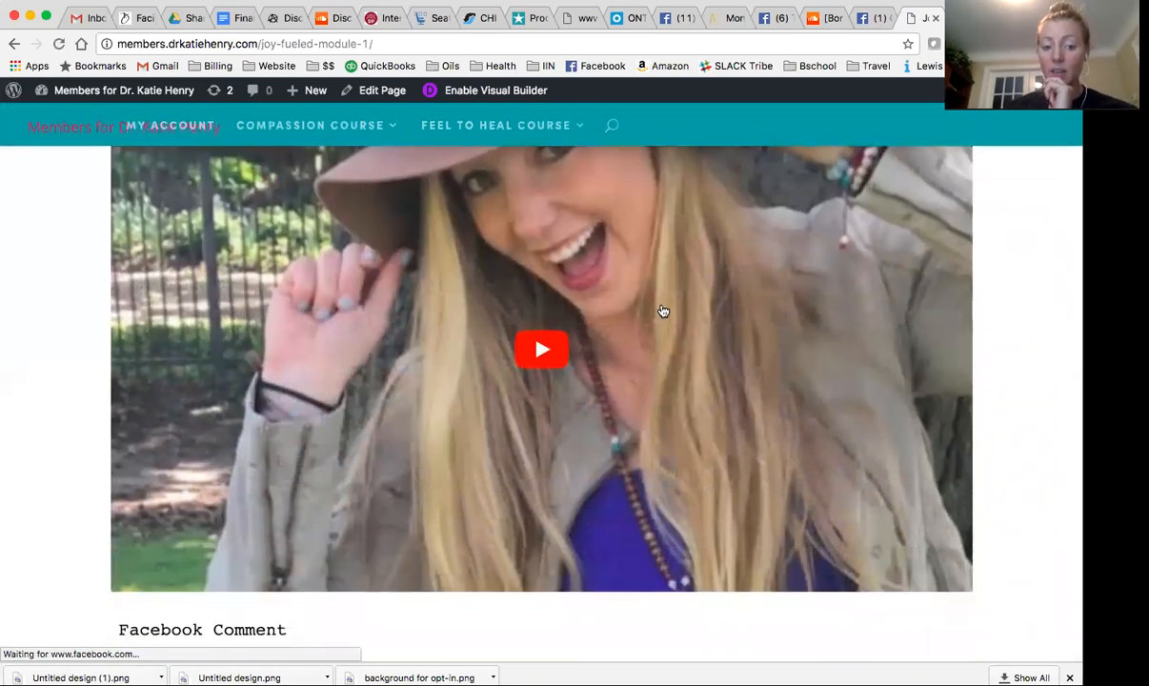
{"action": "scroll", "scroll_direction": "down", "scroll_amount": 3}
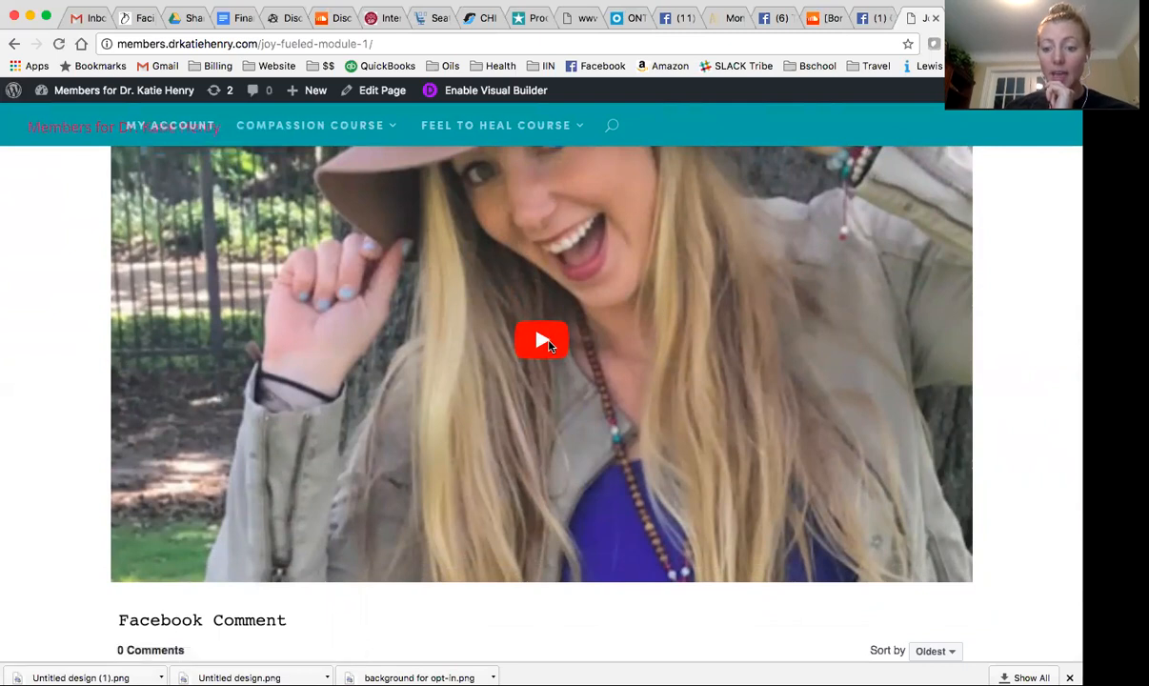
{"action": "scroll", "scroll_direction": "down", "scroll_amount": 3}
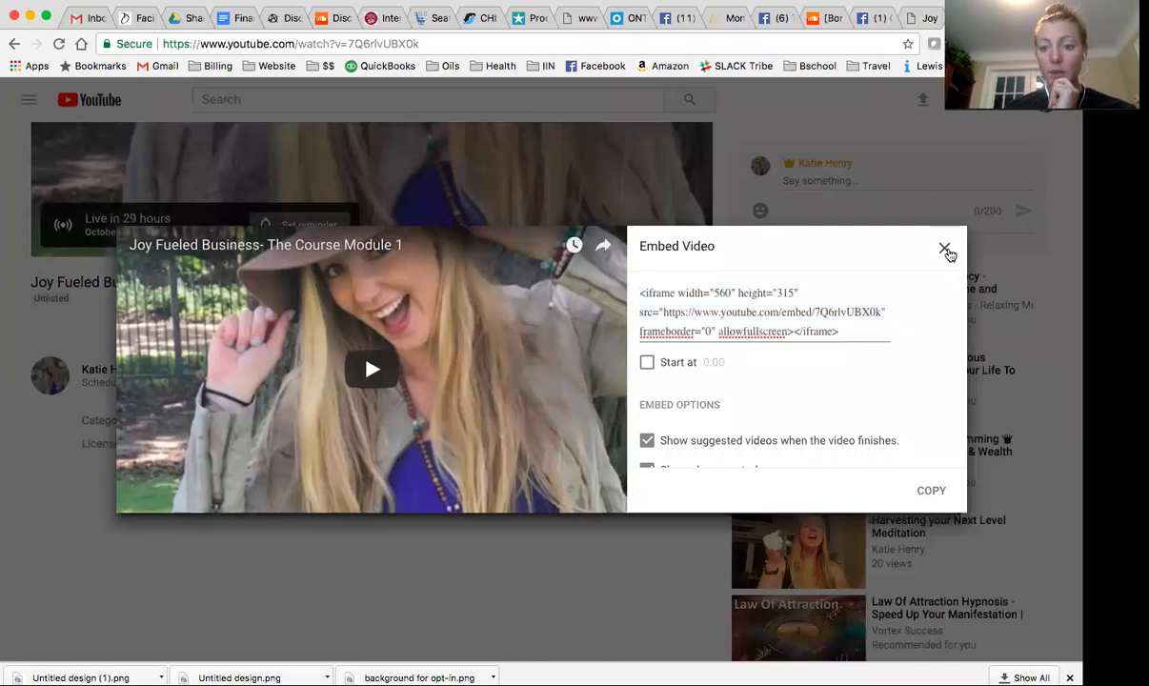
{"action": "left_click", "coordinate": [943, 248]}
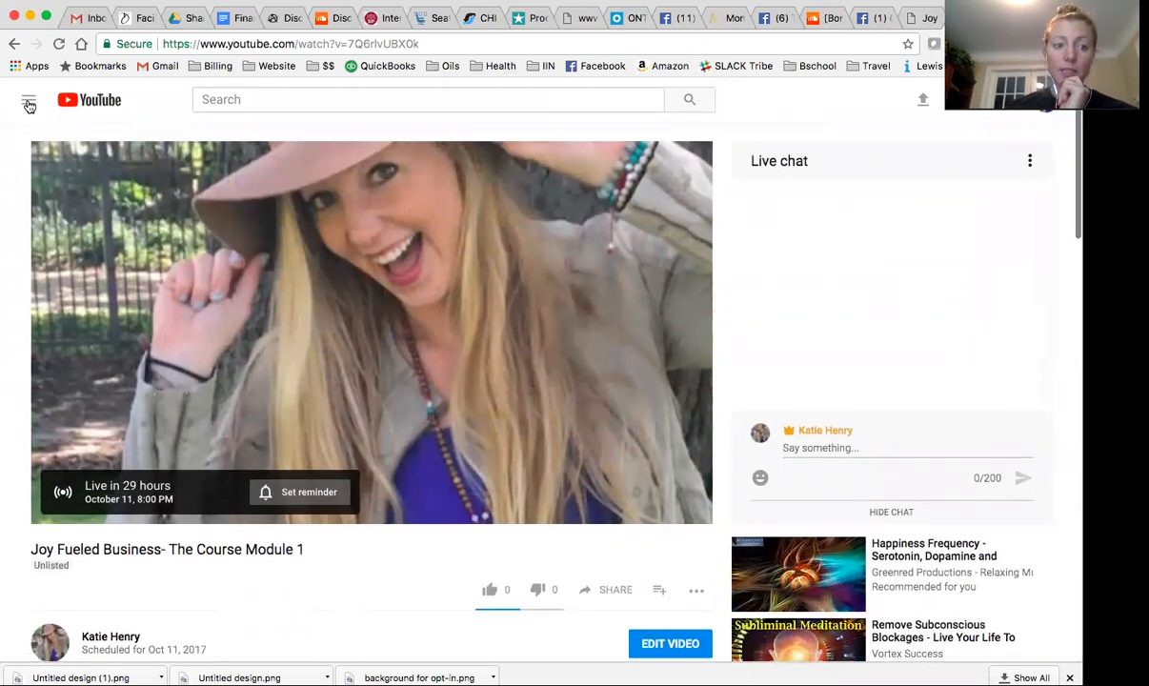
- Go to Creator Studio through the account avatar menu on YouTube's watch page
{"action": "left_click", "coordinate": [29, 99]}
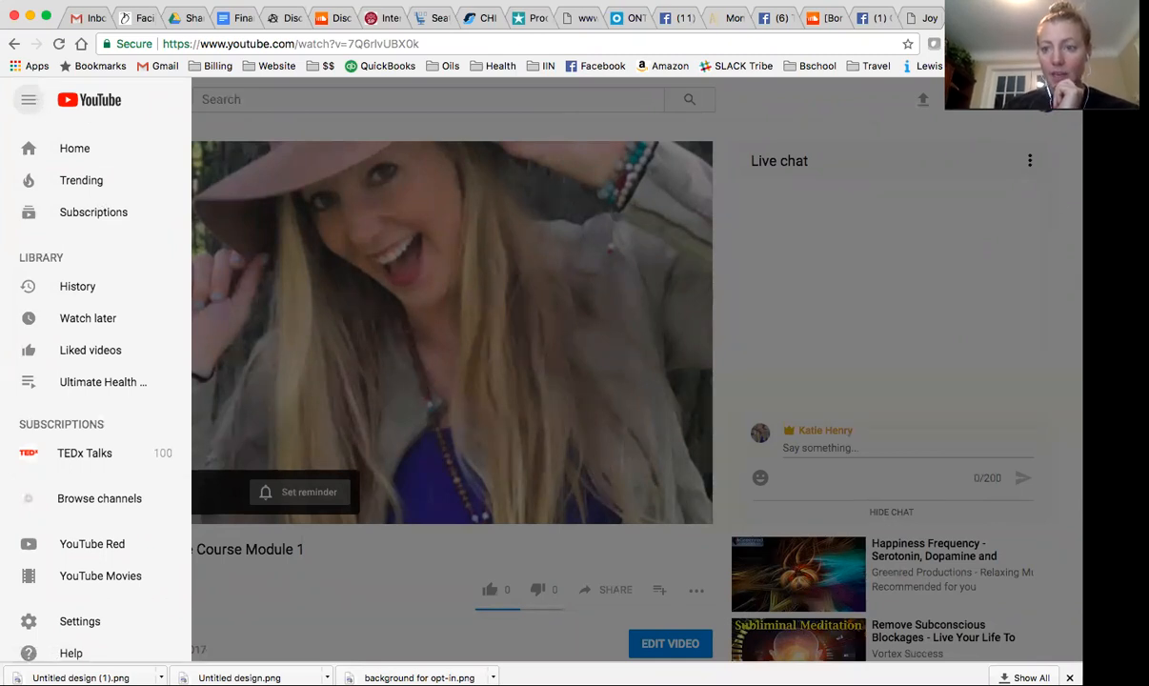
{"action": "left_click", "coordinate": [29, 99]}
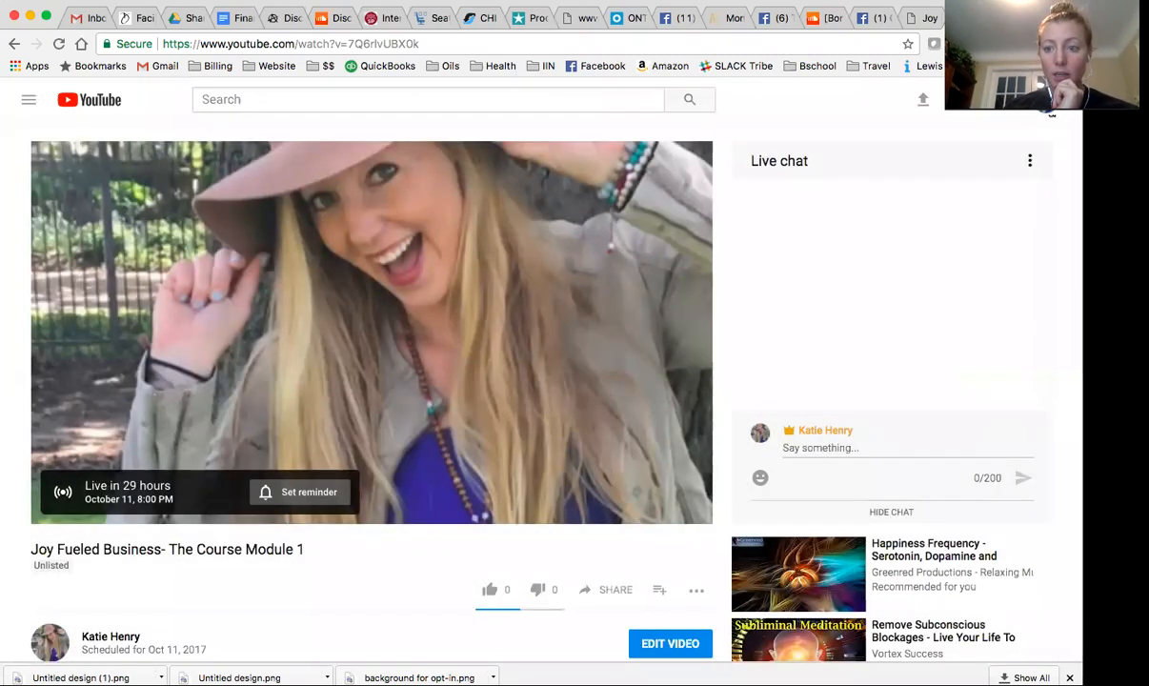
{"action": "left_click", "coordinate": [922, 99]}
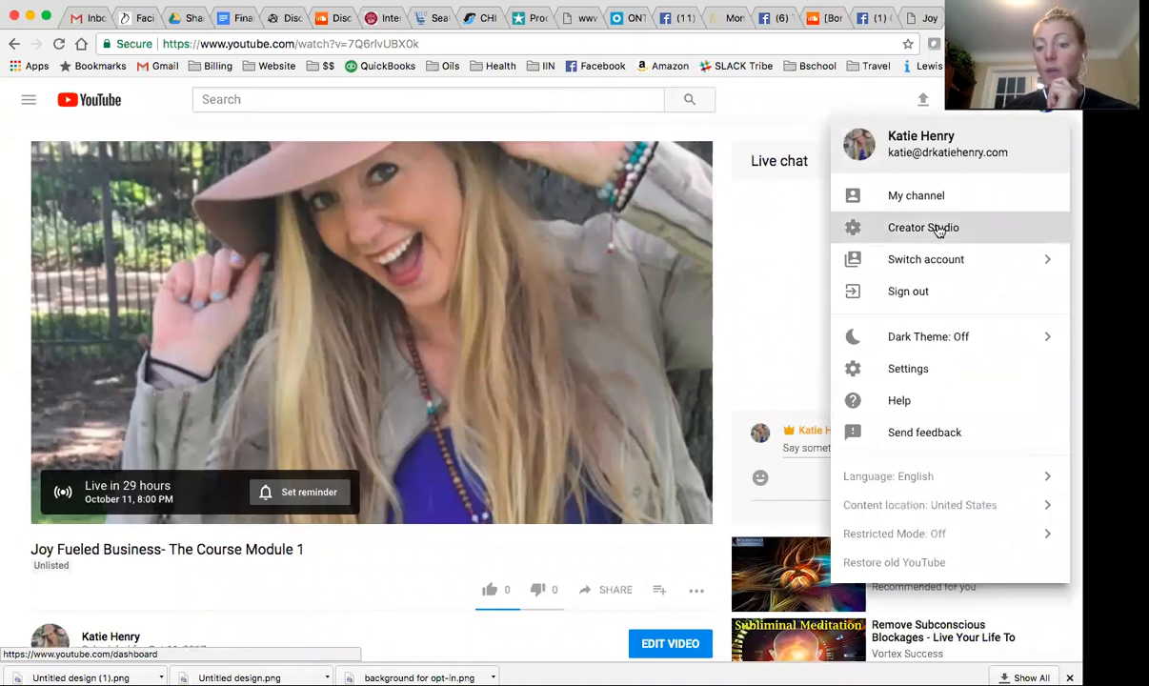
{"action": "left_click", "coordinate": [923, 227]}
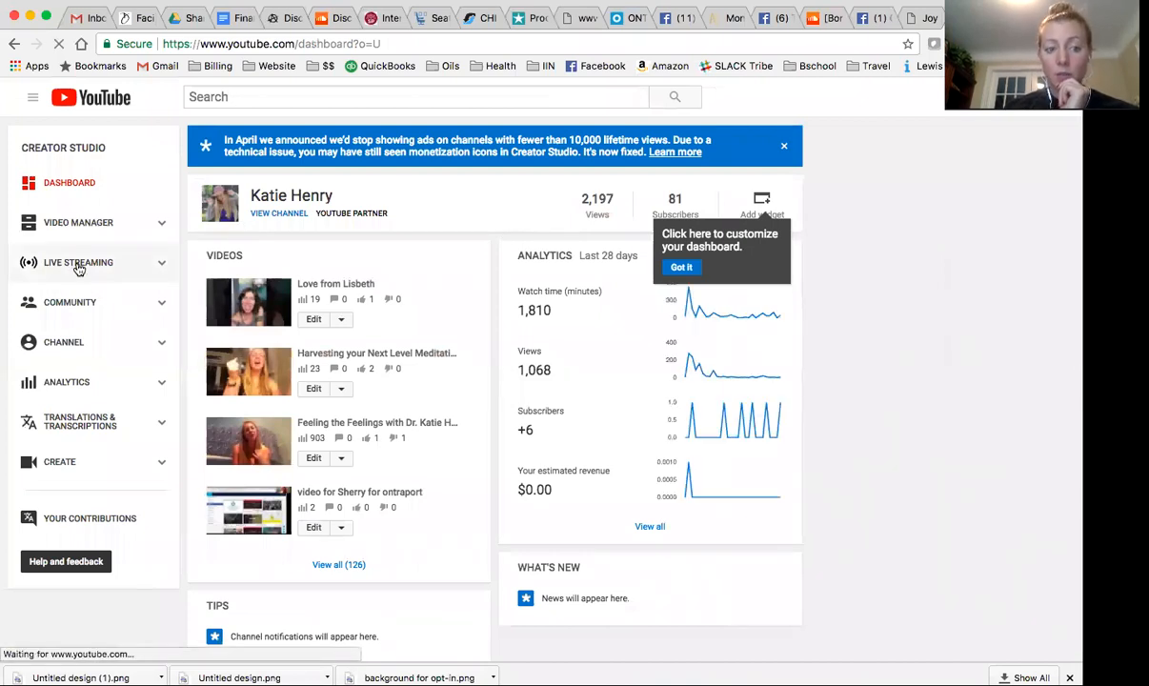
- Show the Live Streaming Events list with the compassion stream and Module 1 Hangouts On Air event
{"action": "left_click", "coordinate": [78, 262]}
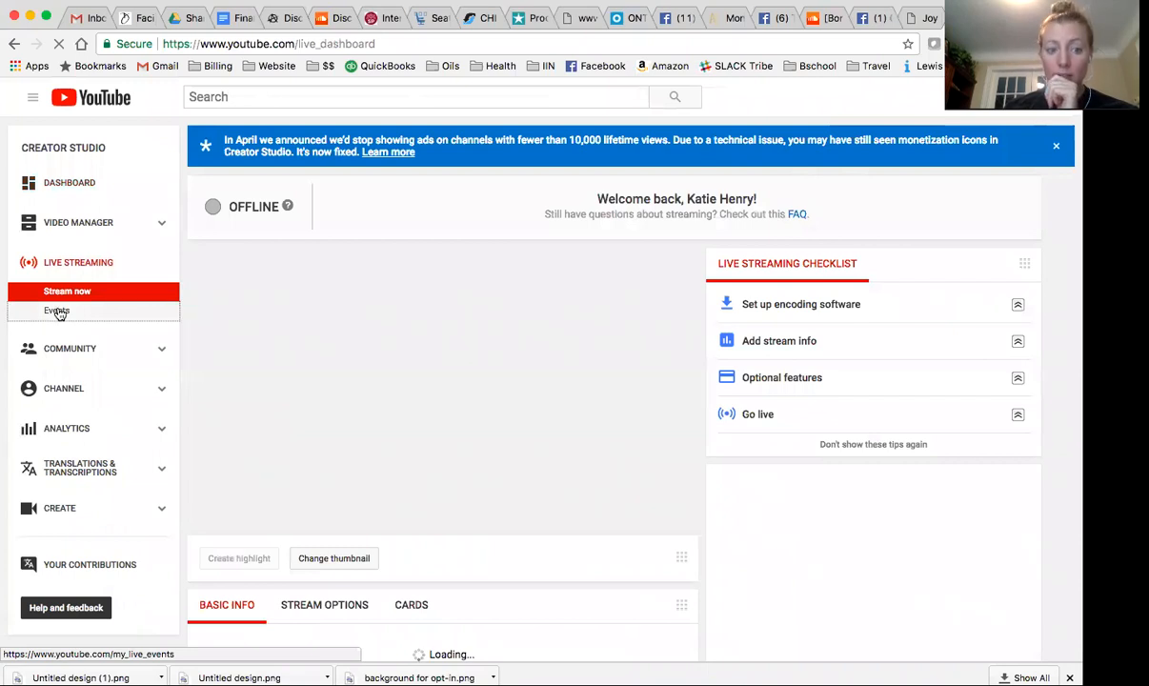
{"action": "left_click", "coordinate": [56, 310]}
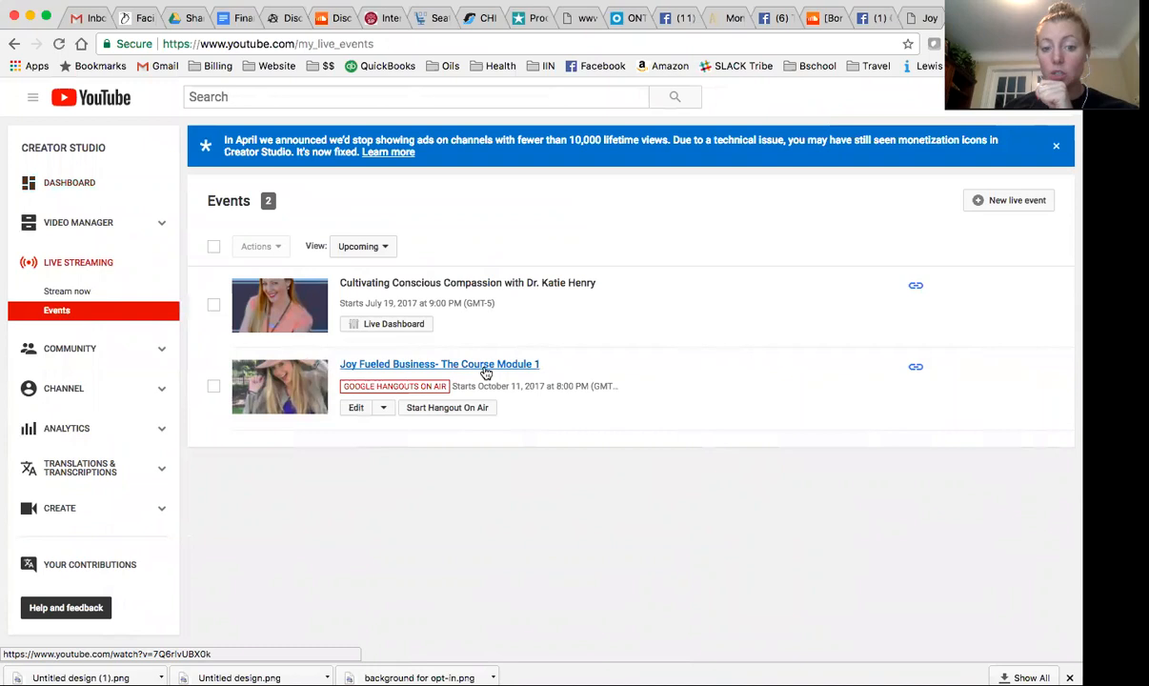
{"action": "mouse_move", "coordinate": [529, 365]}
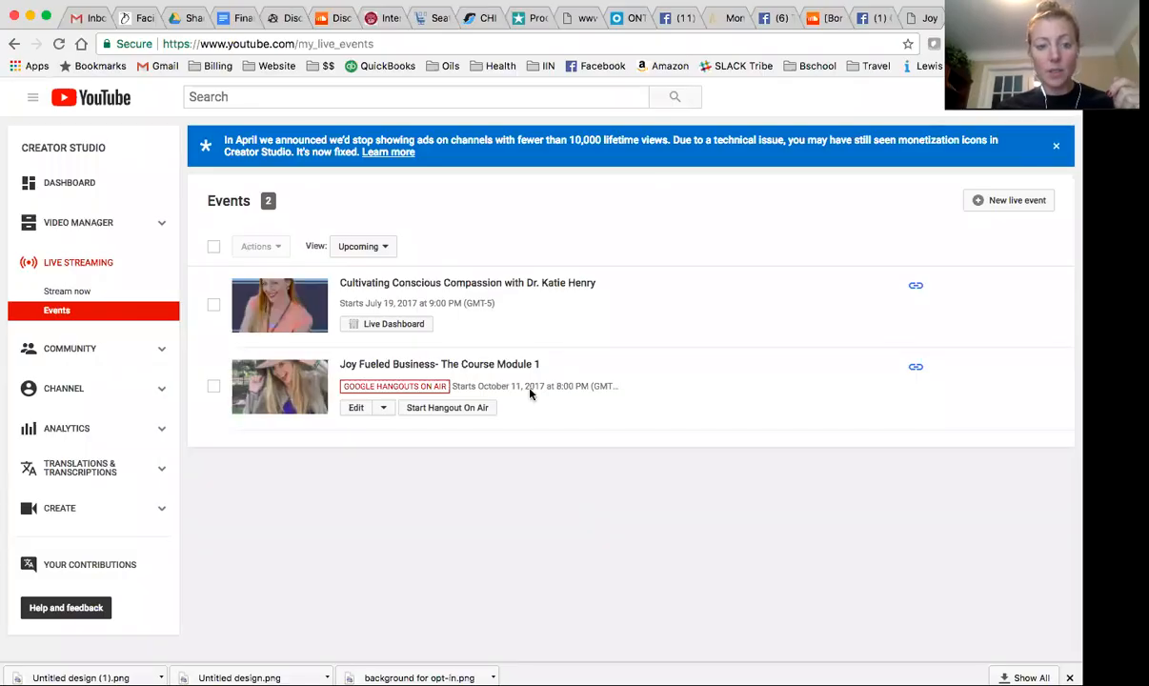
{"action": "mouse_move", "coordinate": [532, 282]}
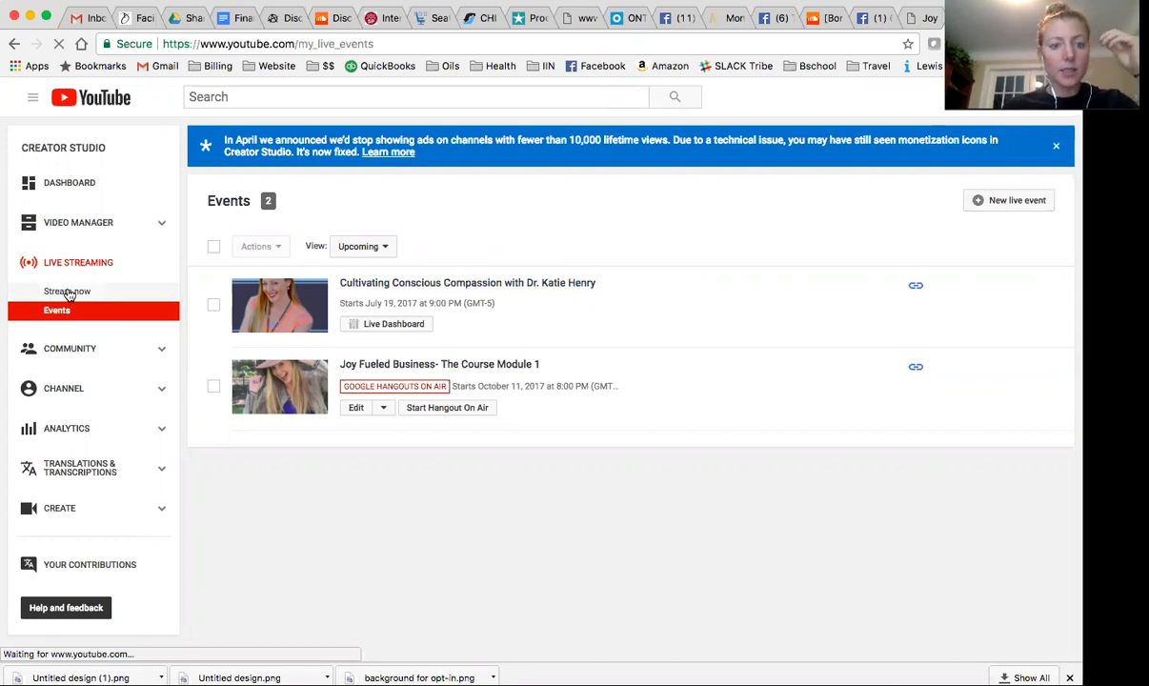
{"action": "left_click", "coordinate": [392, 323]}
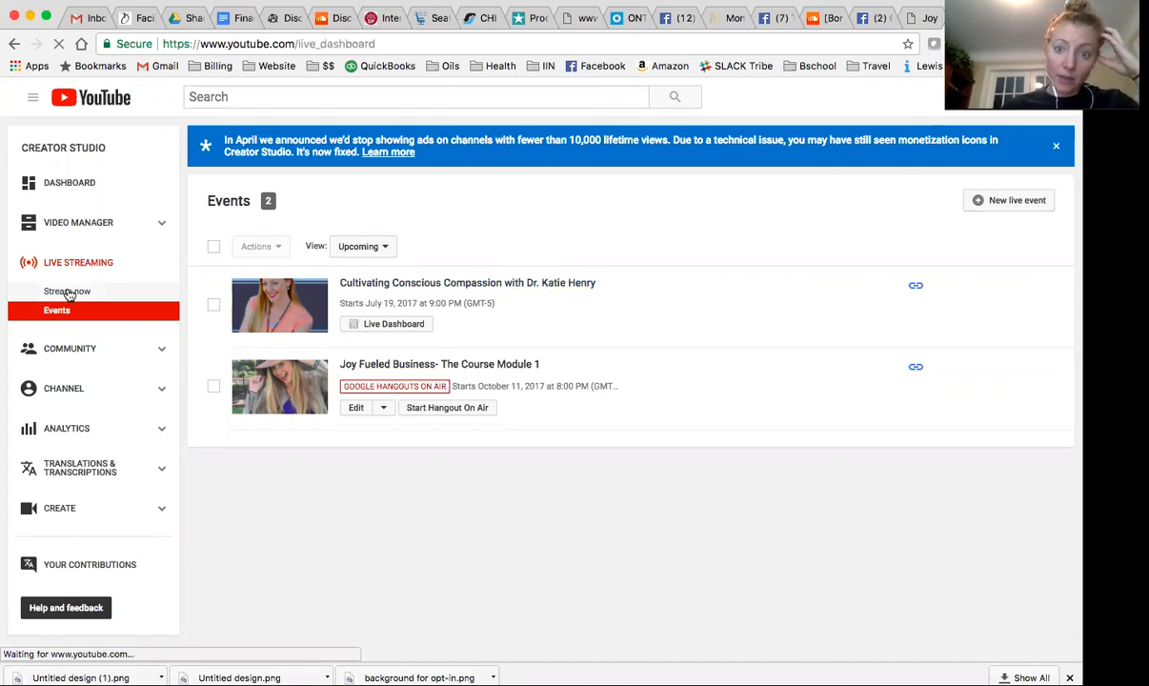
{"action": "left_click", "coordinate": [67, 290]}
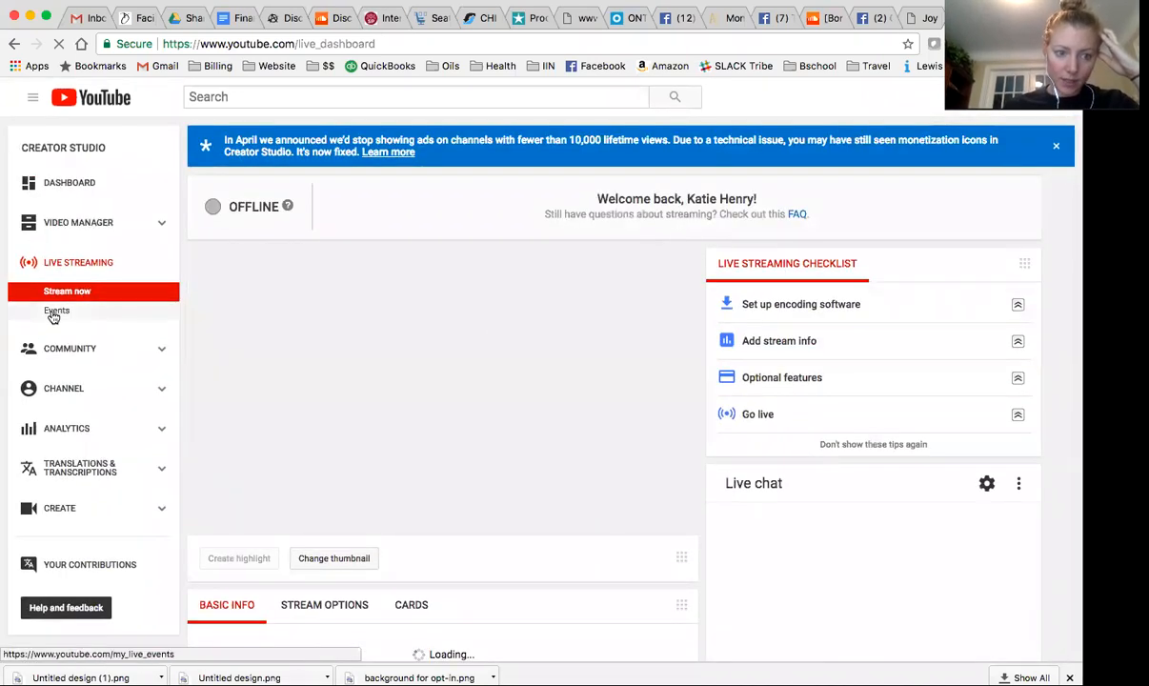
{"action": "left_click", "coordinate": [57, 311]}
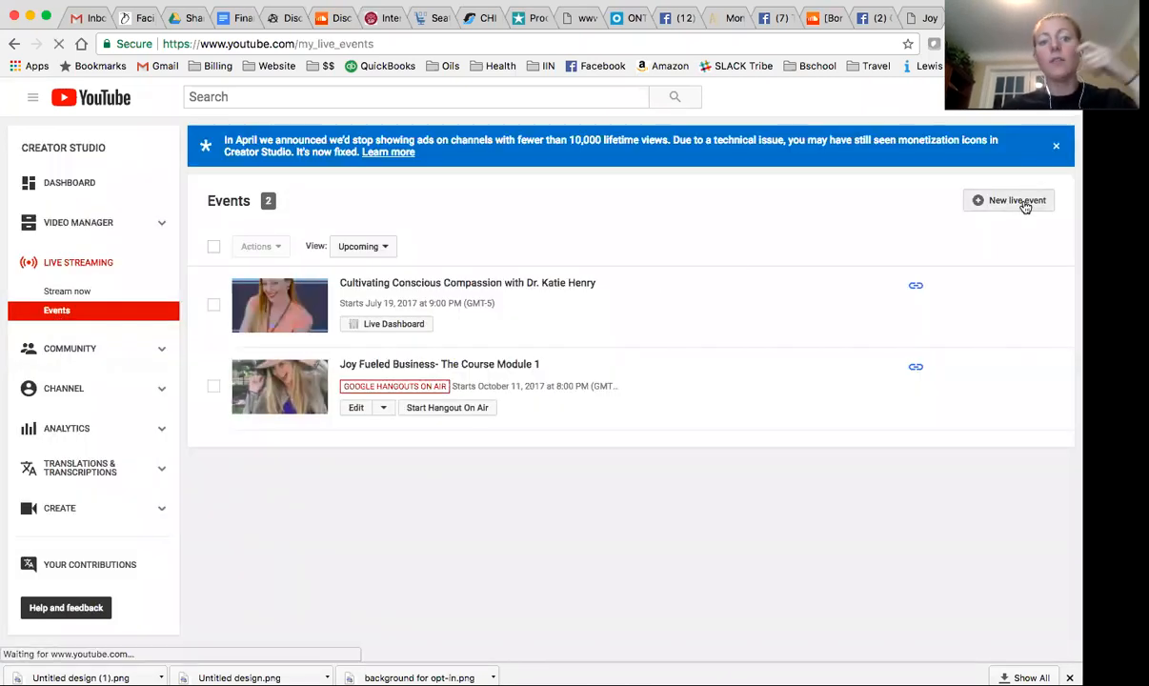
- Create an Unlisted Quick live event titled 'yay live youtube' and choose Go live now
{"action": "left_click", "coordinate": [1009, 200]}
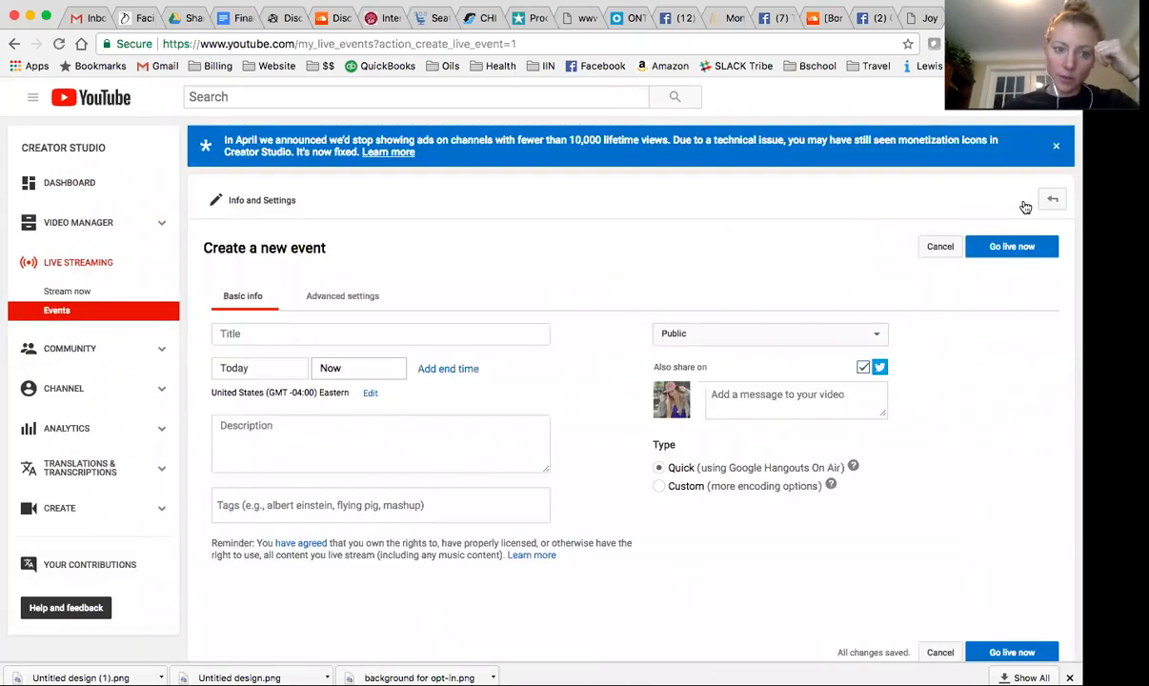
{"action": "left_click", "coordinate": [380, 333]}
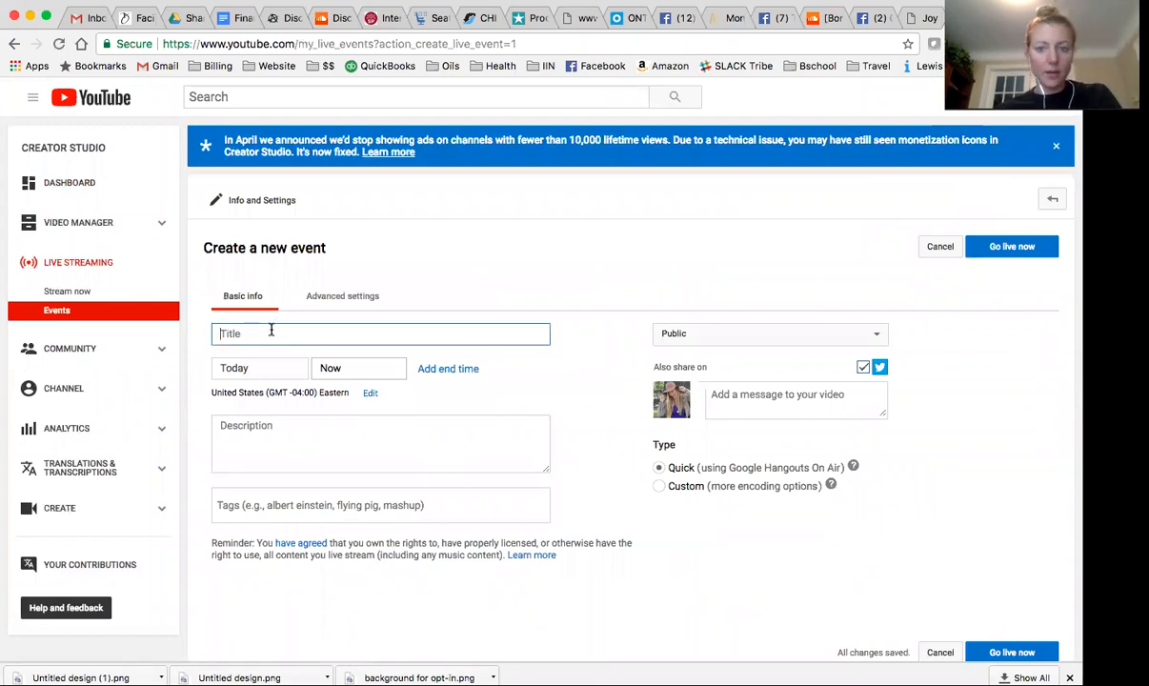
{"action": "type", "text": "yay live youtube"}
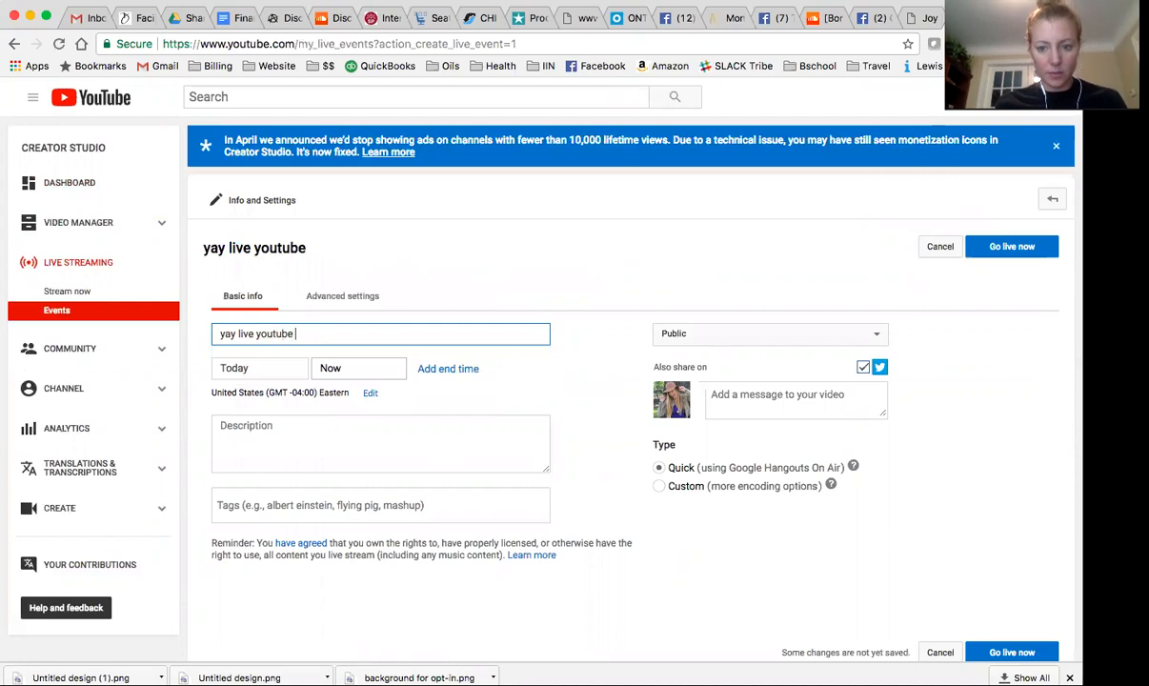
{"action": "left_click", "coordinate": [769, 333]}
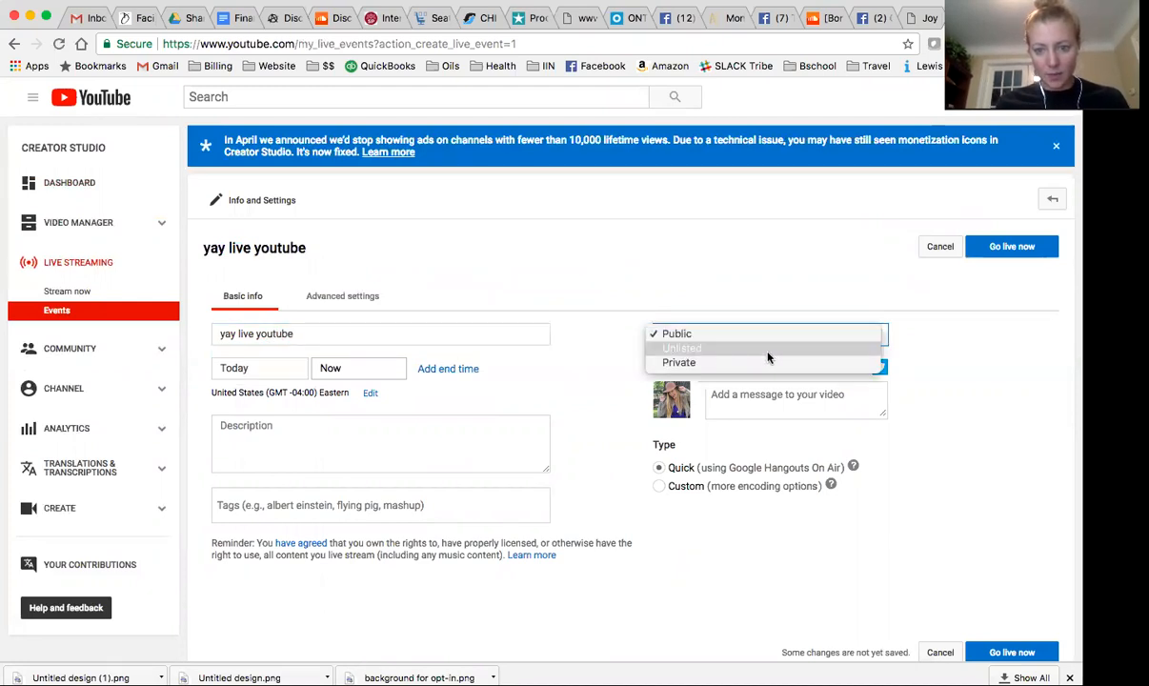
{"action": "left_click", "coordinate": [681, 348]}
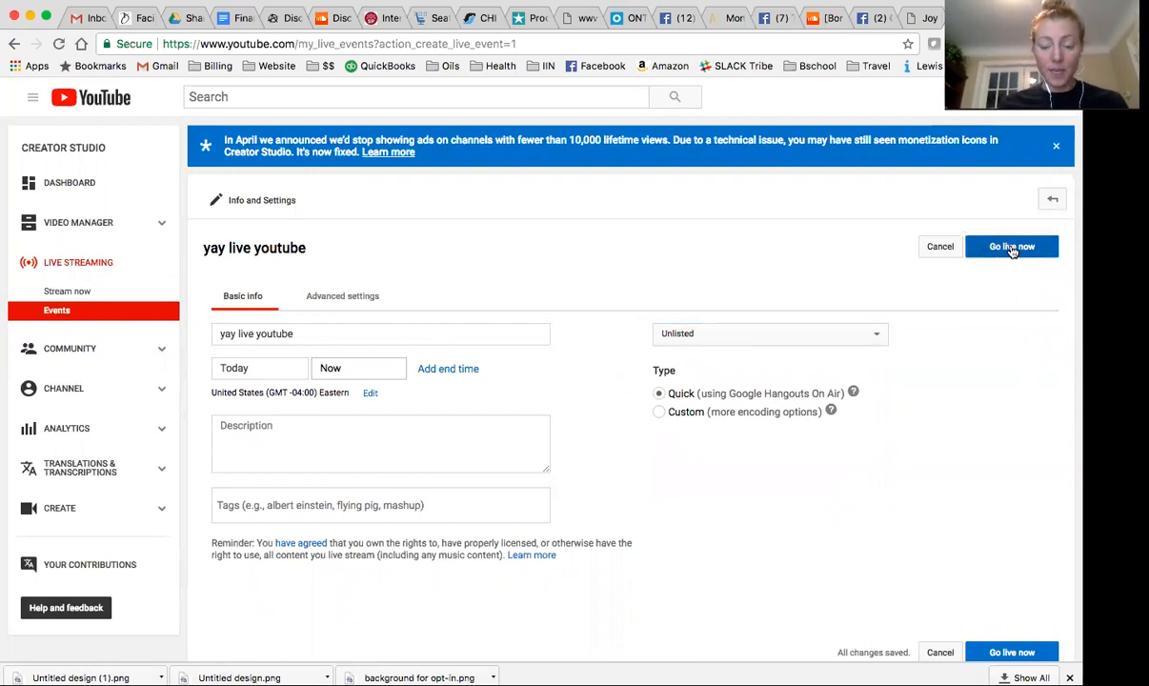
{"action": "left_click", "coordinate": [1010, 245]}
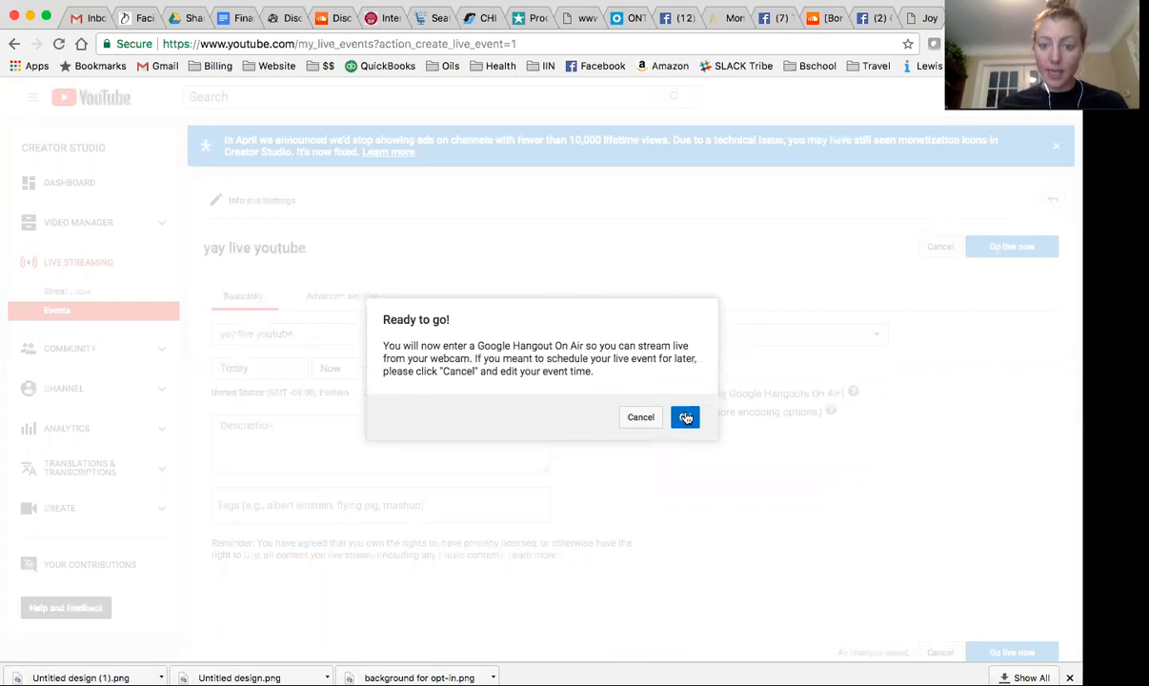
- Confirm the Ready to go! dialog to launch the Hangout On Air
{"action": "left_click", "coordinate": [685, 417]}
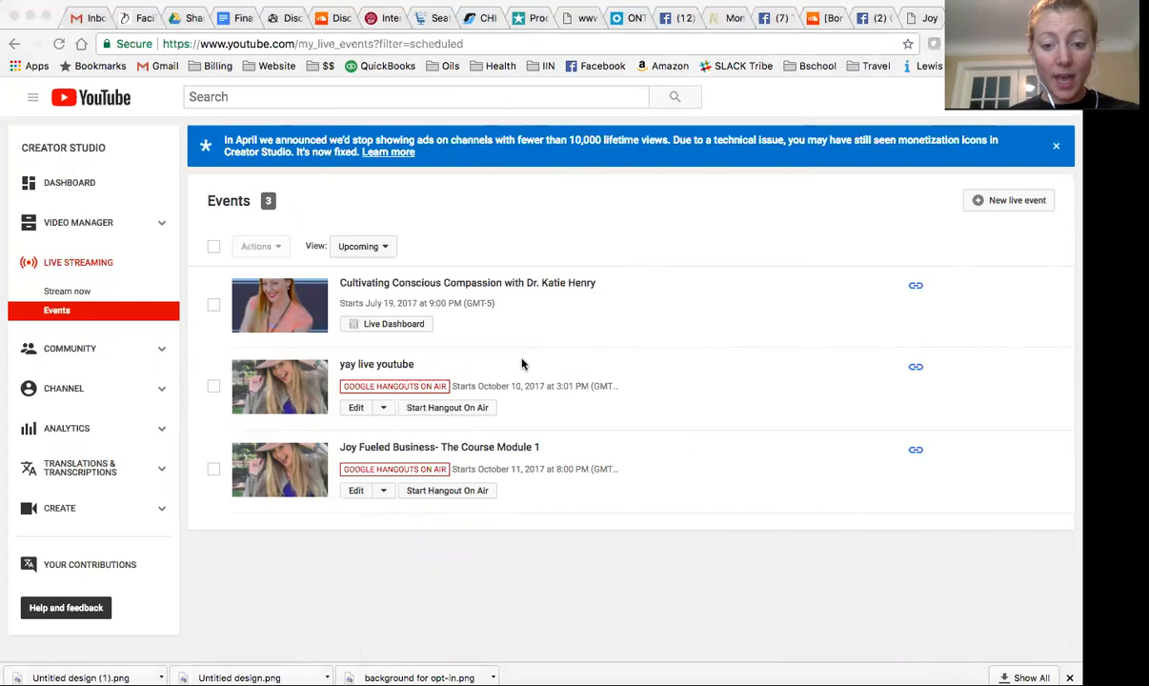
{"action": "mouse_move", "coordinate": [509, 446]}
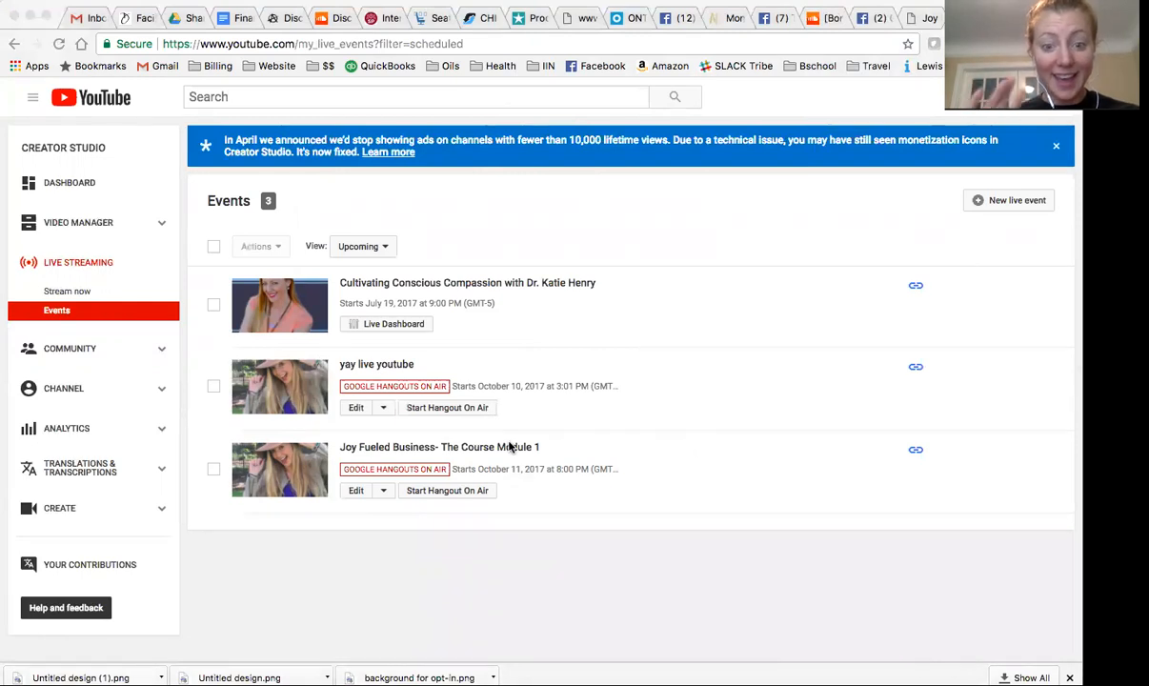
{"action": "mouse_move", "coordinate": [457, 643]}
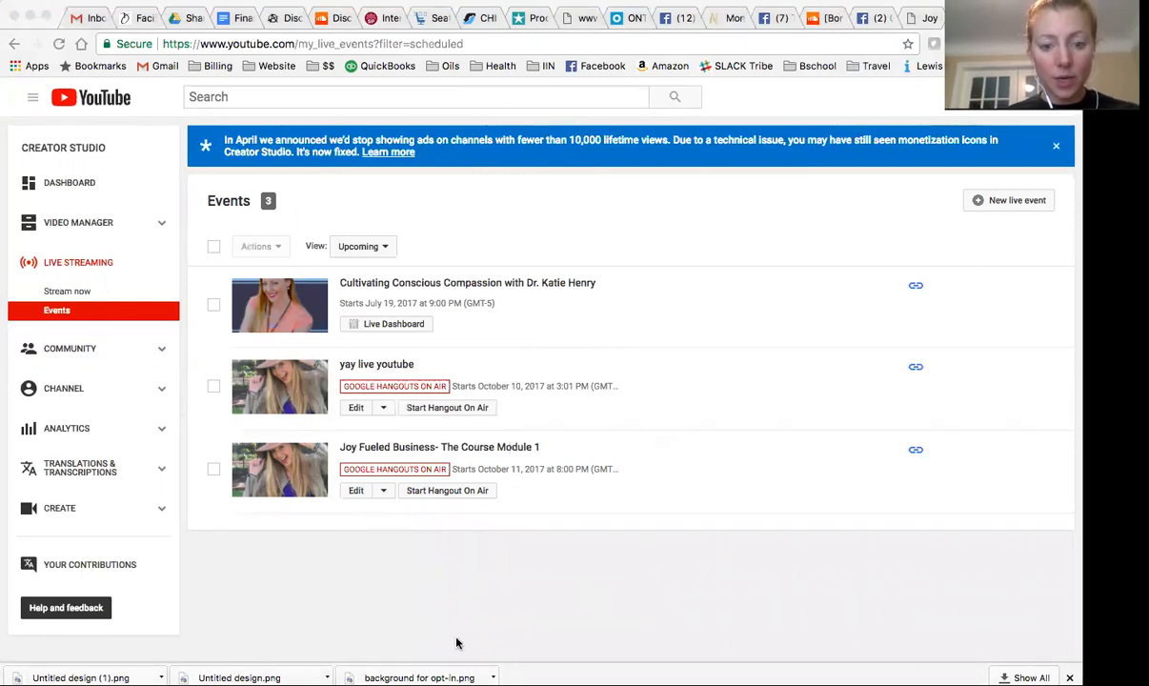
{"action": "mouse_move", "coordinate": [436, 639]}
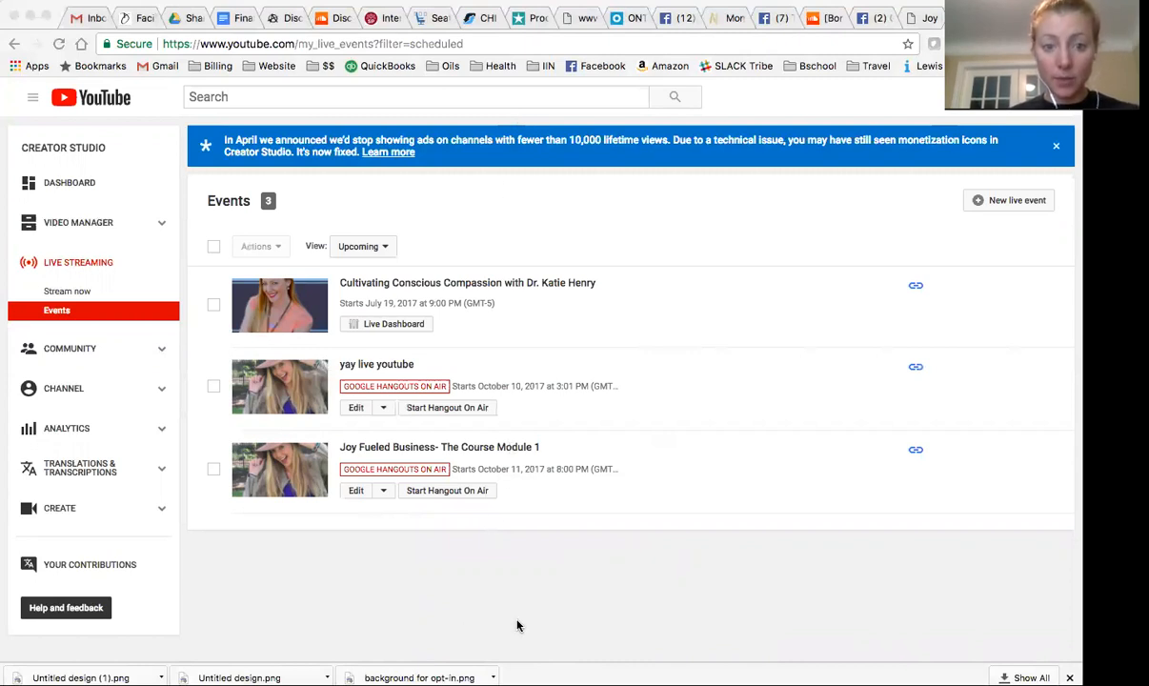
{"action": "mouse_move", "coordinate": [596, 654]}
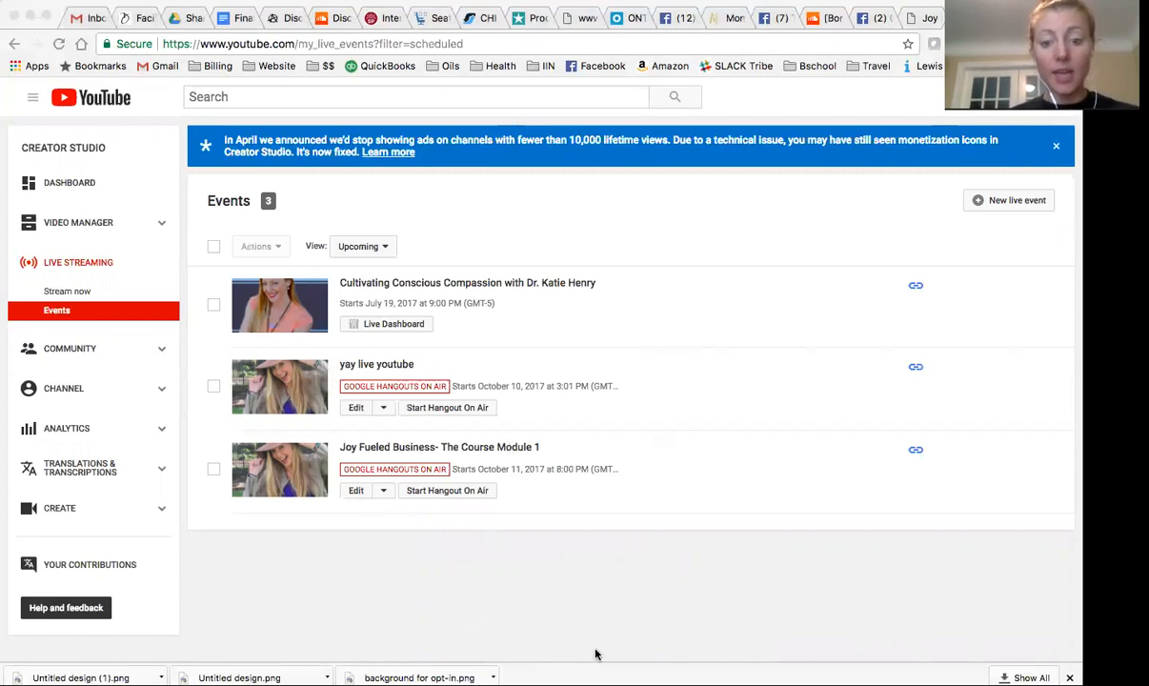
{"action": "mouse_move", "coordinate": [560, 631]}
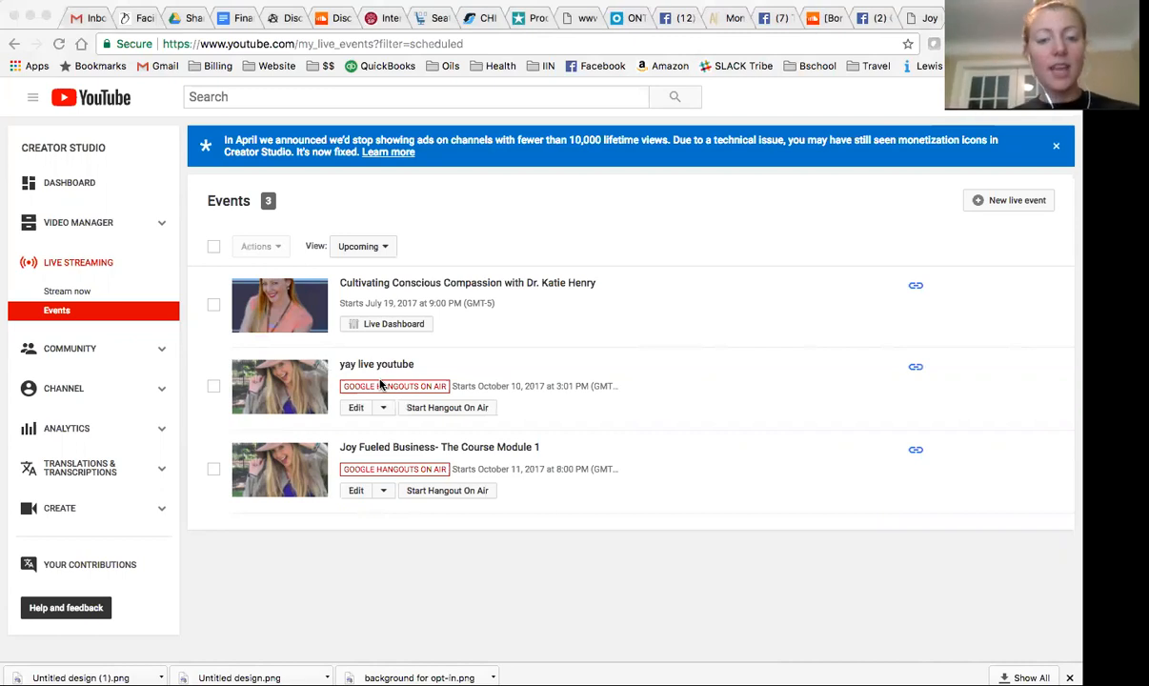
{"action": "mouse_move", "coordinate": [680, 203]}
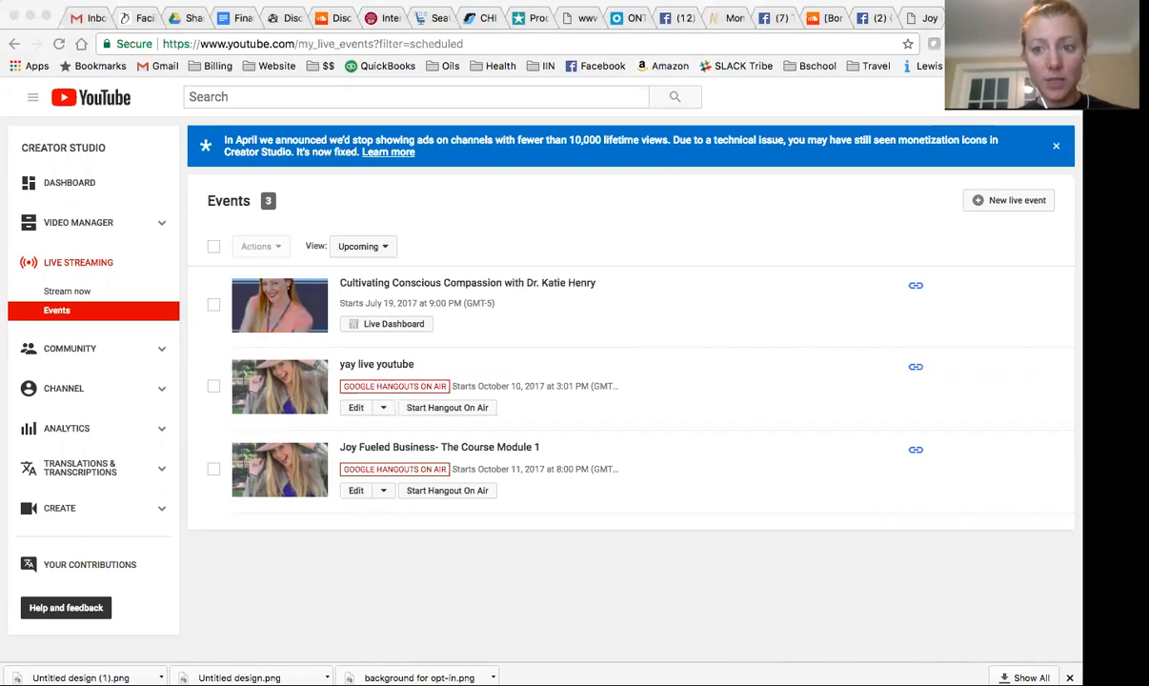
{"action": "mouse_move", "coordinate": [772, 198]}
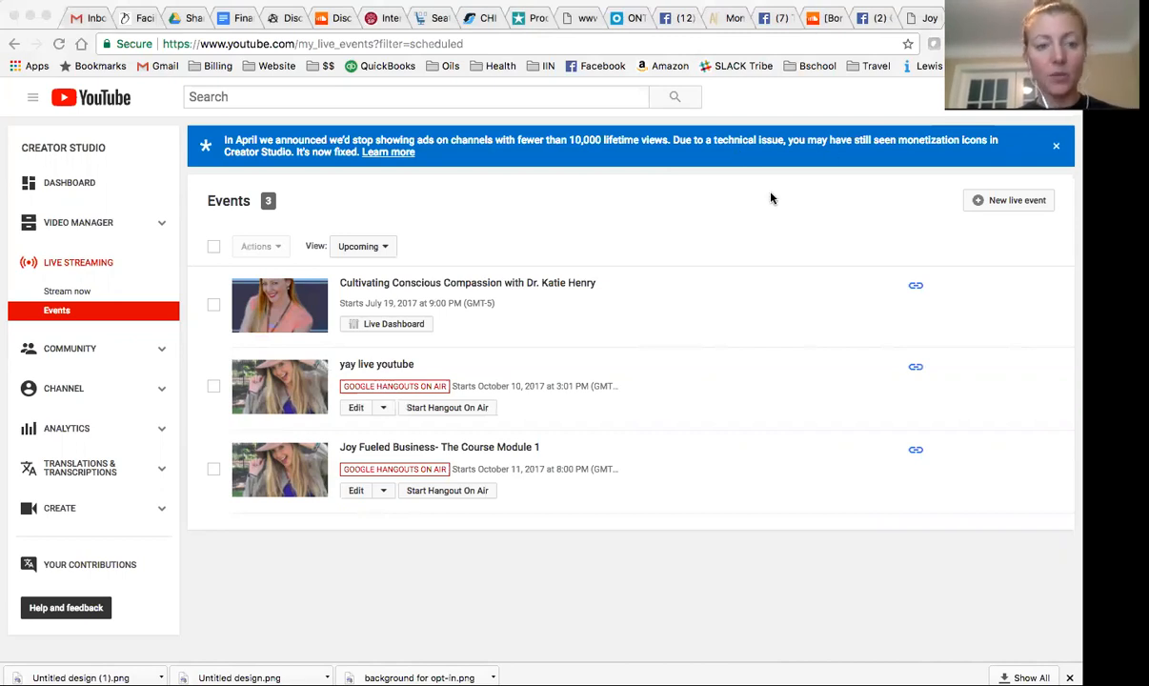
{"action": "mouse_move", "coordinate": [19, 157]}
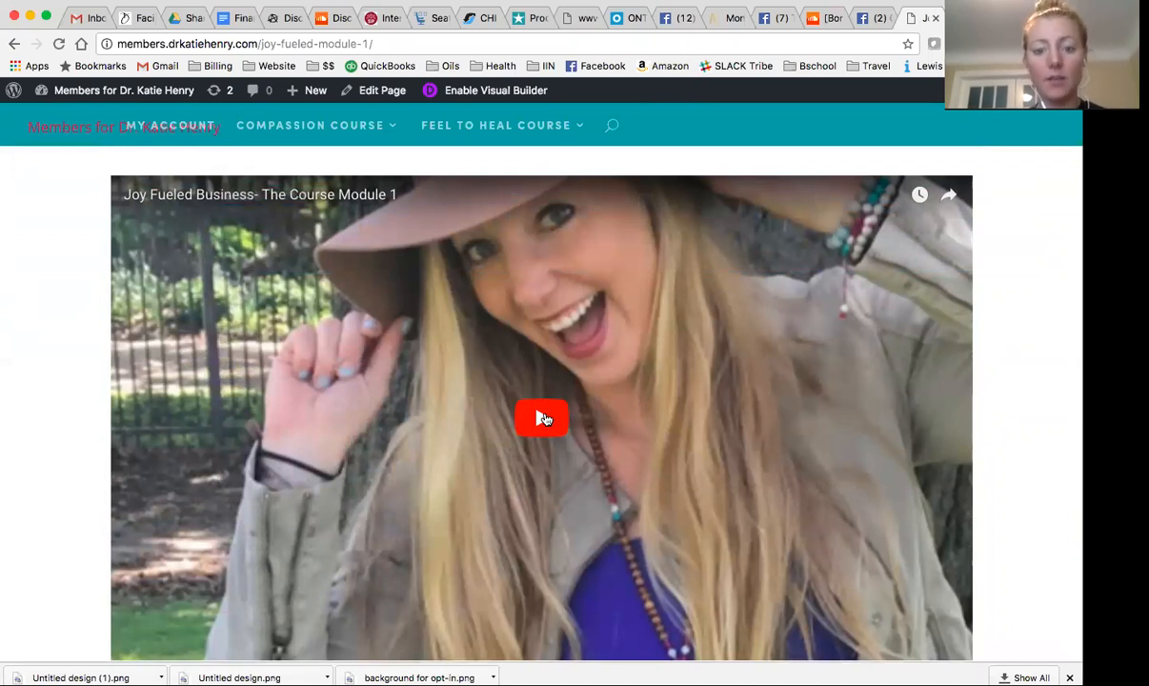
{"action": "scroll", "scroll_direction": "down", "scroll_amount": 3}
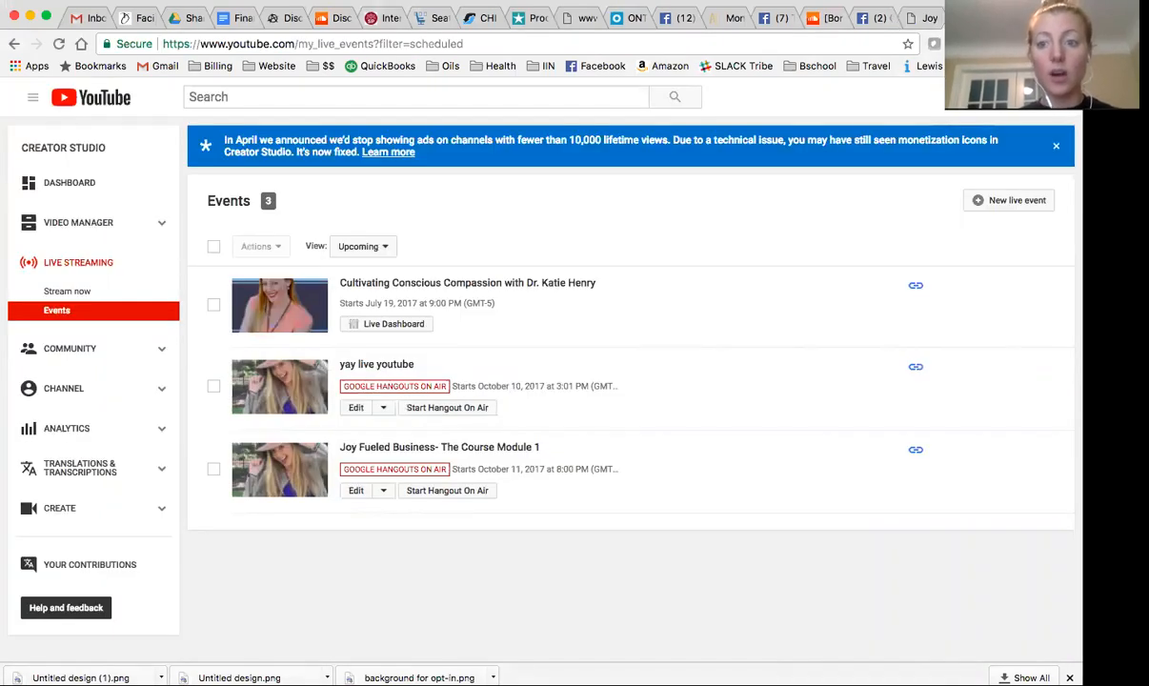
{"action": "mouse_move", "coordinate": [536, 434]}
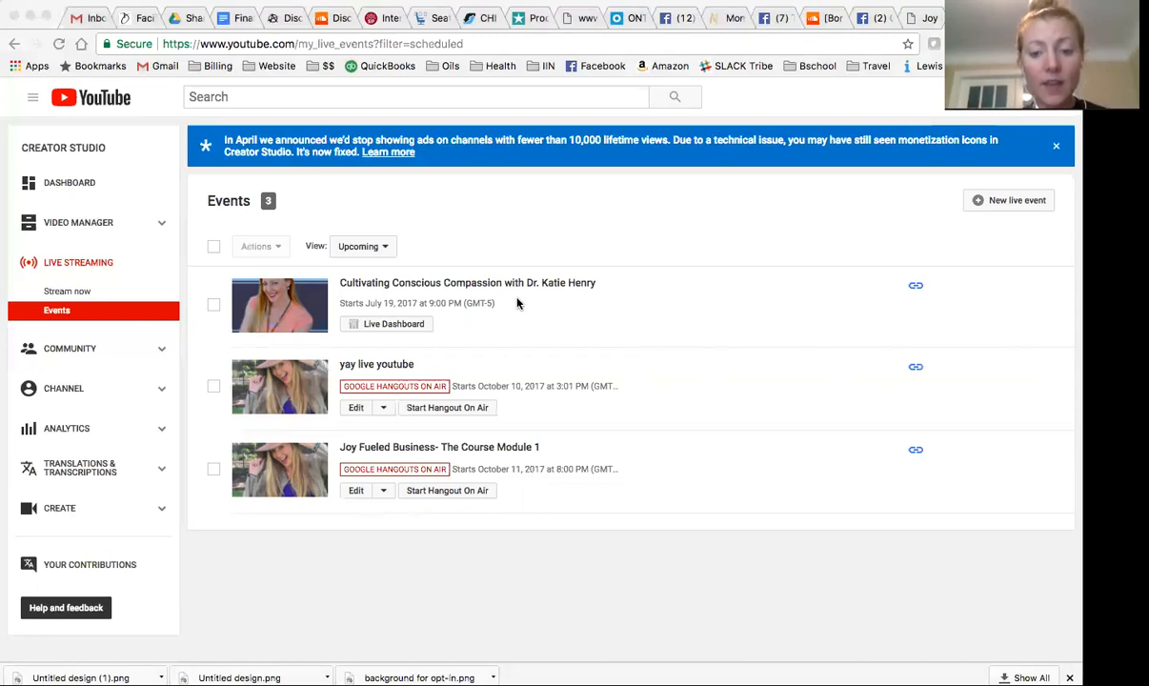
{"action": "mouse_move", "coordinate": [559, 626]}
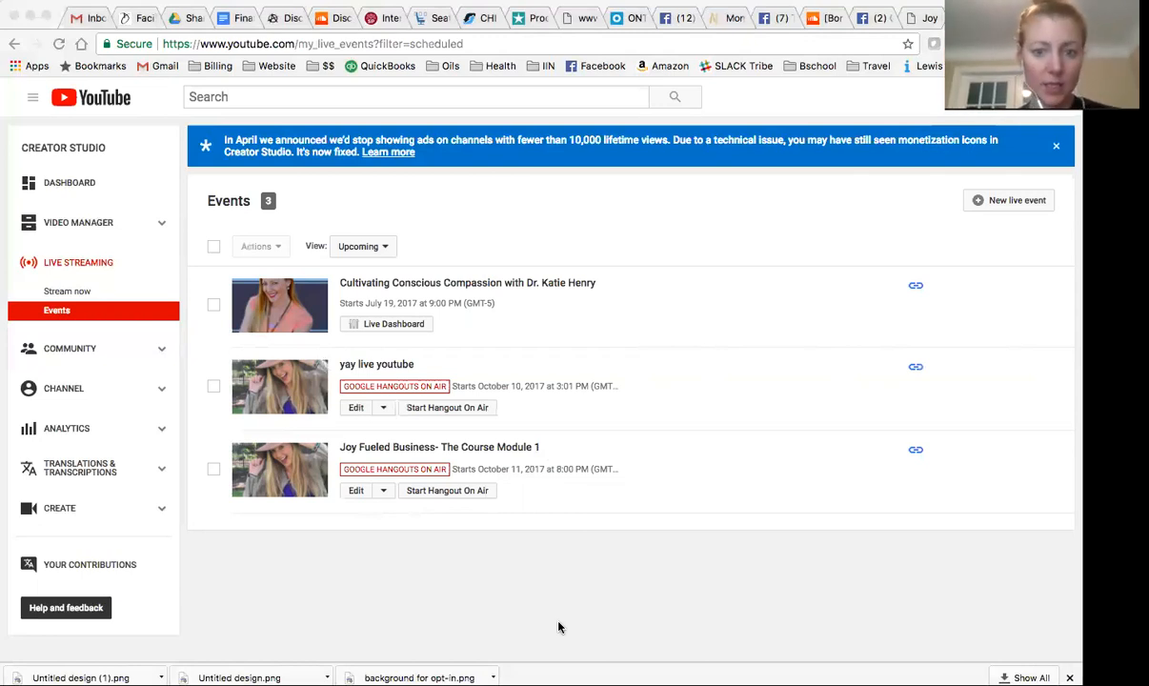
{"action": "mouse_move", "coordinate": [532, 549]}
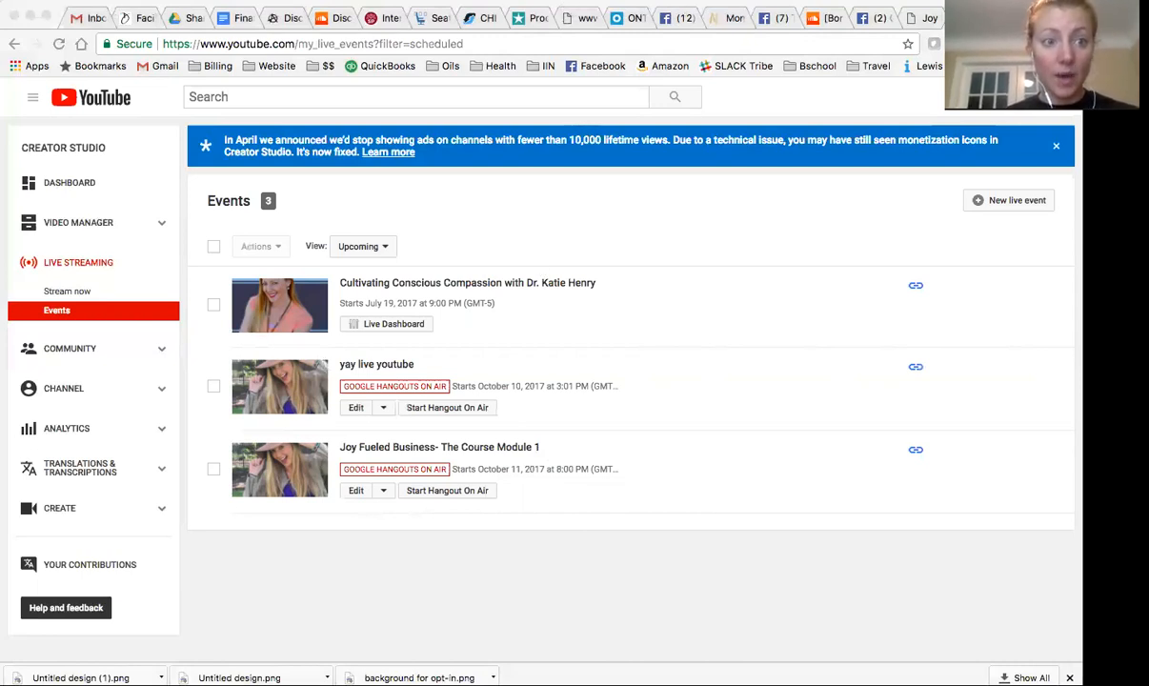
{"action": "mouse_move", "coordinate": [360, 295]}
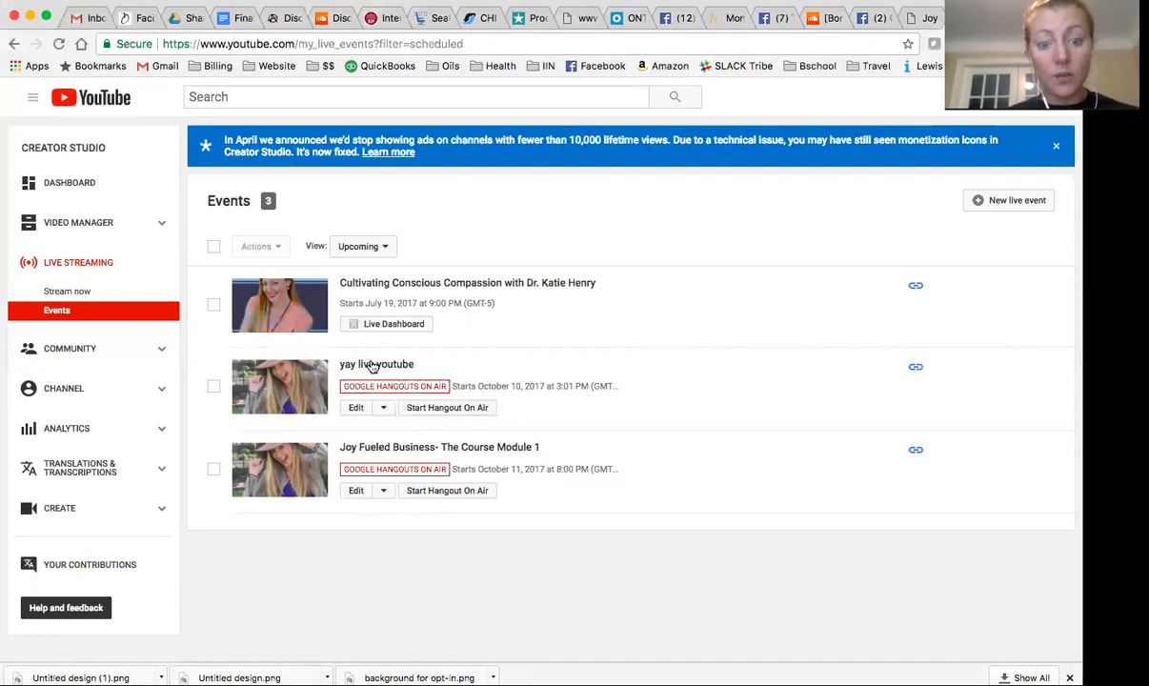
- Open the 'yay live youtube' event to play its 45-second unlisted recording
{"action": "left_click", "coordinate": [376, 364]}
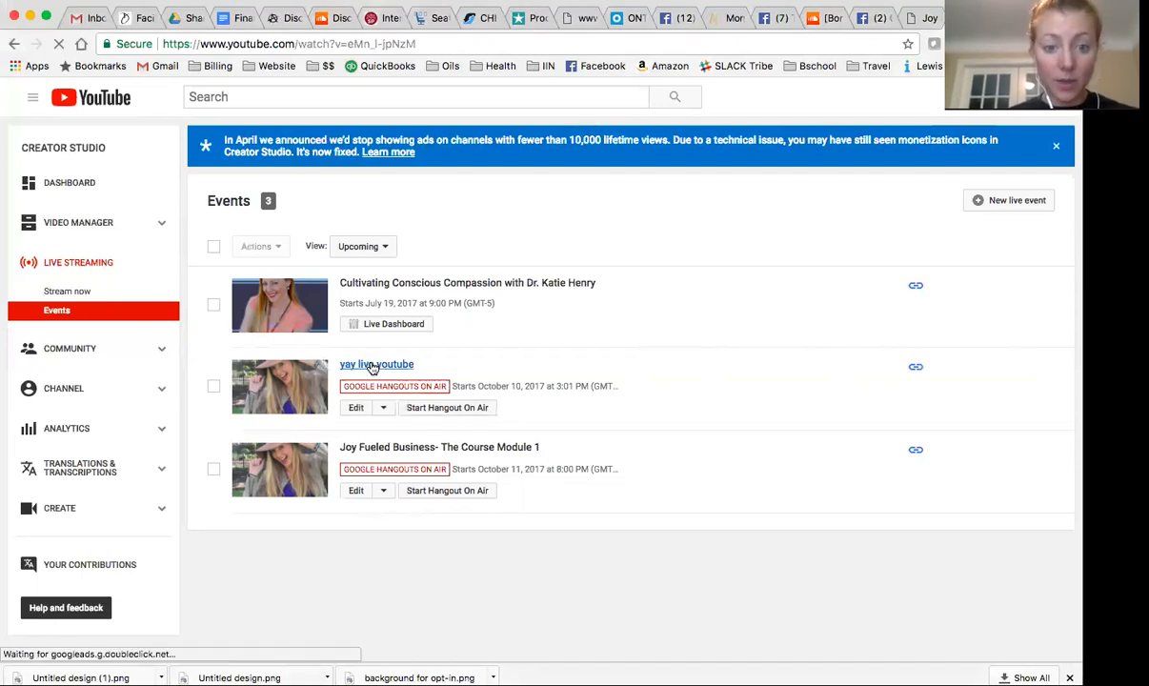
{"action": "left_click", "coordinate": [376, 364]}
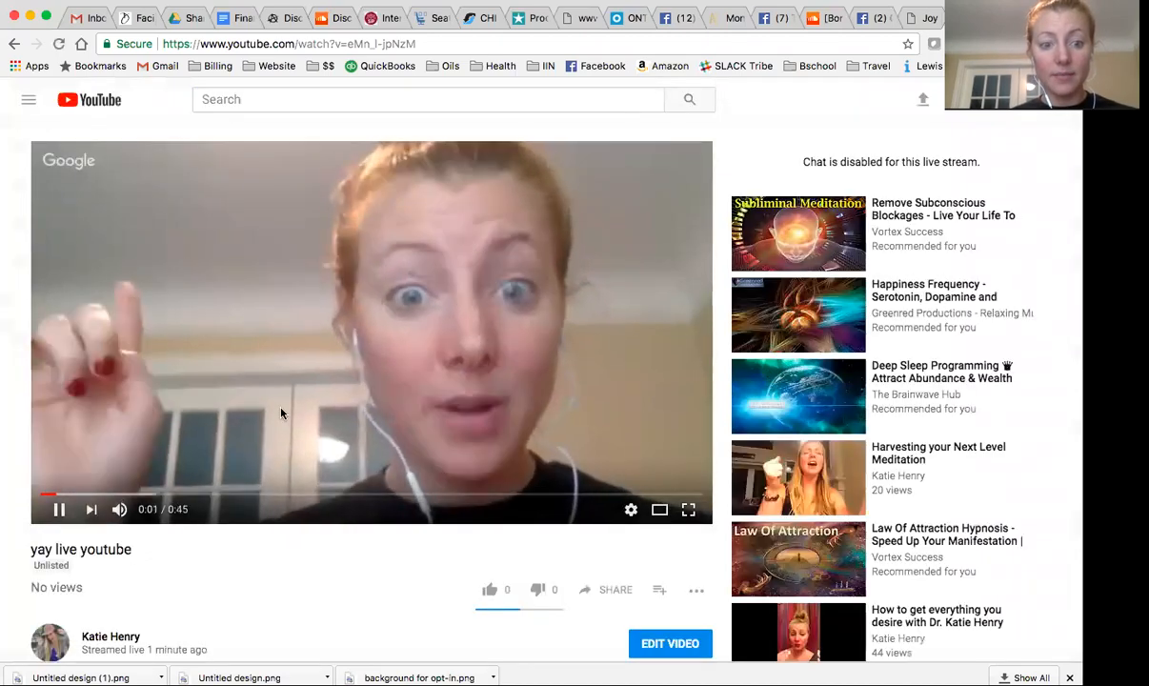